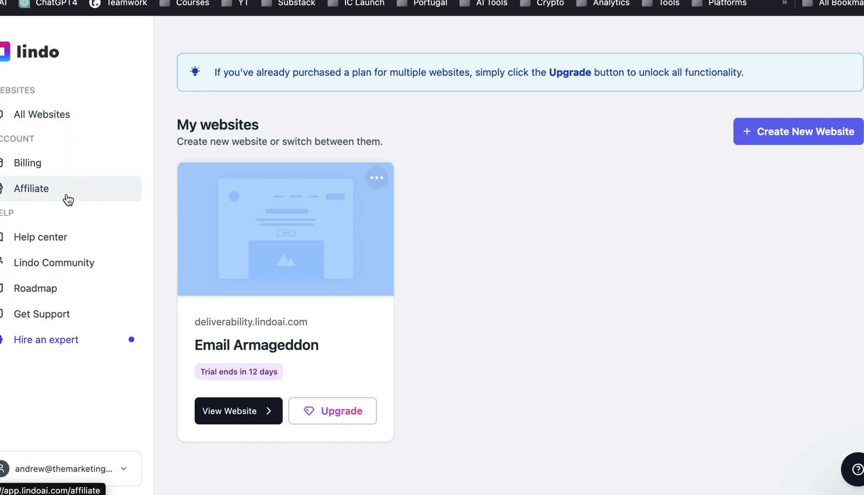
mouse_move(483, 222)
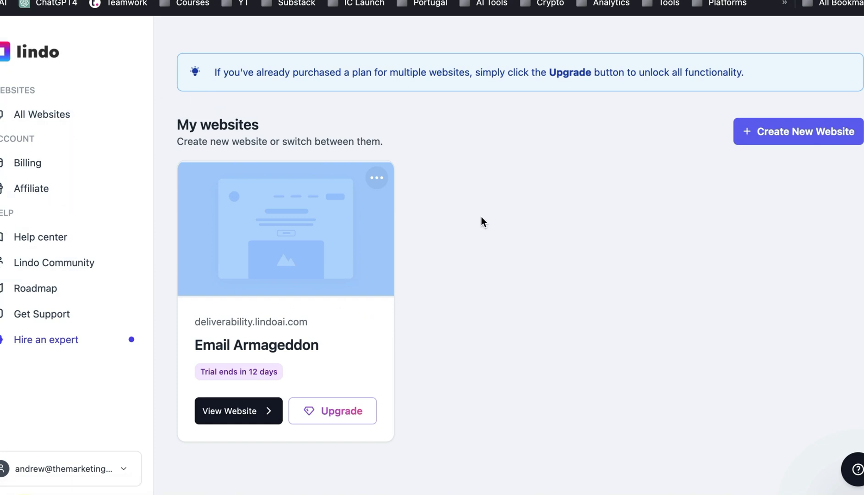
mouse_move(301, 256)
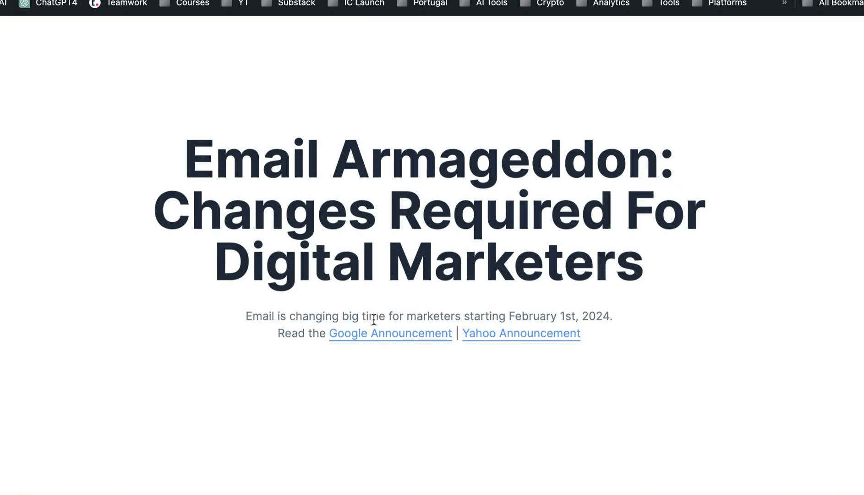
Create a website with business name 'Best ChatGPT Prompts' and subdomain 'chatgptprompts'.
scroll(down, 3)
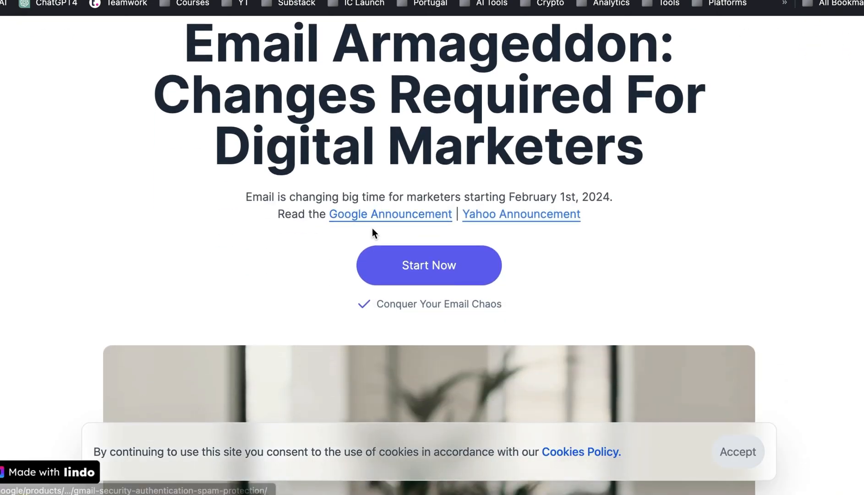
scroll(down, 3)
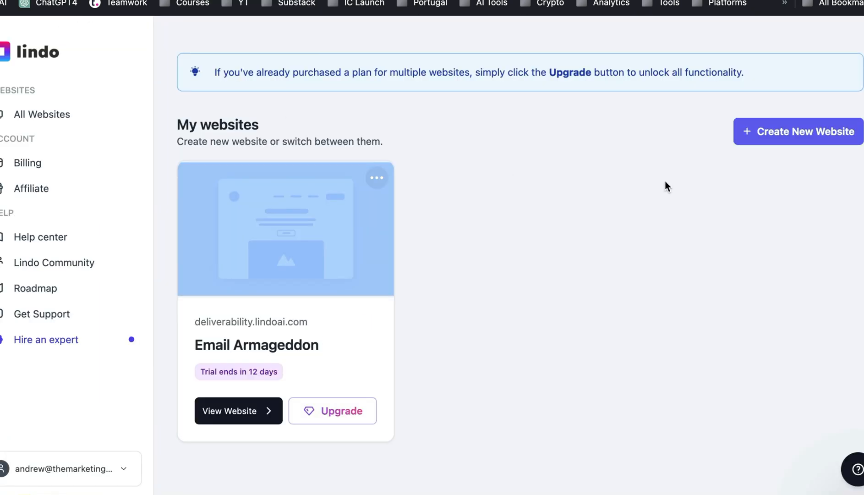
click(799, 132)
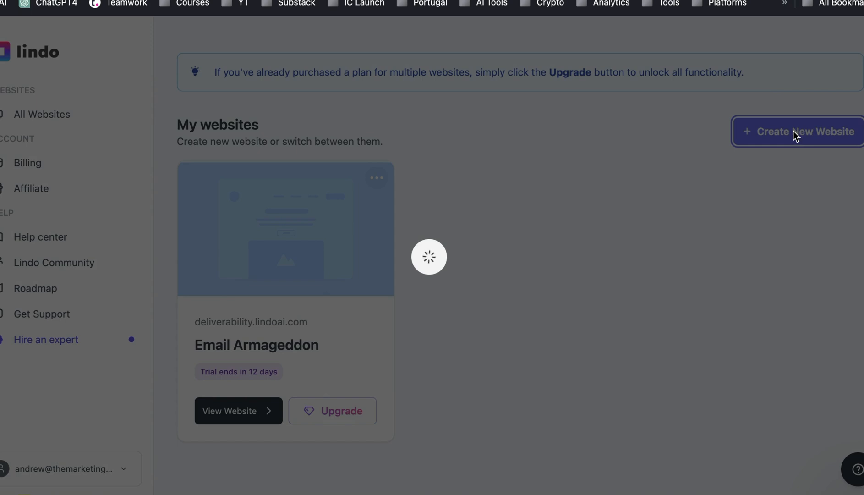
click(799, 131)
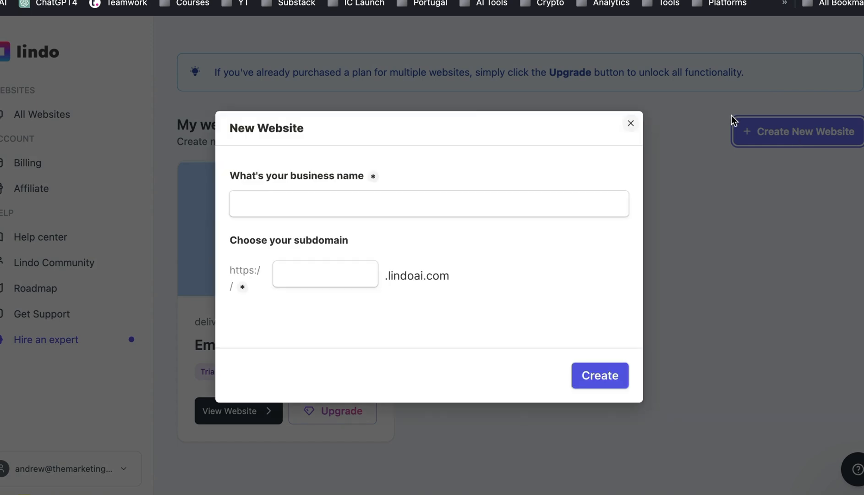
click(428, 204)
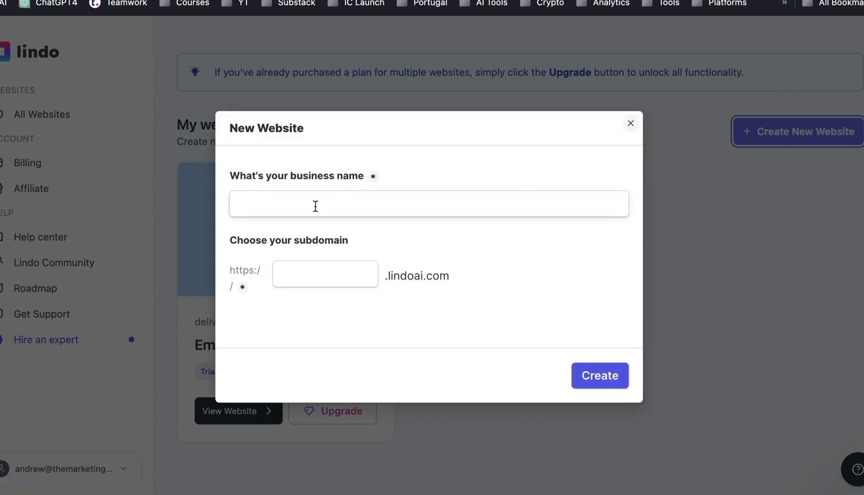
text(Best)
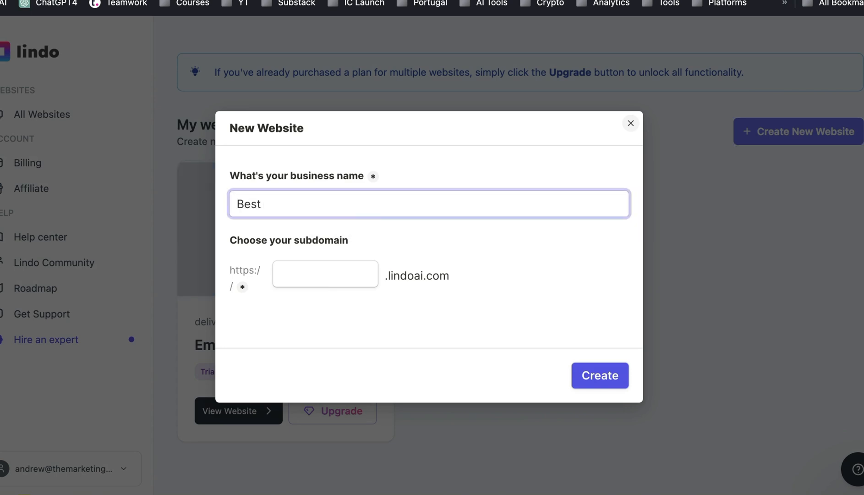
text(ChatGPT)
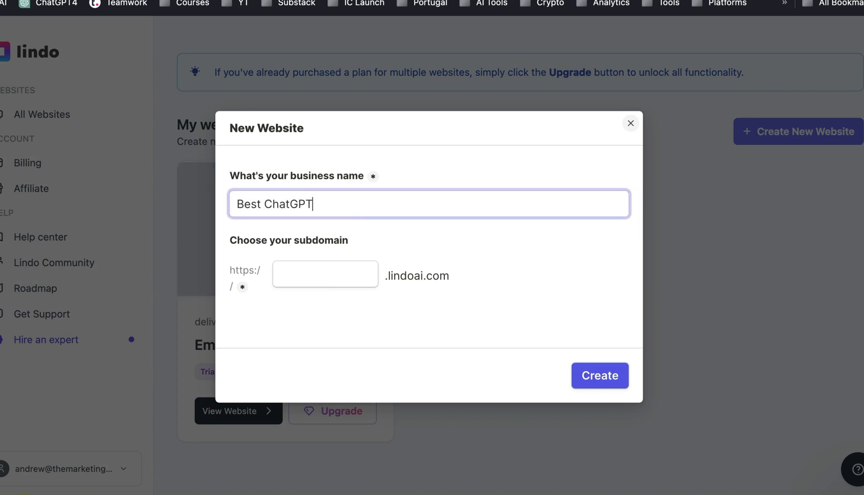
text(Prompt)
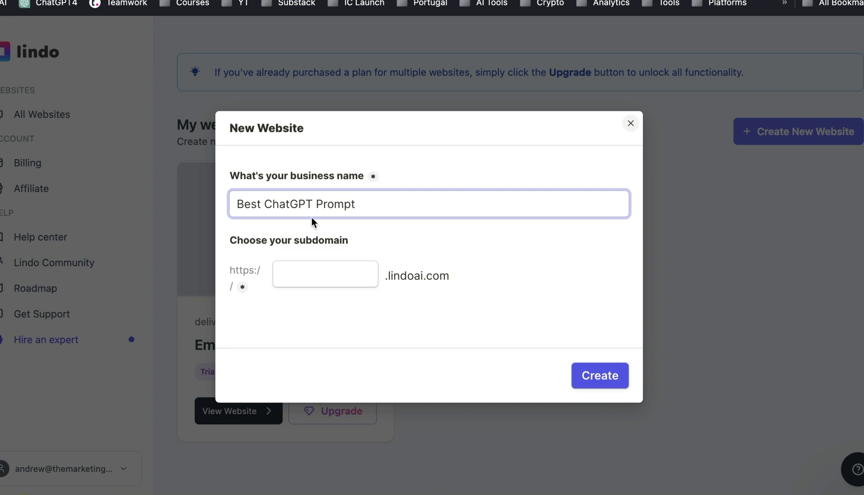
text(chatgptprompts)
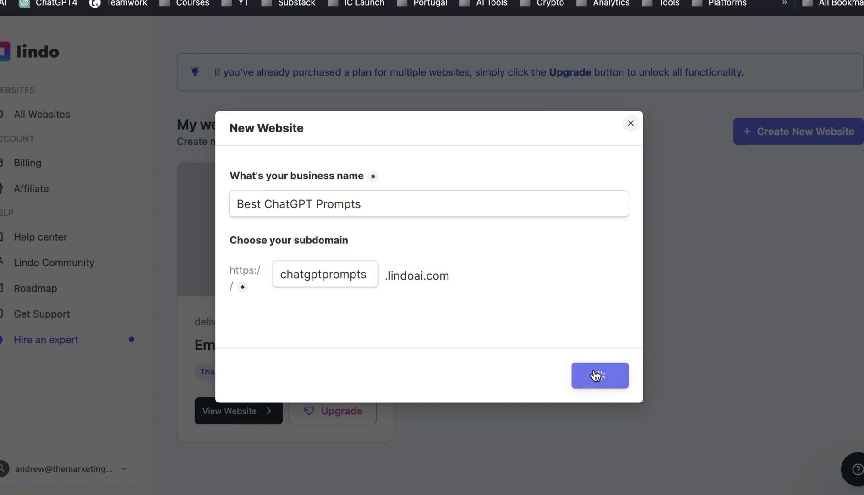
click(599, 375)
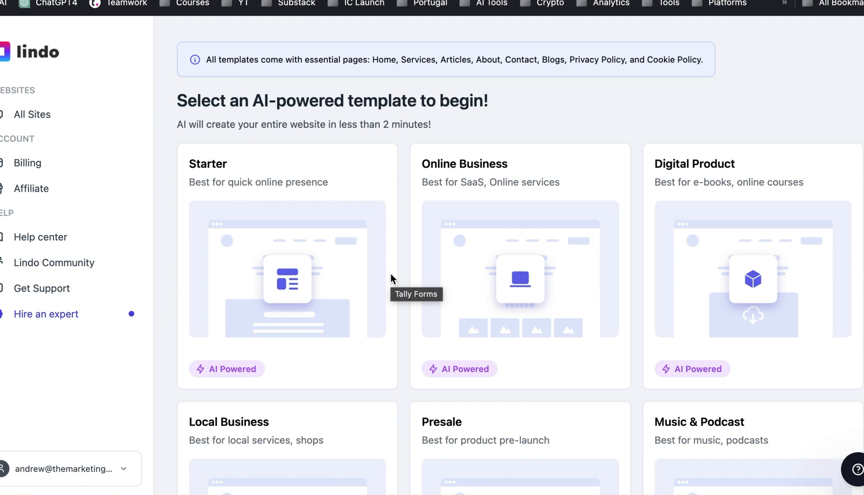
mouse_move(410, 240)
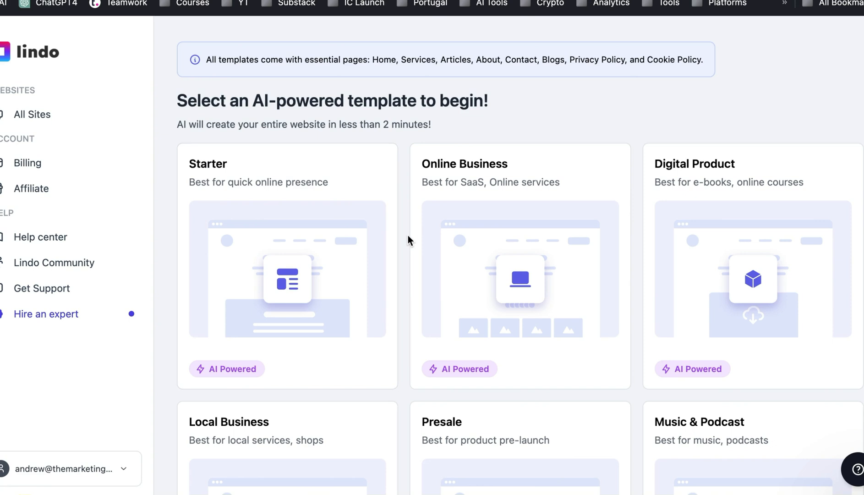
mouse_move(707, 153)
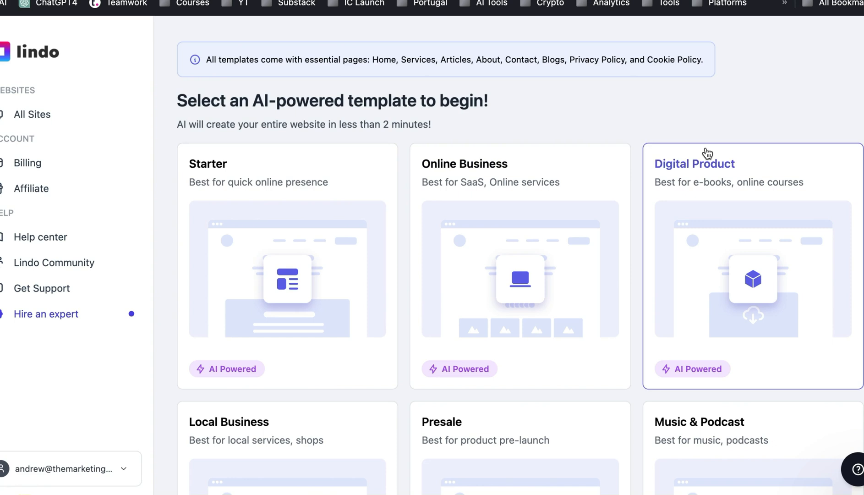
mouse_move(663, 109)
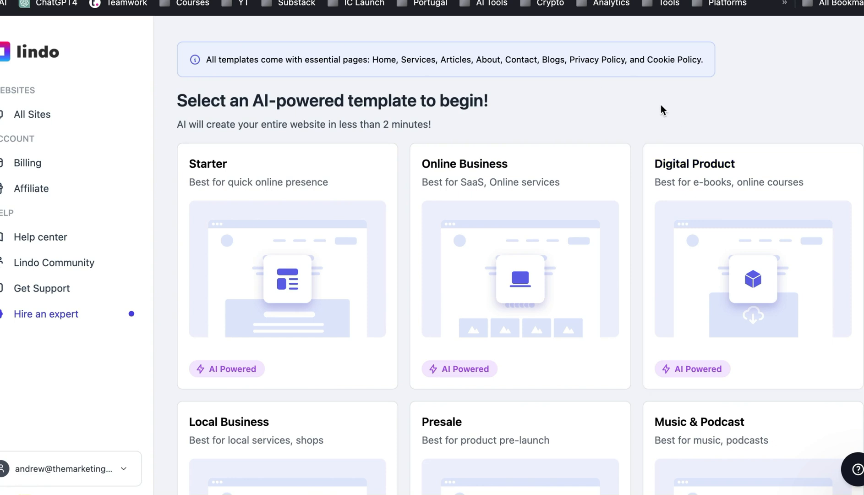
mouse_move(239, 58)
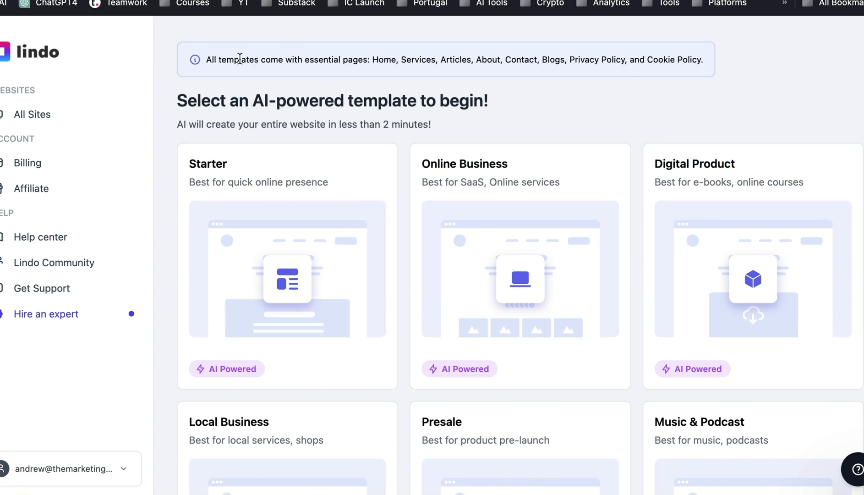
mouse_move(491, 59)
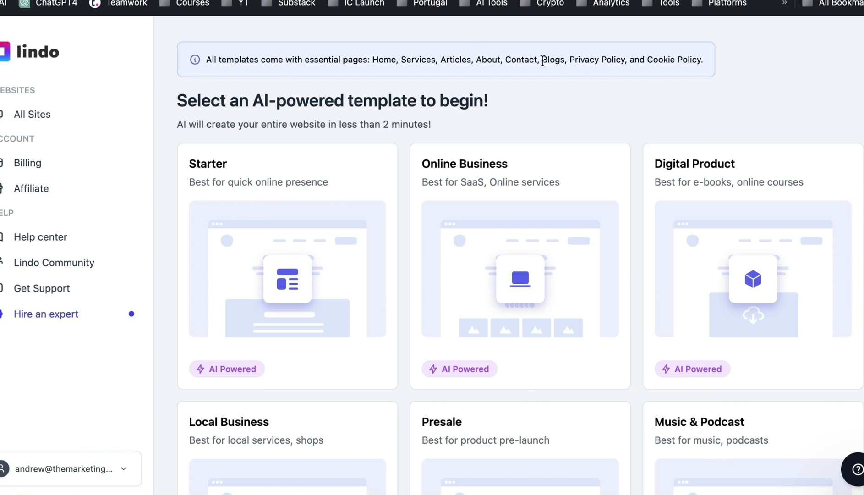
Choose the Digital Product card from the template gallery.
scroll(down, 3)
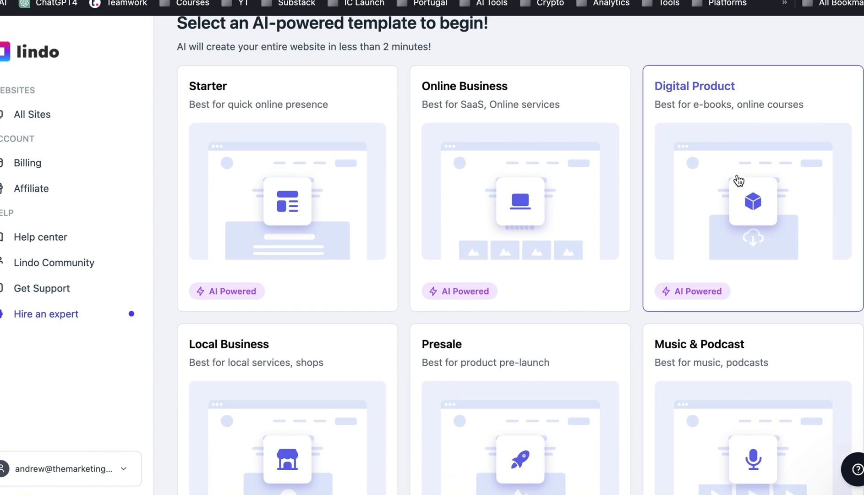
mouse_move(777, 221)
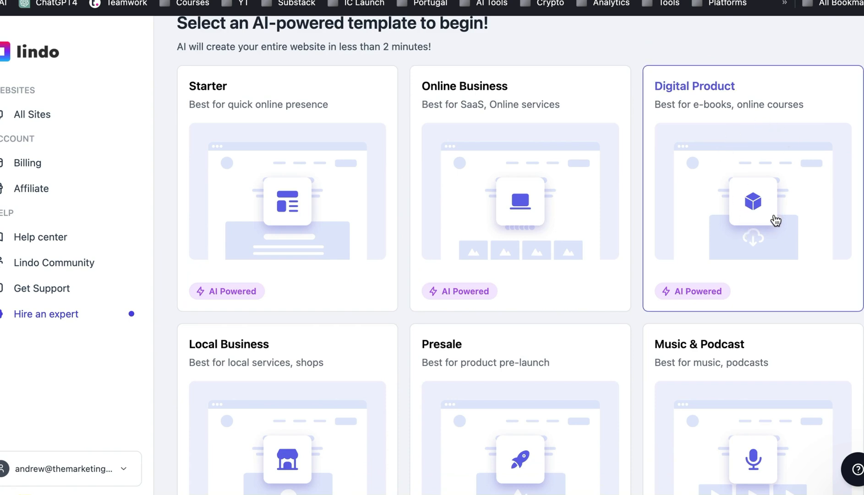
mouse_move(781, 194)
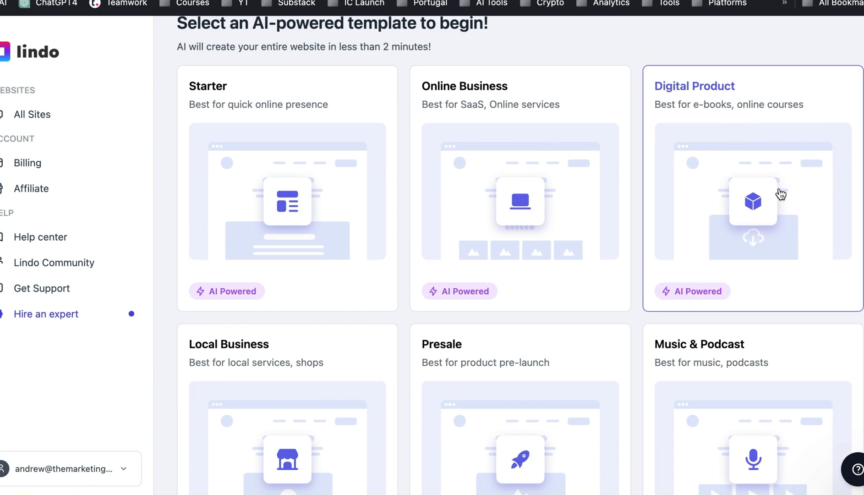
click(752, 201)
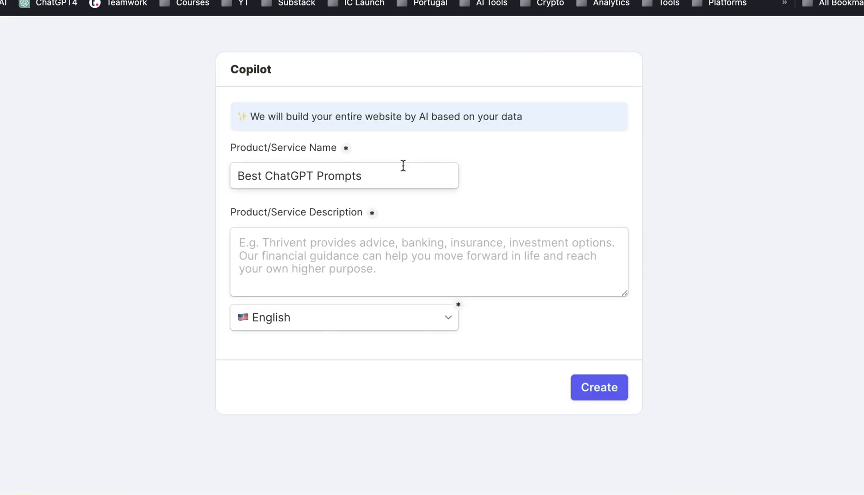
mouse_move(313, 250)
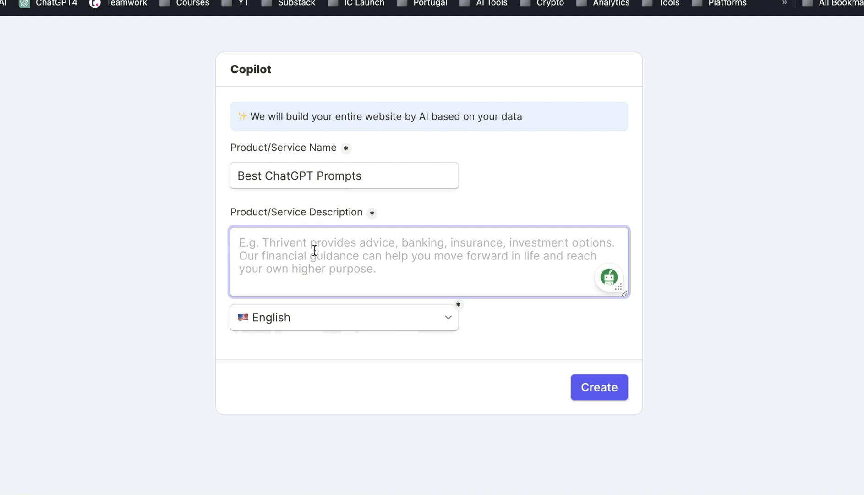
Submit a description of curated ChatGPT prompts for copywriters to generate the site.
text(We curate and create the best ChatGPT prompts for copywriters. If you want to harness the power of ChatGPT to write engaging, convincing marketing messages that persuade, our digital course will give you all you need to know to maximize that ability.)
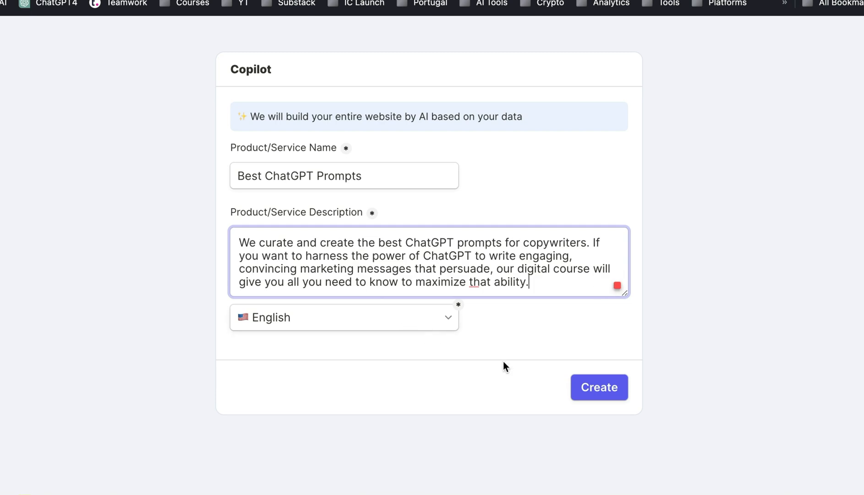
click(598, 386)
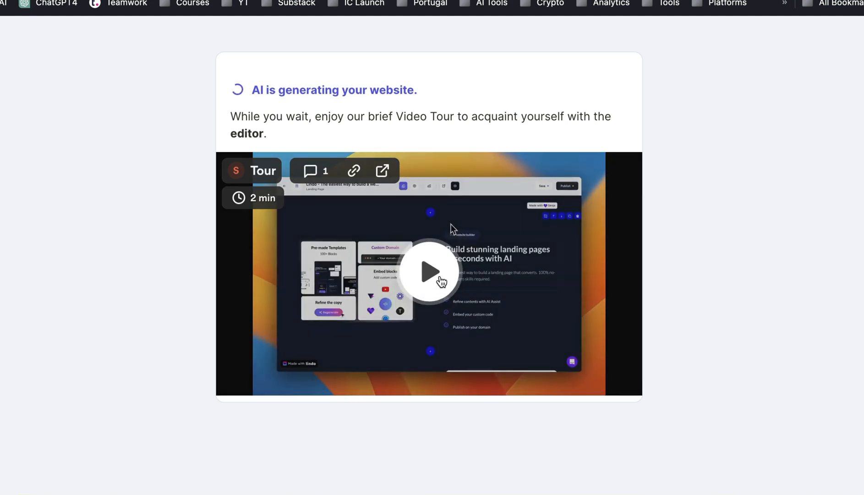
Watch the editor Video Tour while the AI generates the site's pages.
click(428, 271)
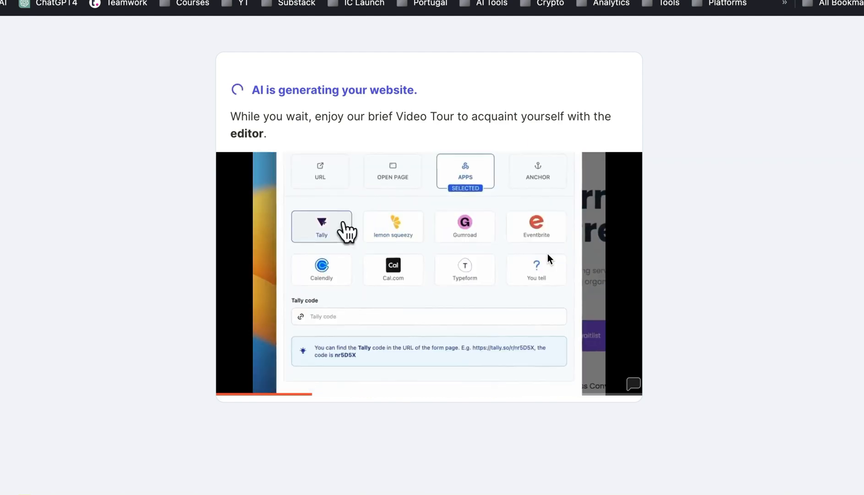
text(w4JXqX)
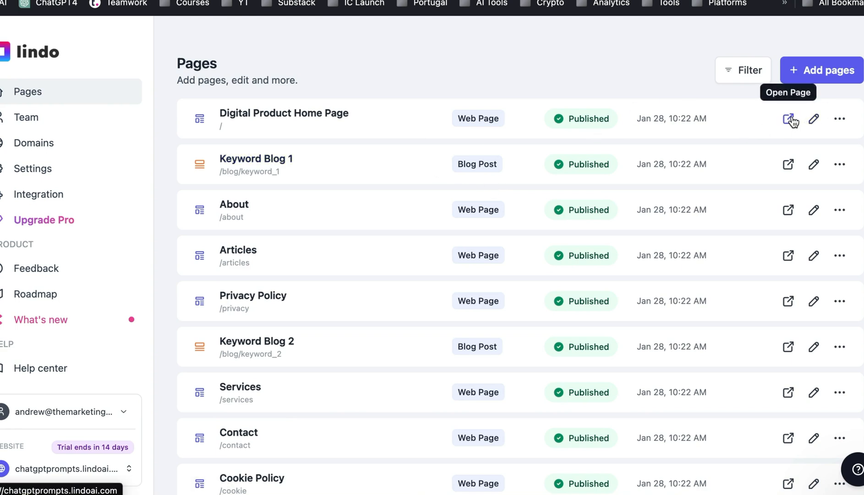
Scroll the live home page headlined 'Master ChatGPT Prompt Crafting: Unleash Creativity!'.
scroll(down, 3)
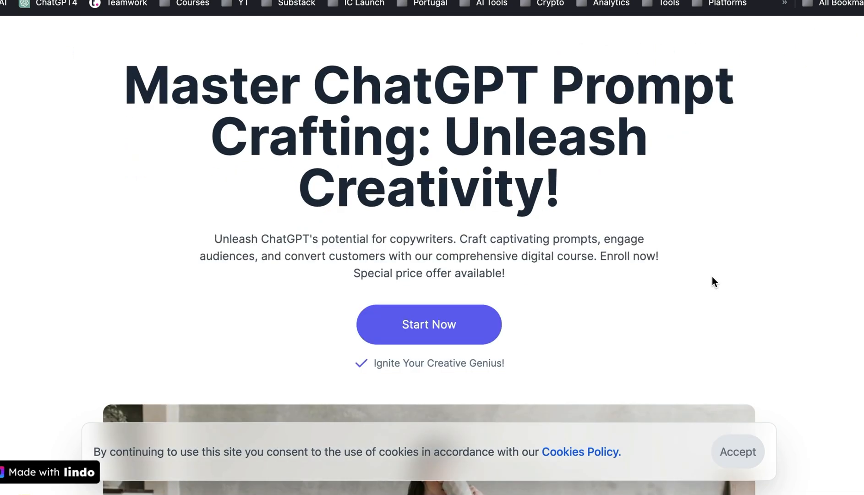
scroll(down, 3)
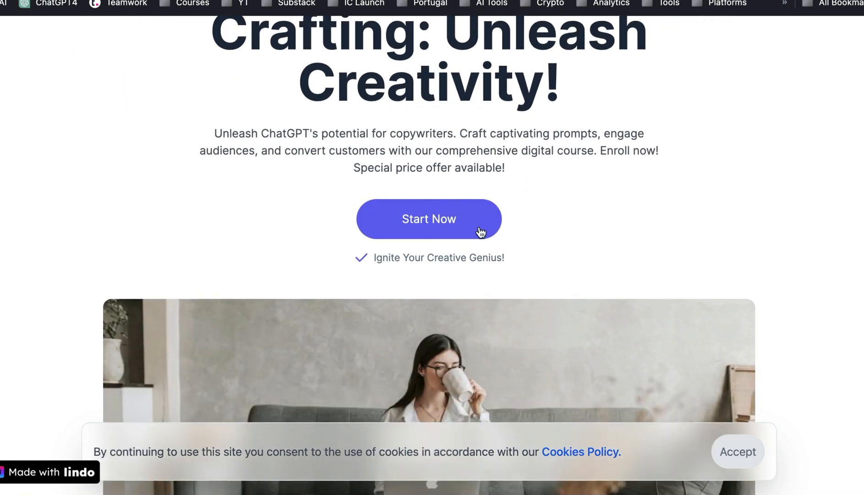
scroll(down, 3)
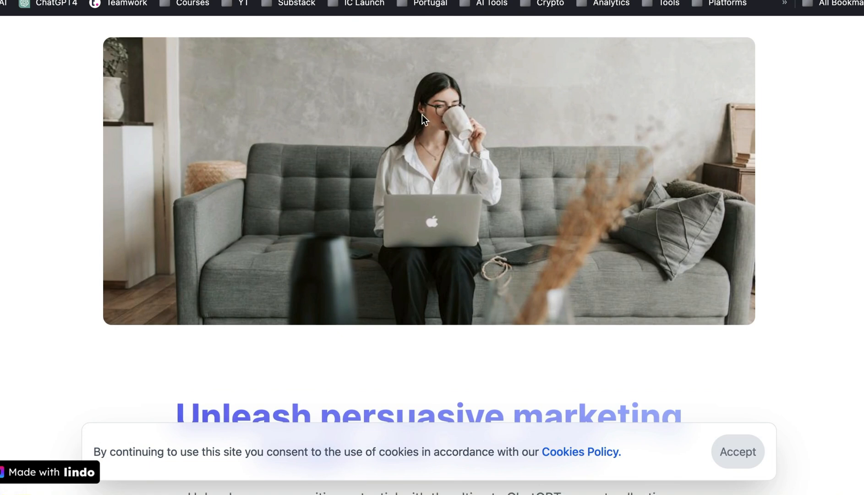
scroll(down, 3)
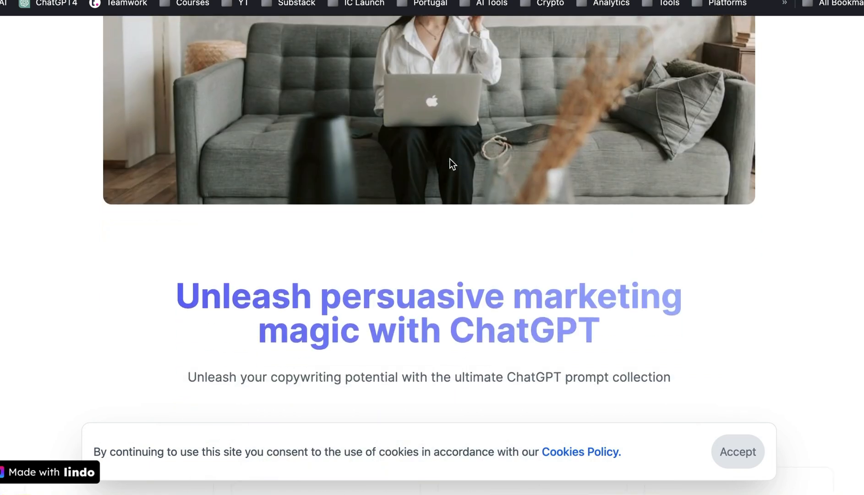
scroll(down, 3)
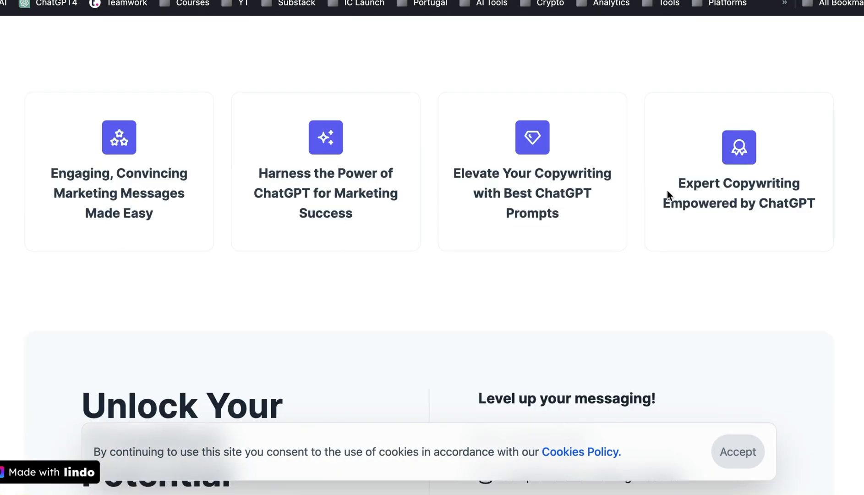
scroll(down, 3)
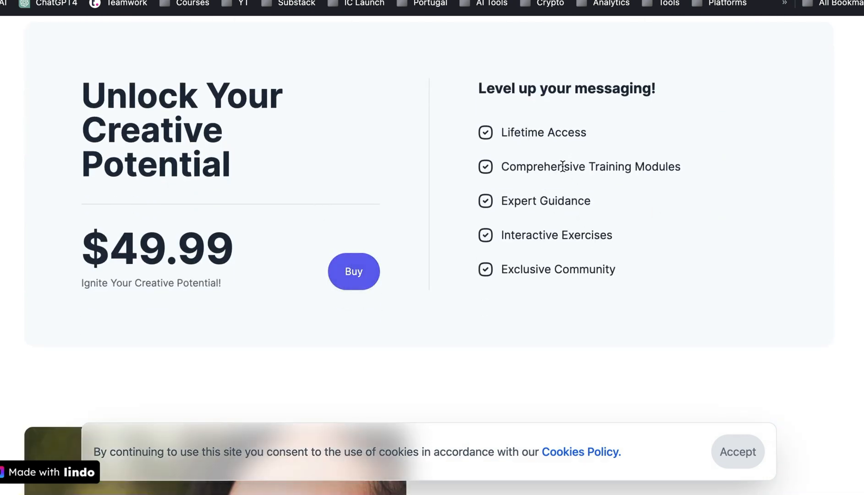
scroll(down, 3)
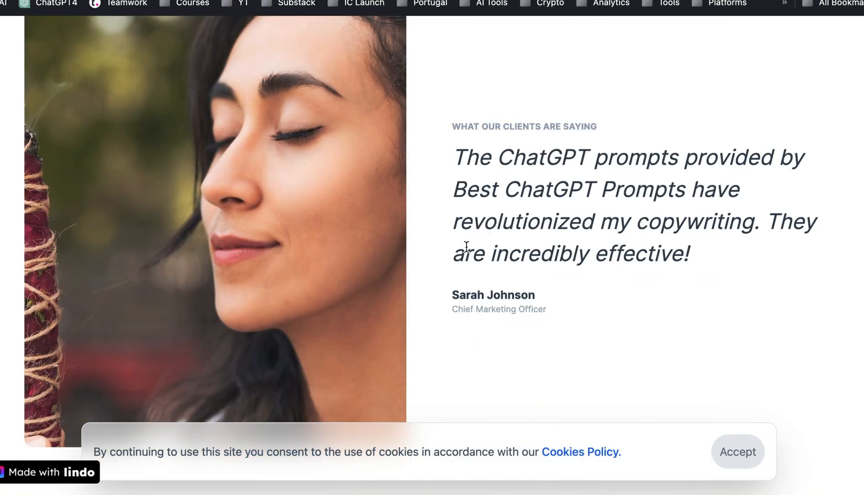
scroll(down, 3)
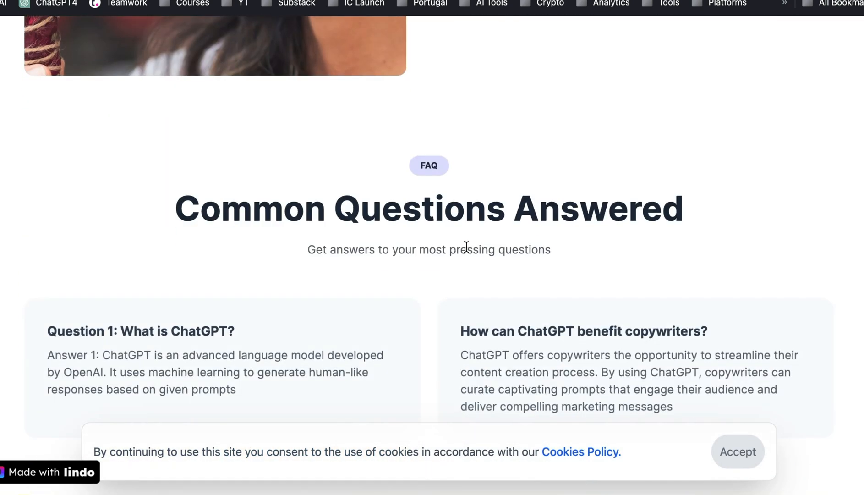
scroll(down, 3)
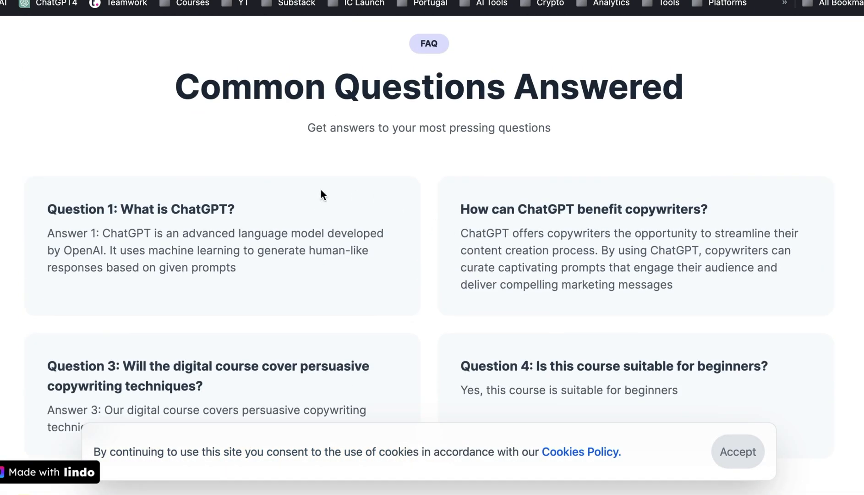
scroll(down, 3)
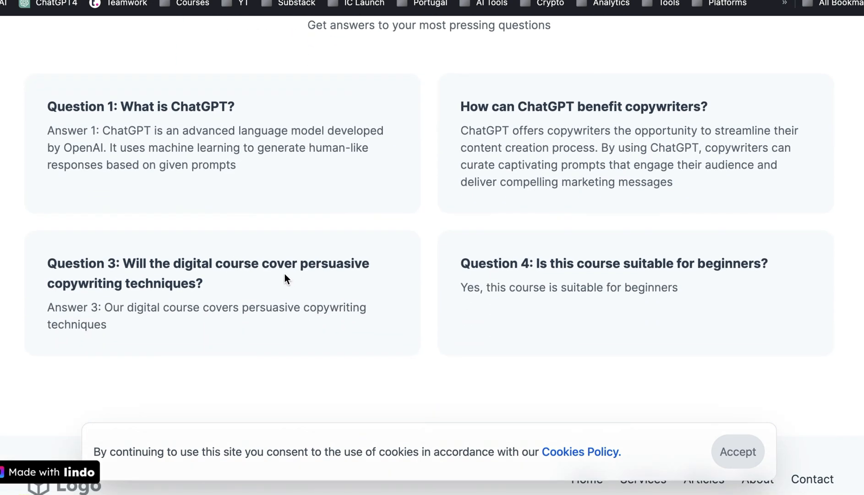
mouse_move(527, 248)
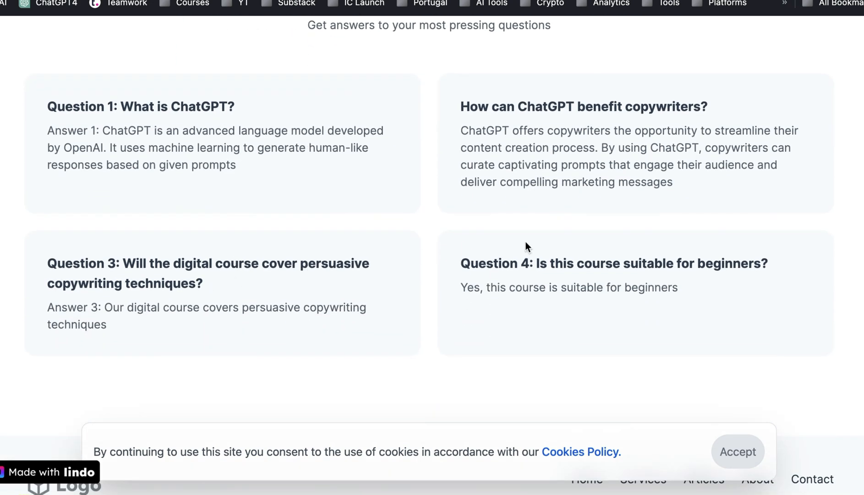
scroll(down, 3)
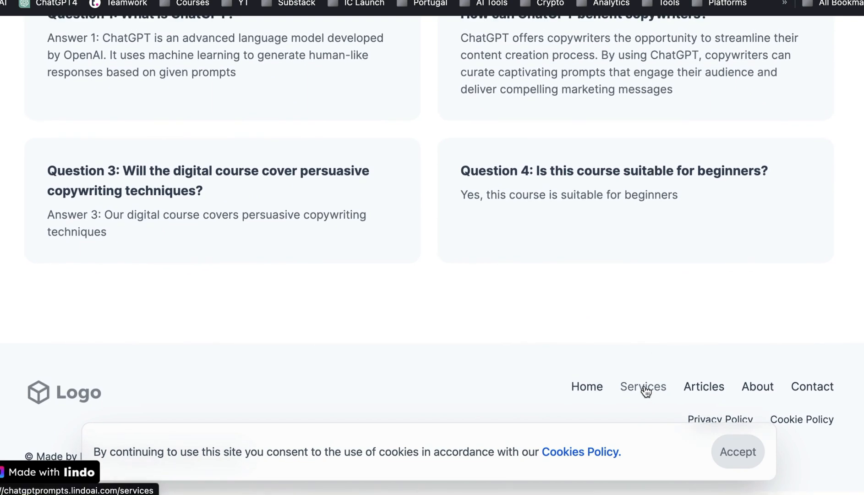
mouse_move(518, 416)
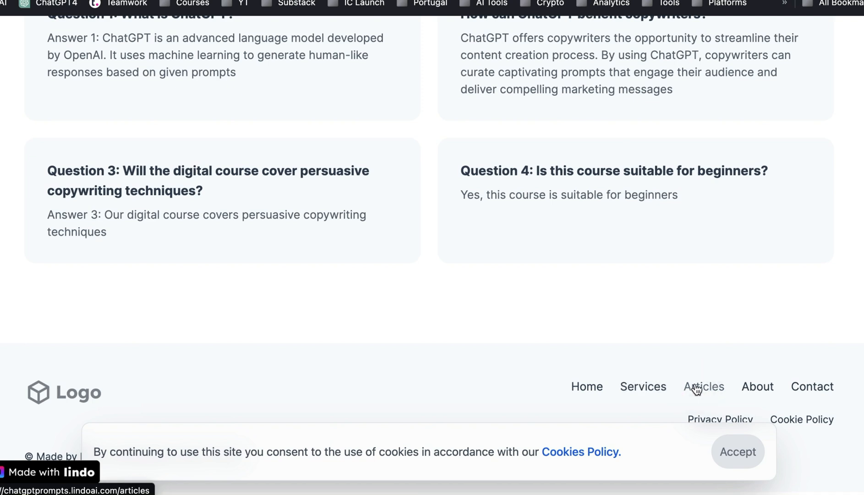
Go to the Articles page and open the first blog post.
click(704, 386)
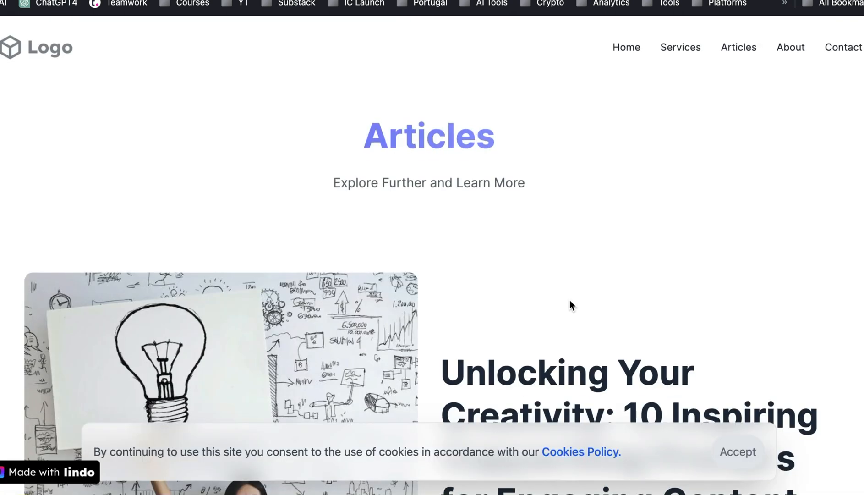
scroll(down, 3)
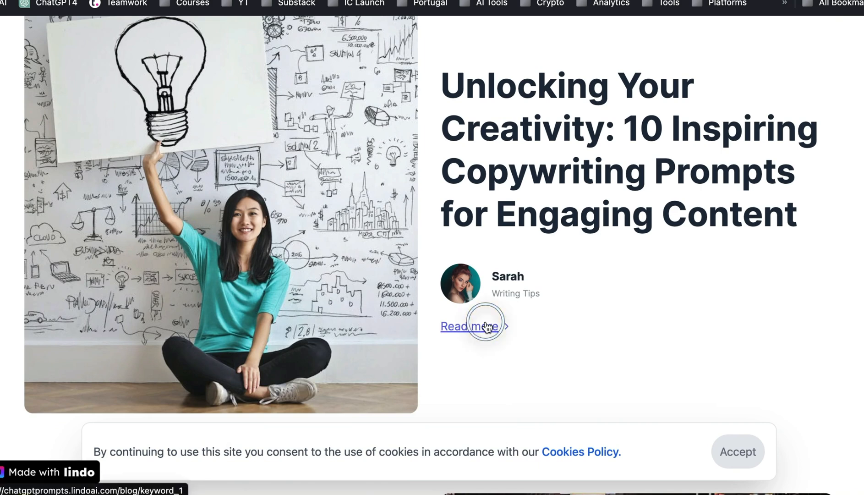
click(469, 327)
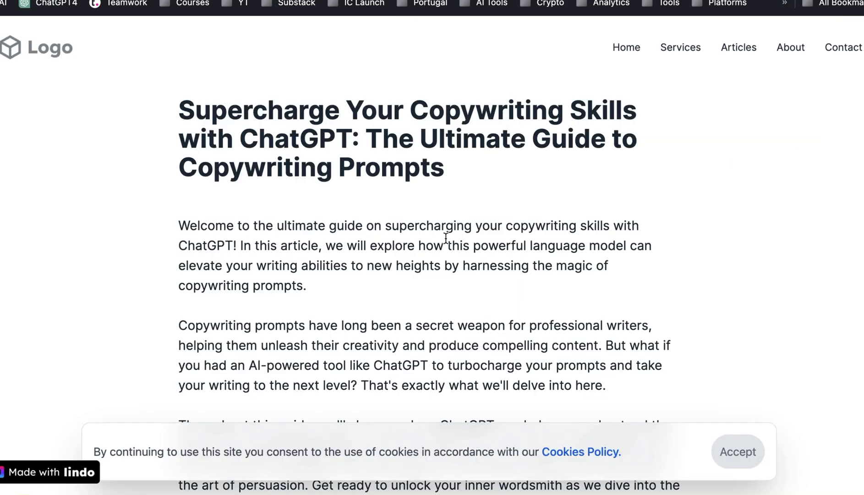
Read through the 'Supercharge Your Copywriting Skills with ChatGPT' article, selecting 'copywriting prompts'.
scroll(down, 3)
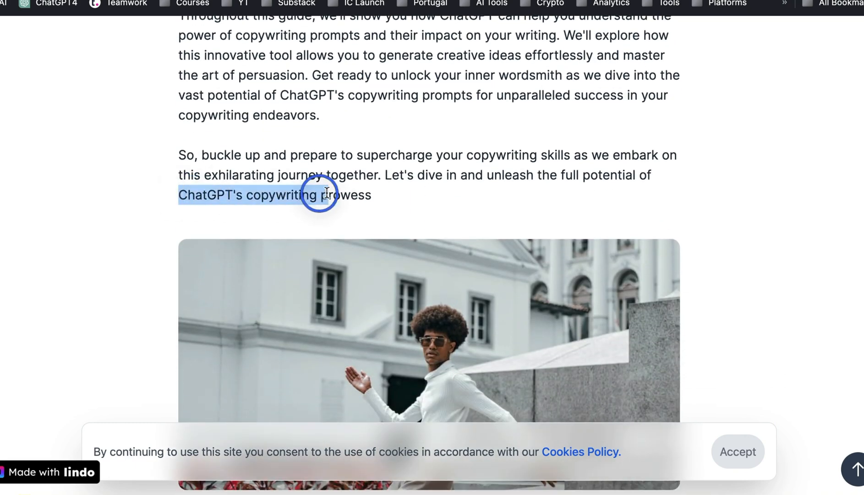
scroll(down, 3)
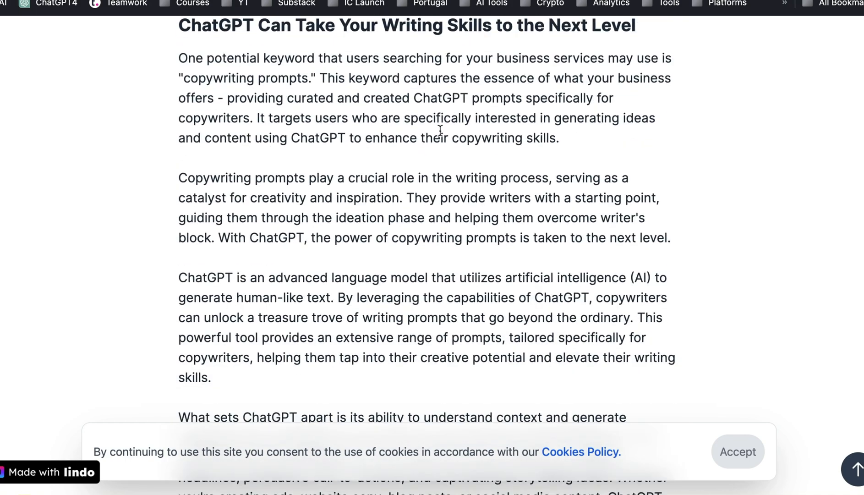
scroll(down, 3)
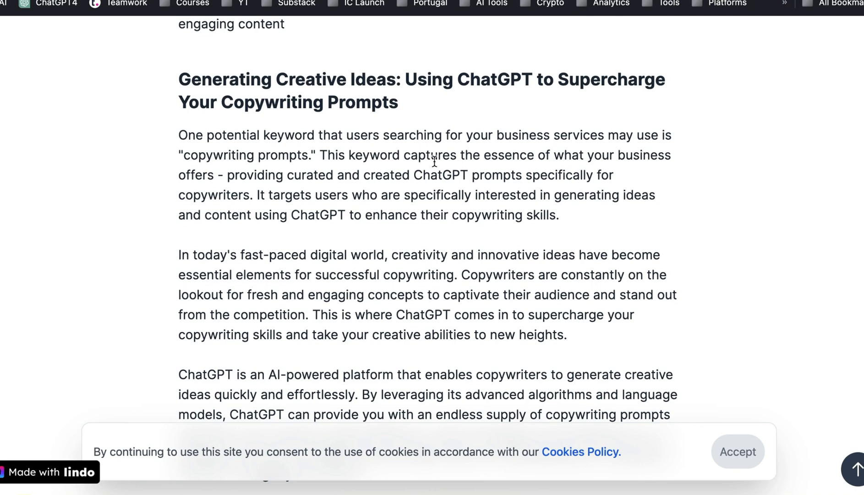
scroll(down, 3)
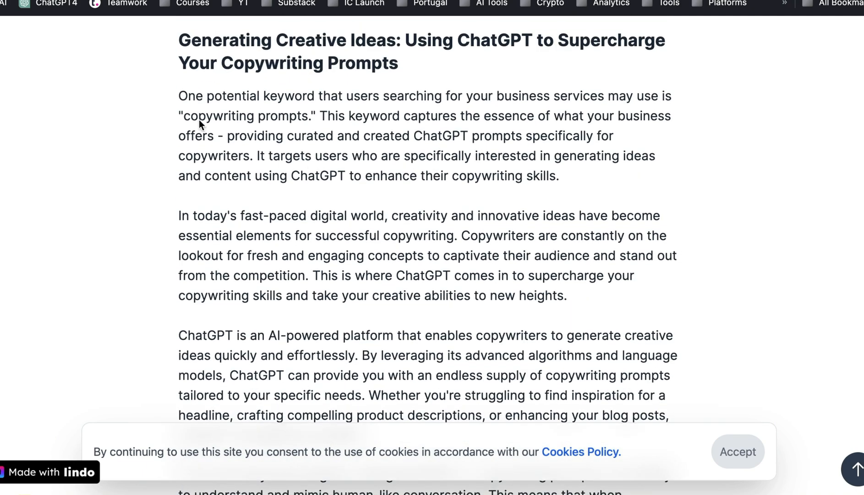
double_click(251, 116)
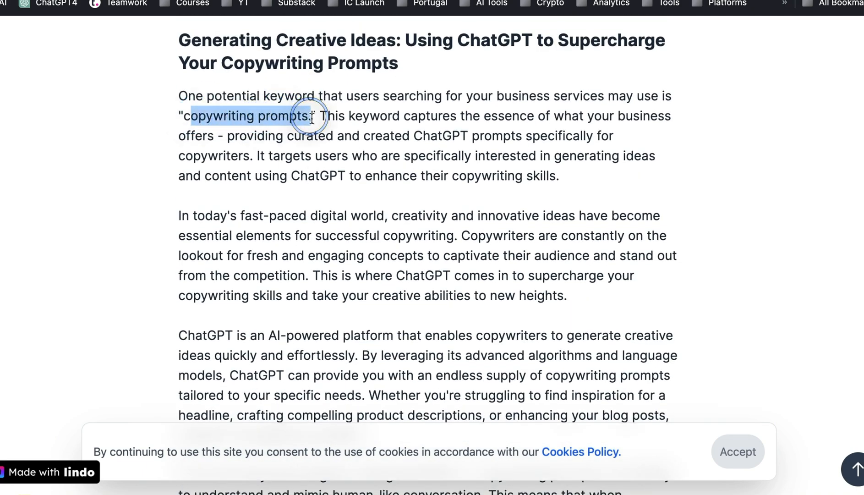
scroll(down, 3)
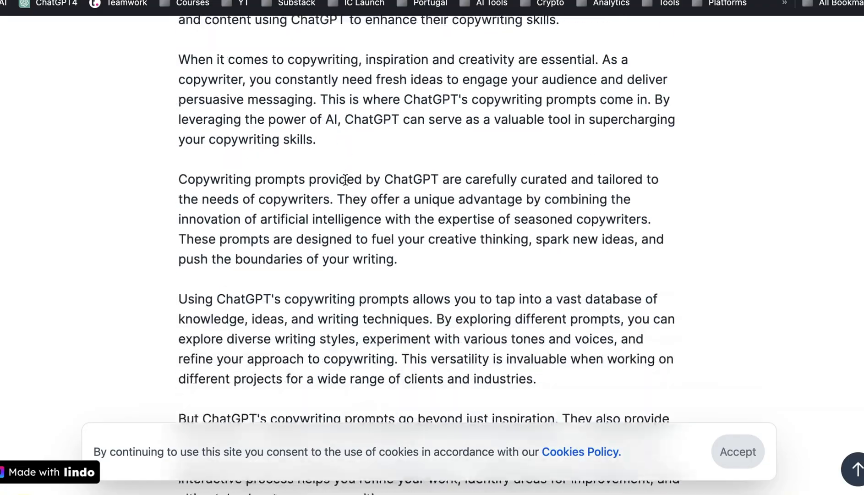
scroll(down, 3)
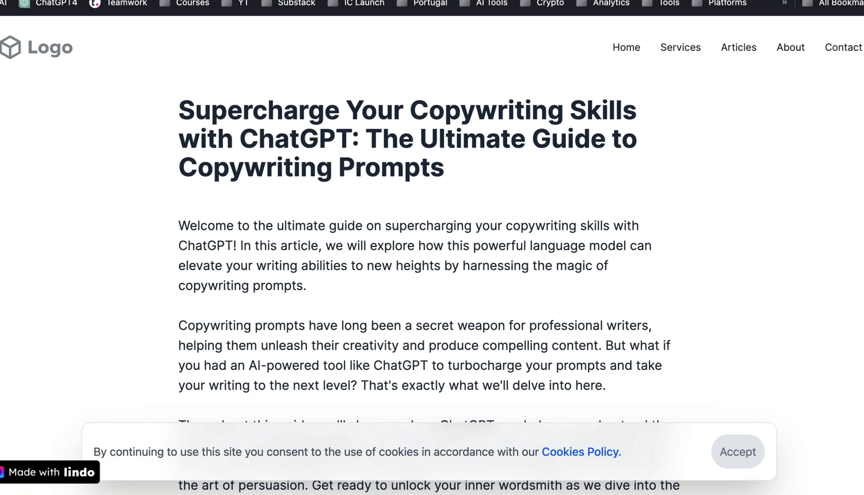
From the Pages list, view the live Privacy Policy page down to its contact section.
click(49, 471)
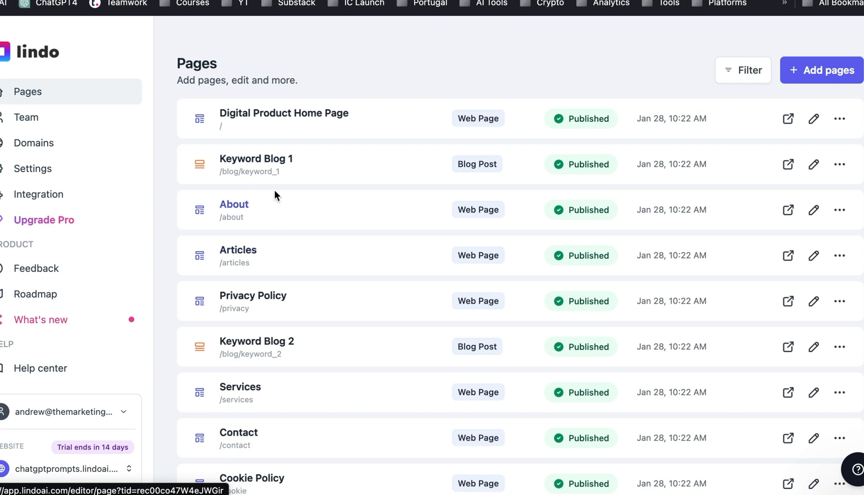
mouse_move(255, 159)
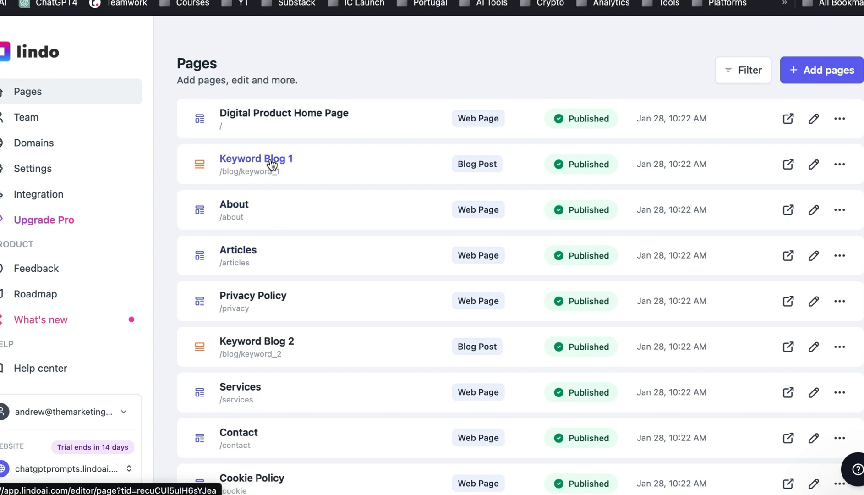
mouse_move(322, 350)
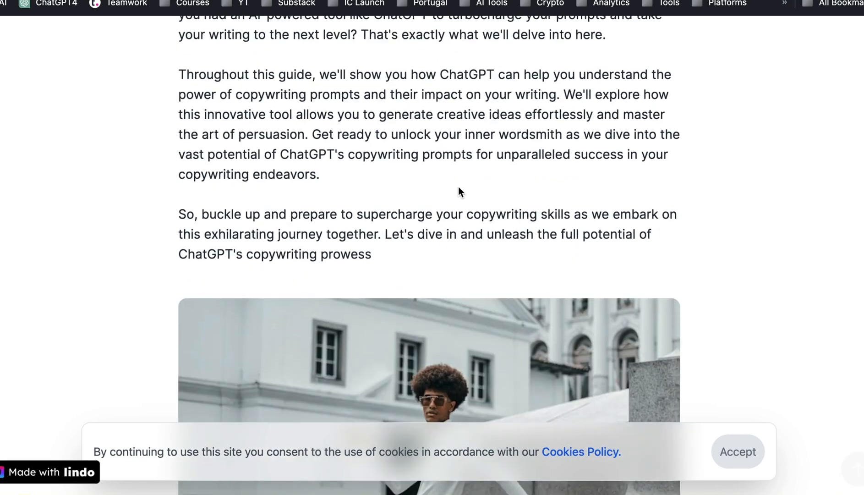
scroll(down, 3)
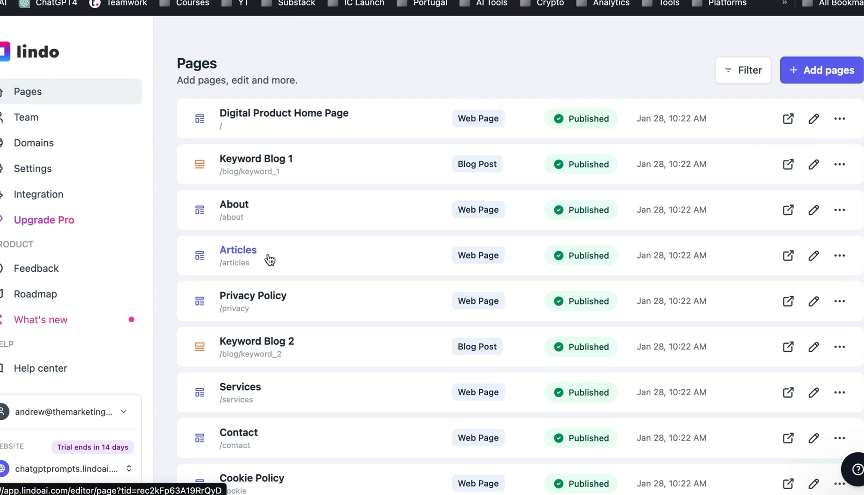
mouse_move(788, 301)
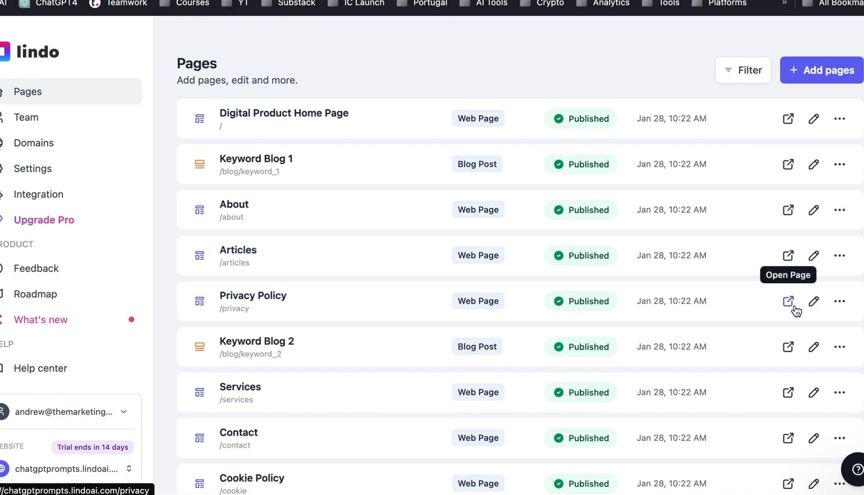
click(788, 301)
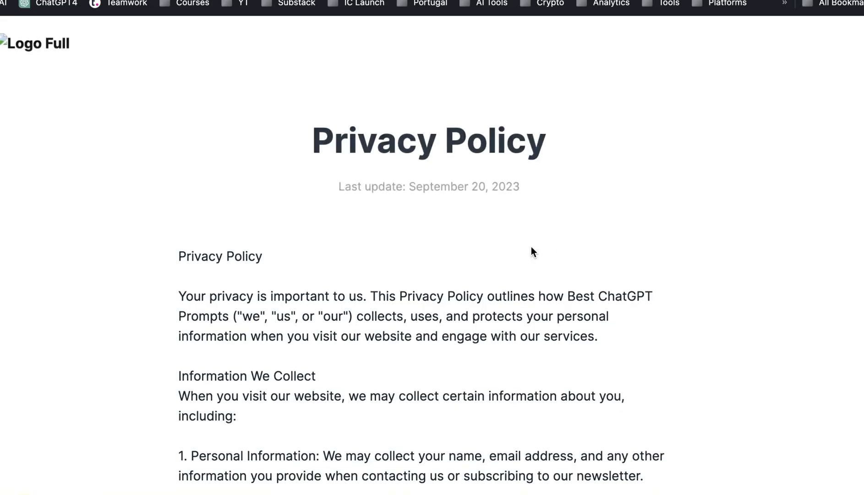
scroll(down, 3)
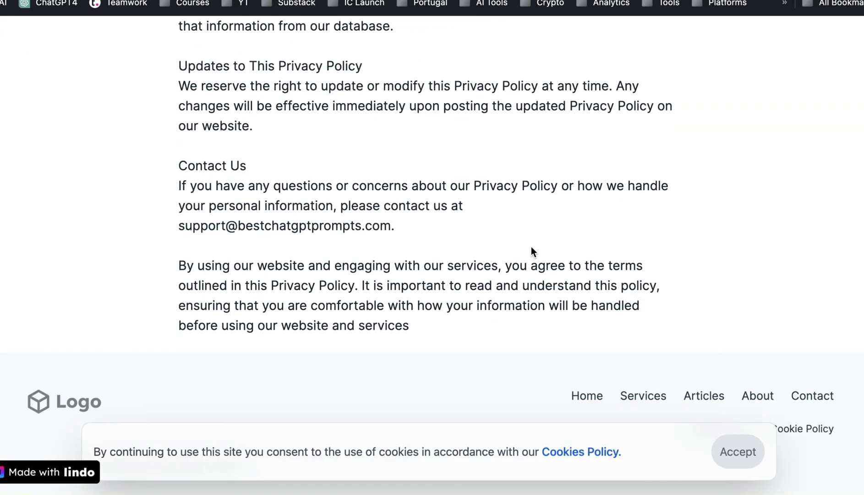
scroll(down, 3)
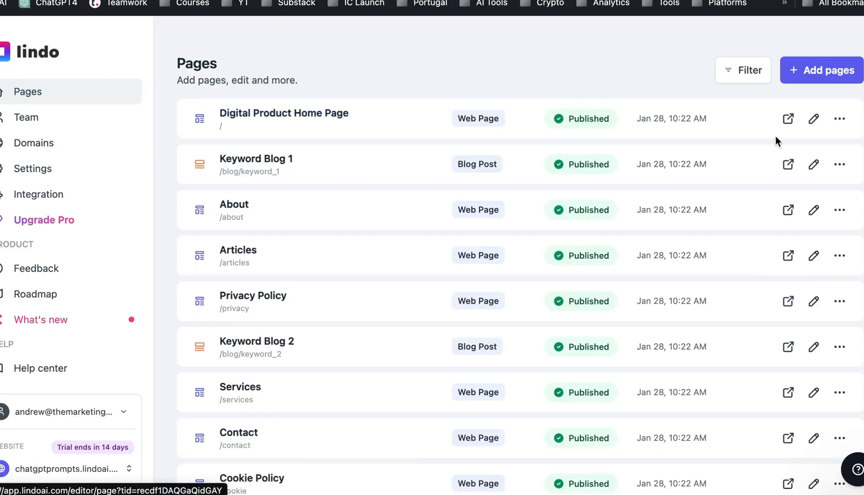
mouse_move(401, 242)
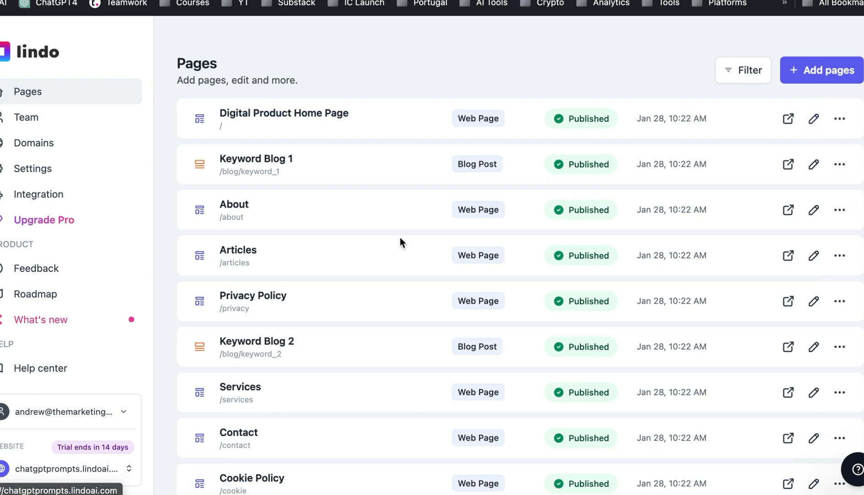
mouse_move(813, 119)
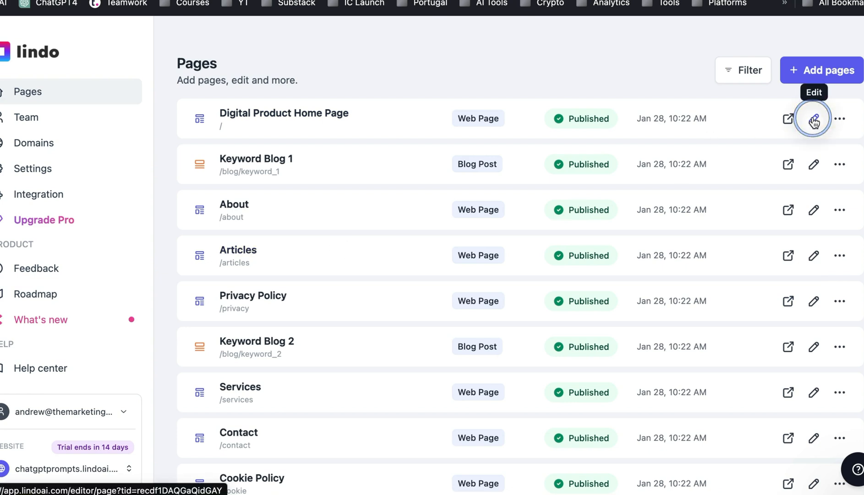
Open the home page editor and look over Branding, Business Info and Custom Code settings.
click(813, 118)
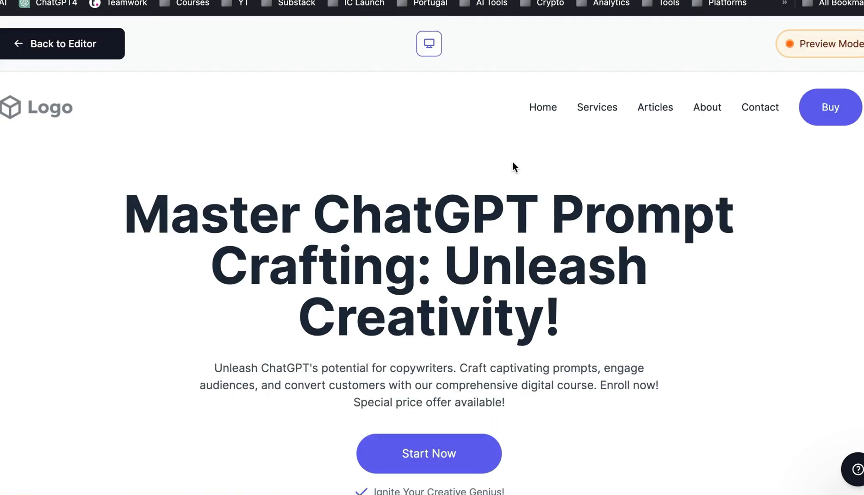
mouse_move(185, 112)
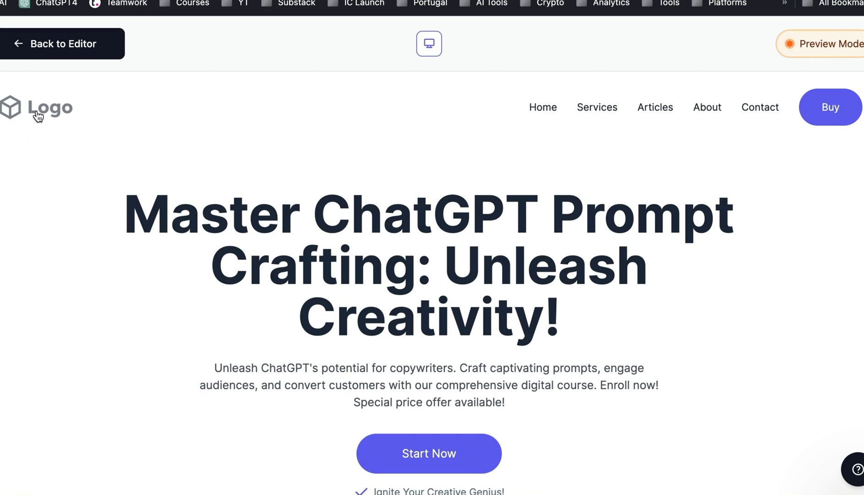
click(62, 44)
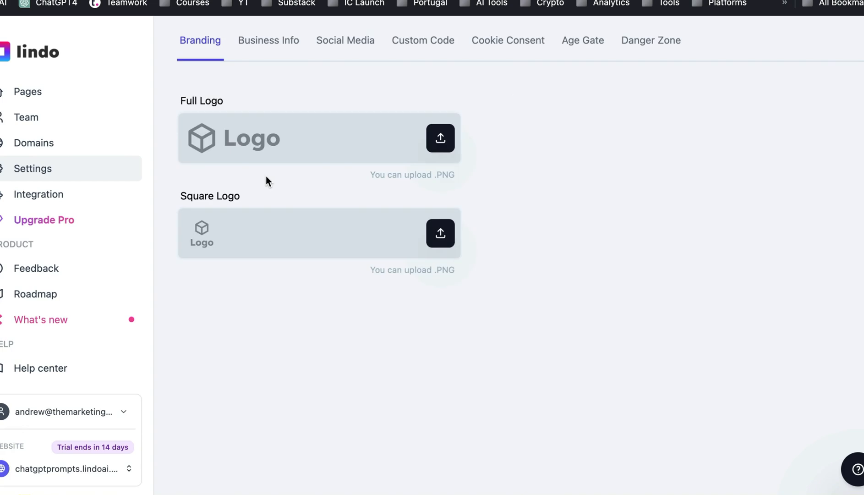
mouse_move(269, 63)
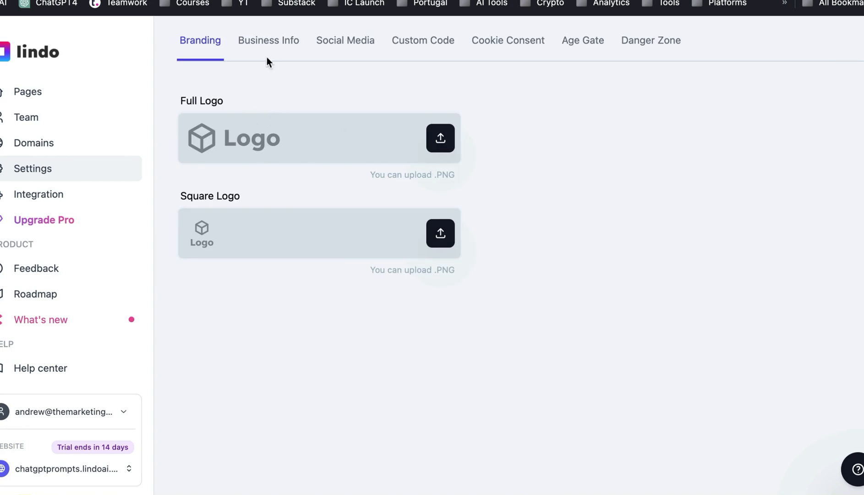
click(269, 40)
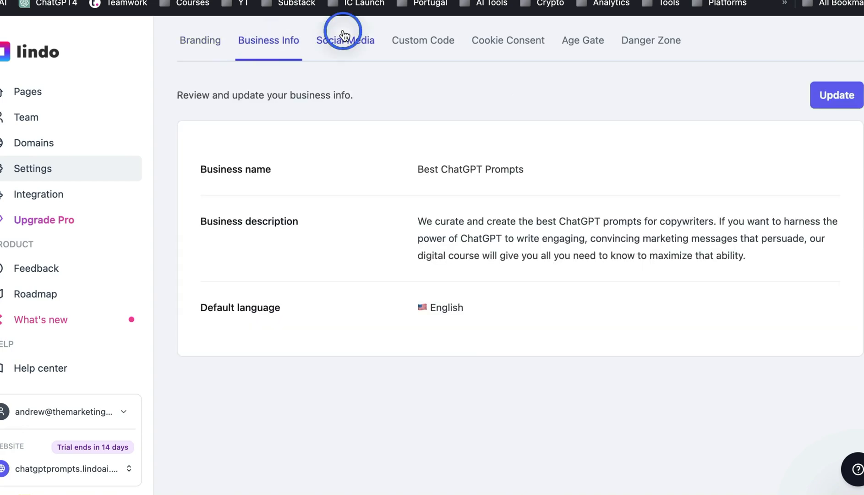
click(422, 40)
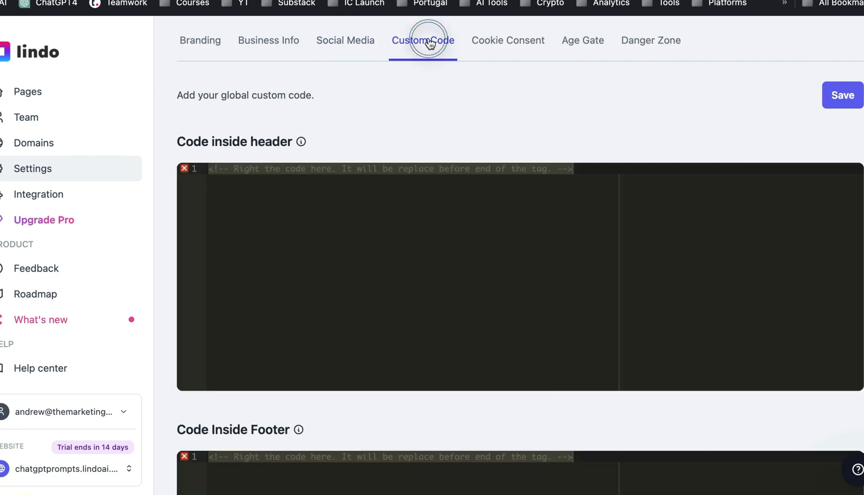
scroll(down, 3)
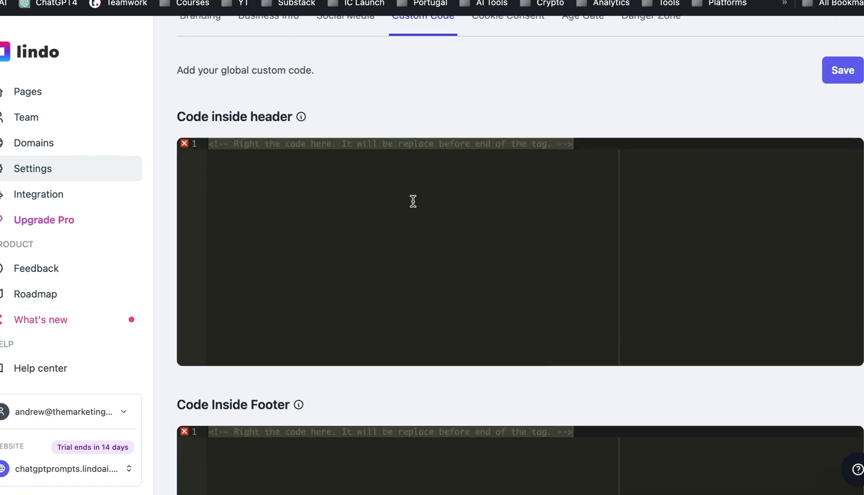
scroll(down, 3)
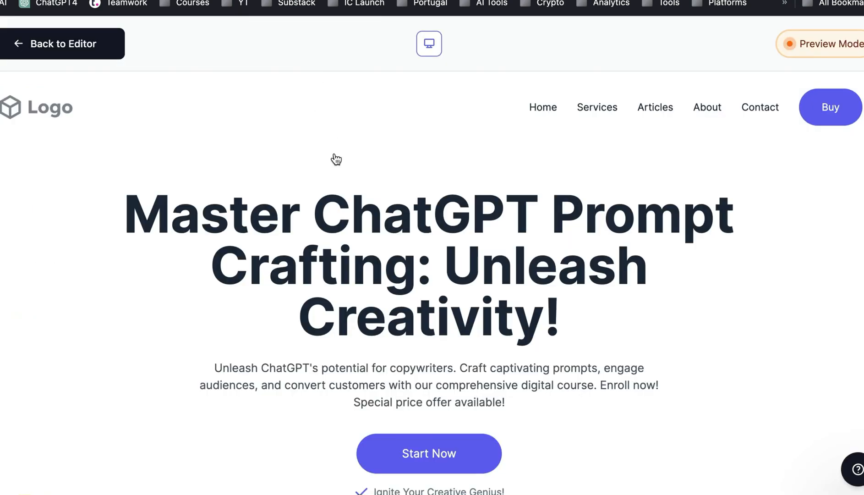
mouse_move(598, 107)
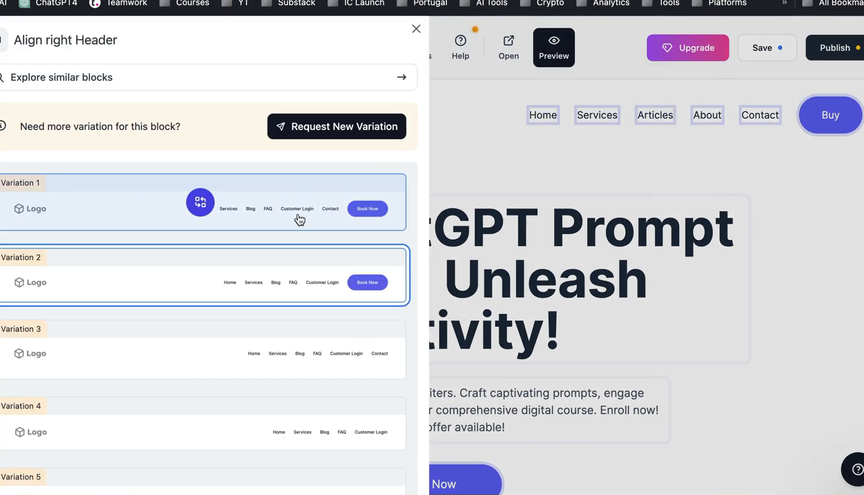
Switch the header to a layout ending in a text link, without the Buy button.
scroll(down, 3)
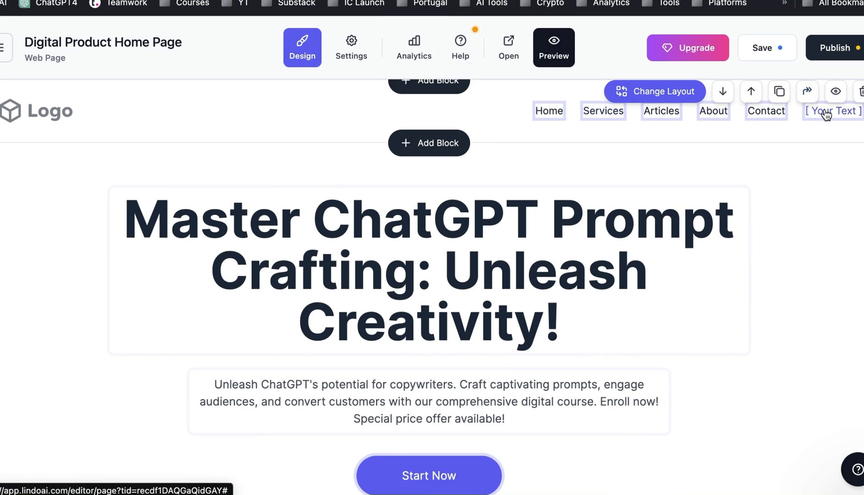
Change the header's Services link text to 'Hire Me' and save the page.
click(603, 110)
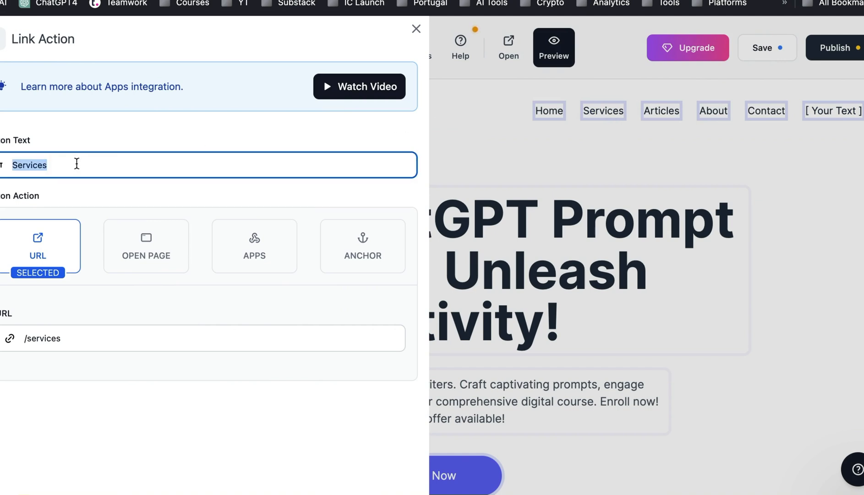
text(Hire Me)
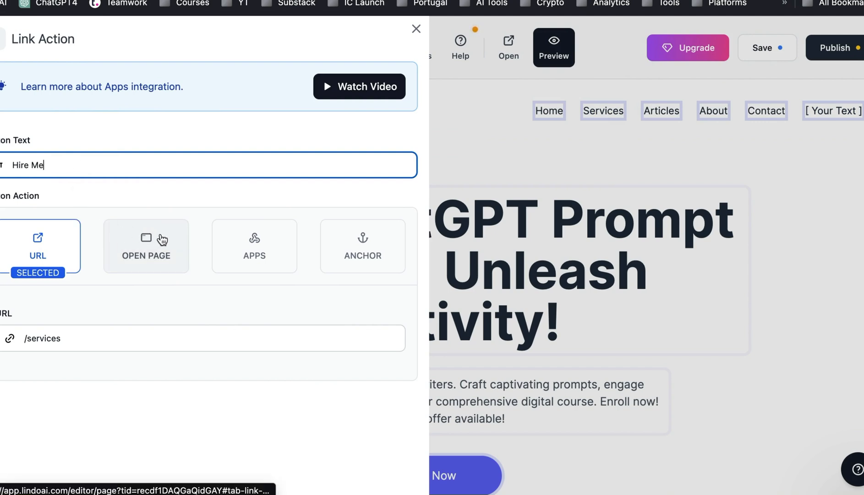
mouse_move(416, 289)
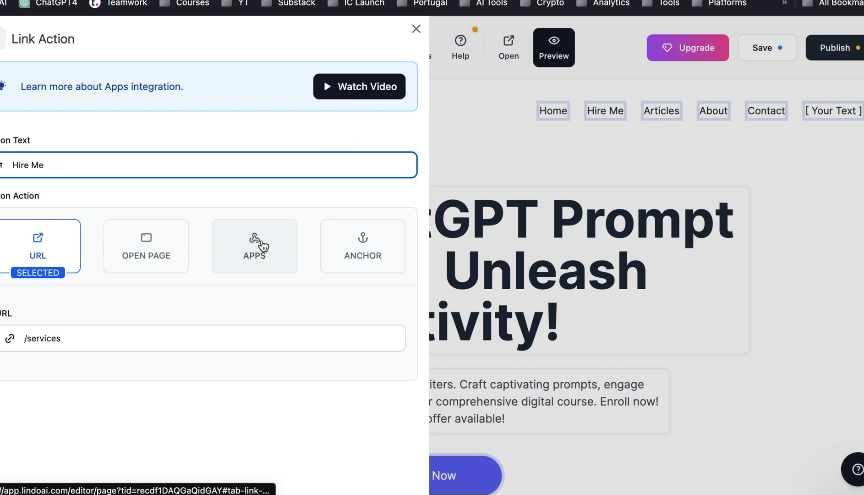
click(416, 29)
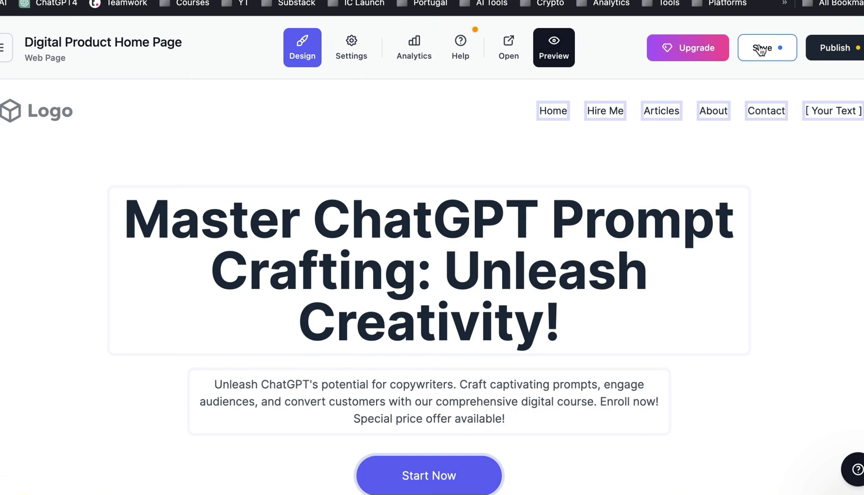
click(351, 48)
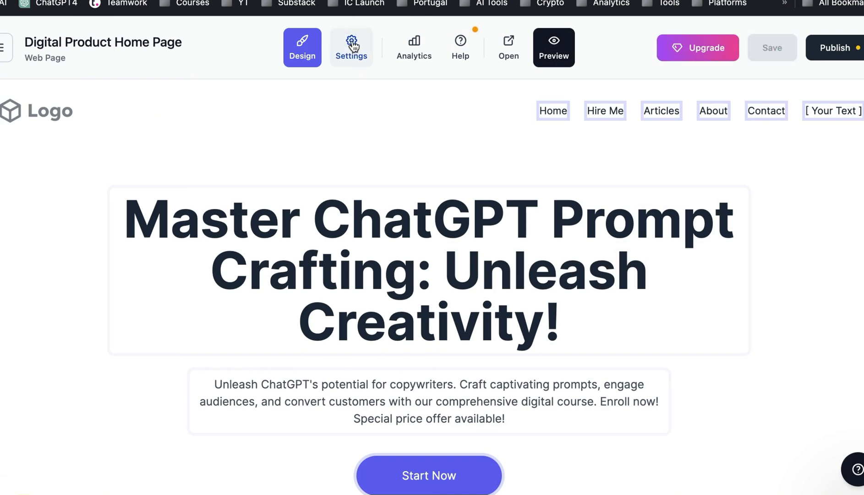
click(351, 47)
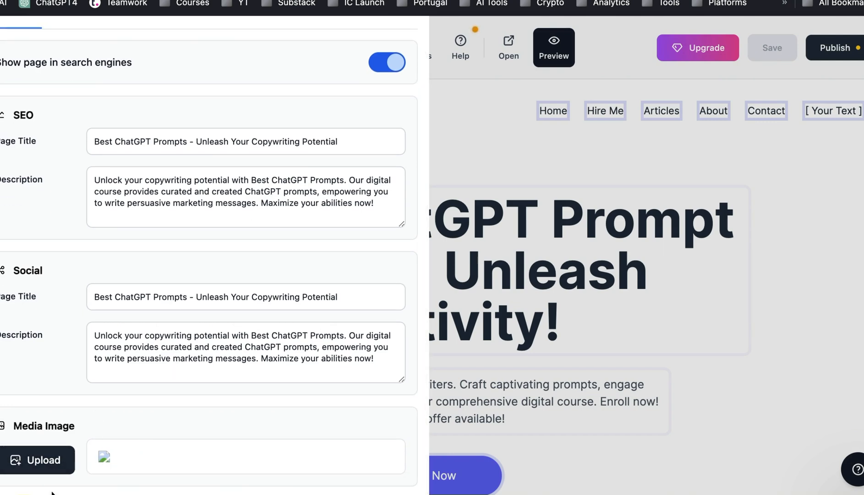
scroll(down, 3)
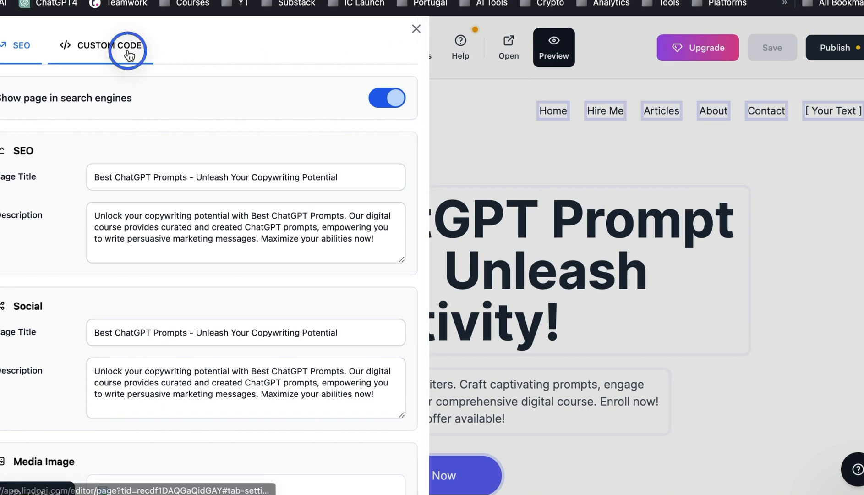
click(108, 46)
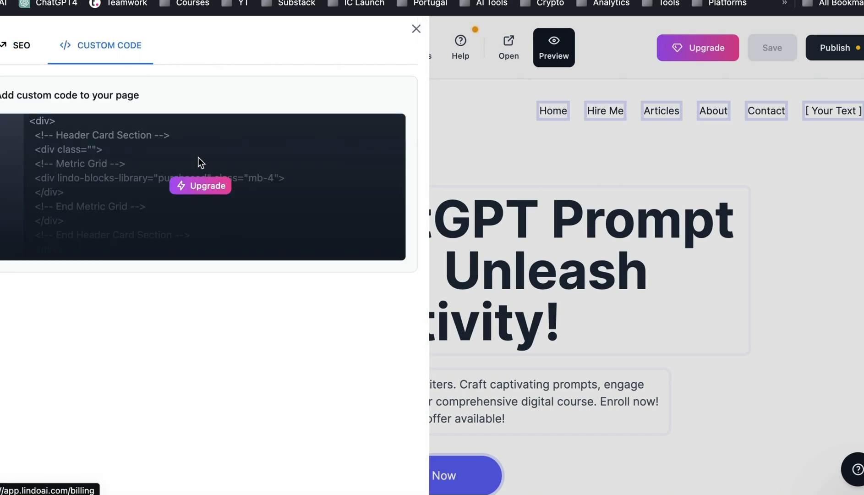
mouse_move(345, 60)
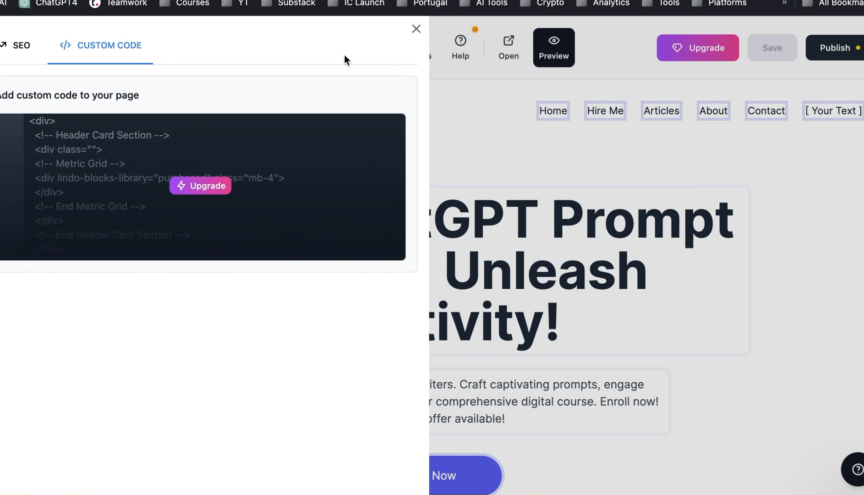
click(416, 29)
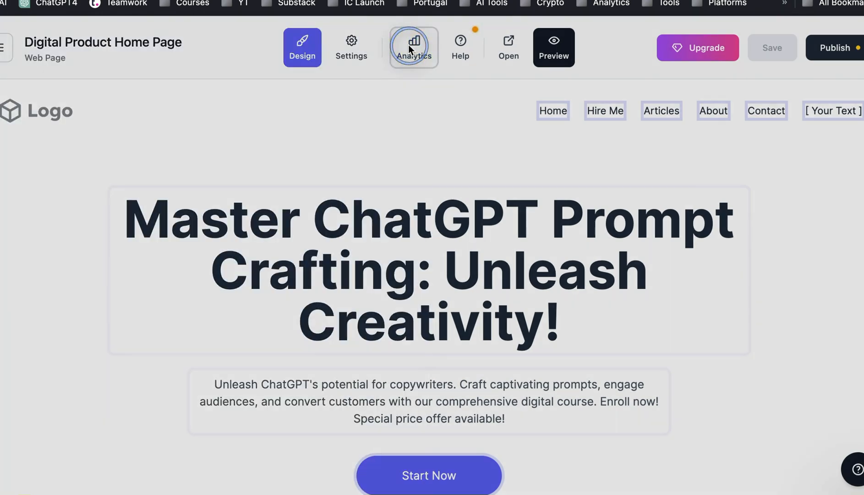
click(413, 46)
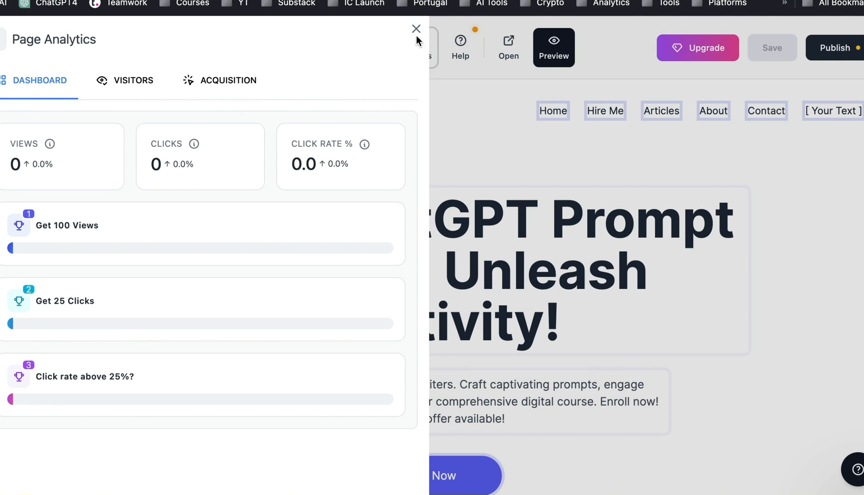
click(416, 29)
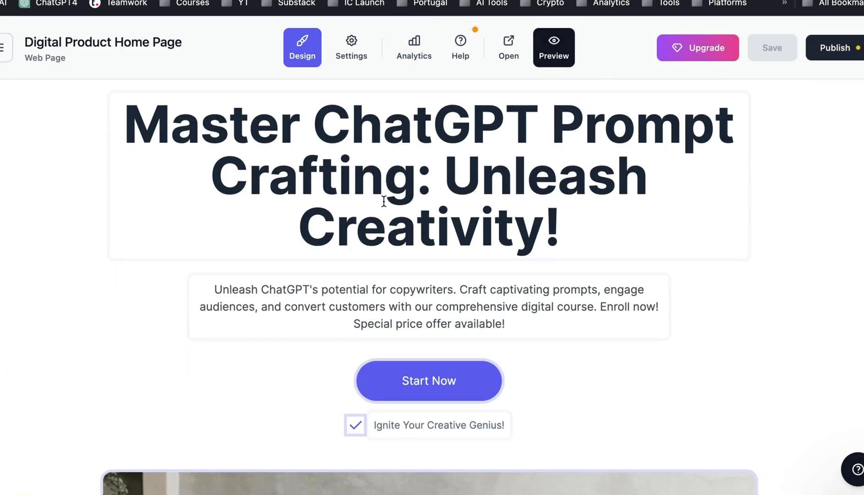
mouse_move(527, 221)
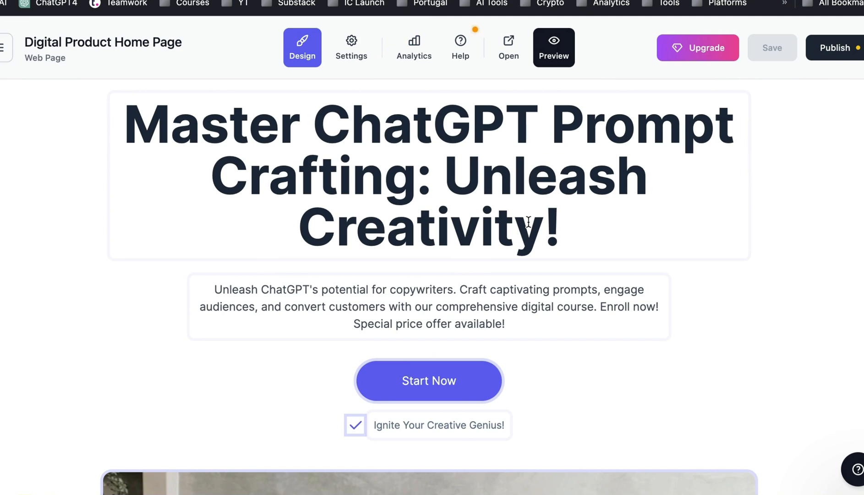
Search the image library's stock photos for 'copywriting'.
scroll(down, 3)
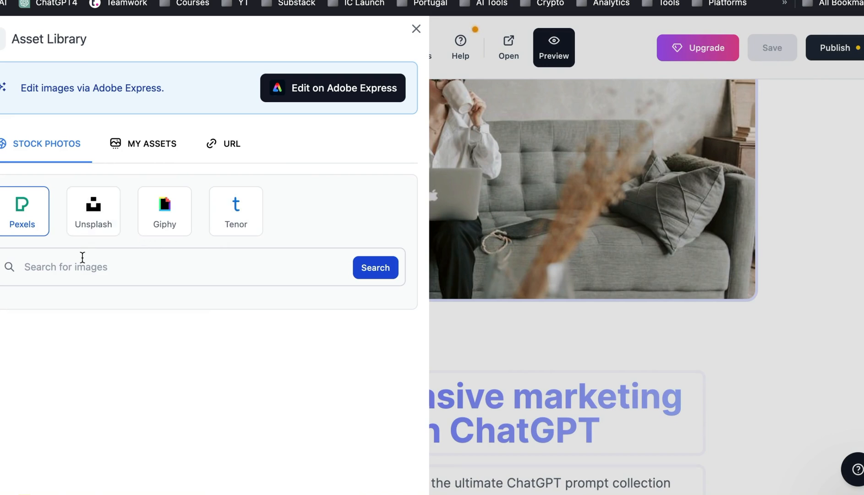
text(copywriti)
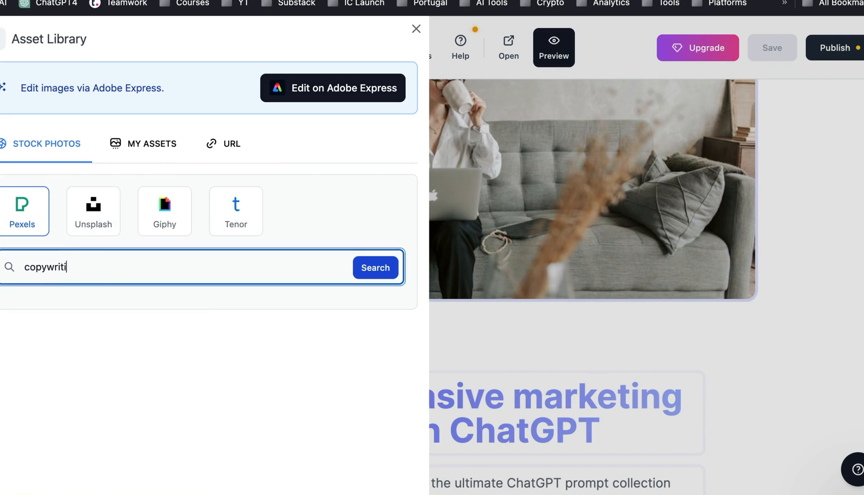
text(ng)
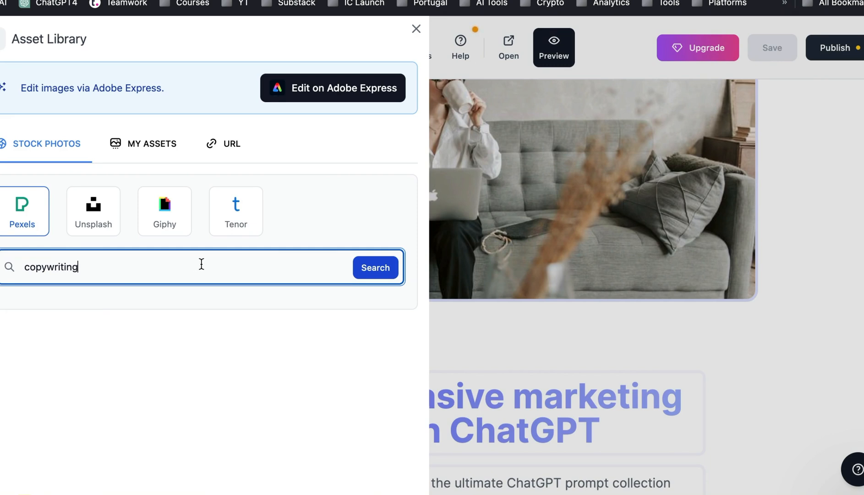
click(375, 267)
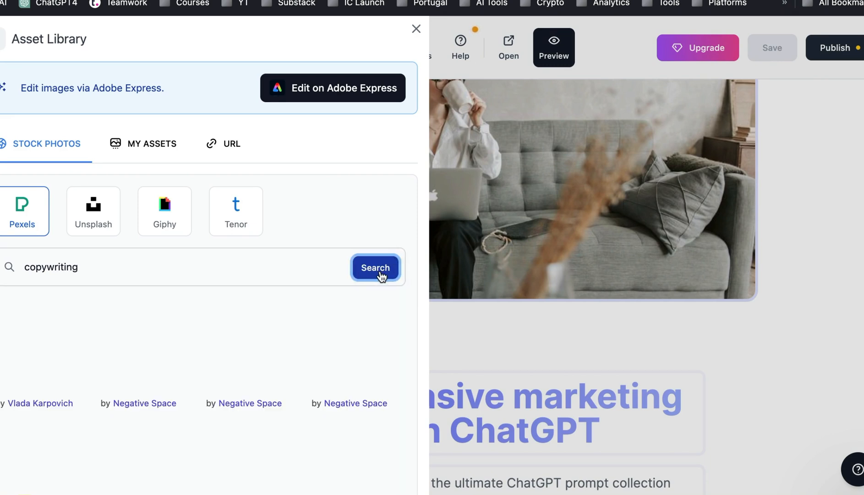
click(375, 267)
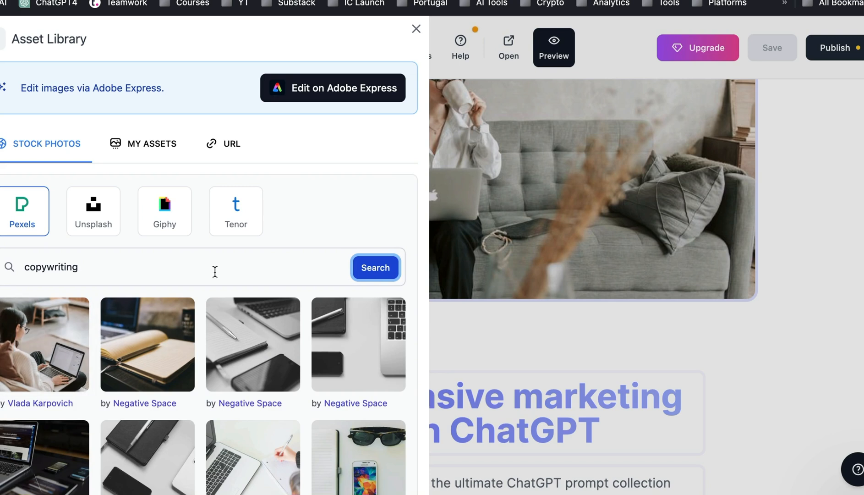
Browse Giphy, dismiss the feedback request, and view previously uploaded images under My Assets.
click(164, 210)
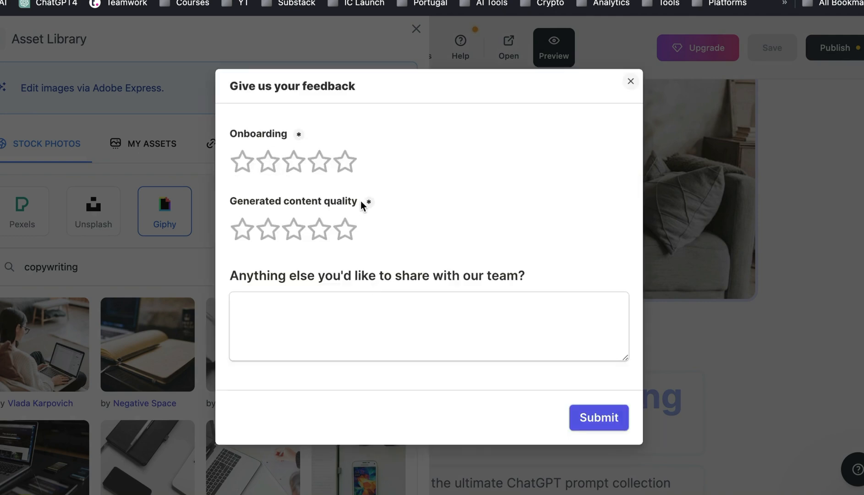
click(344, 229)
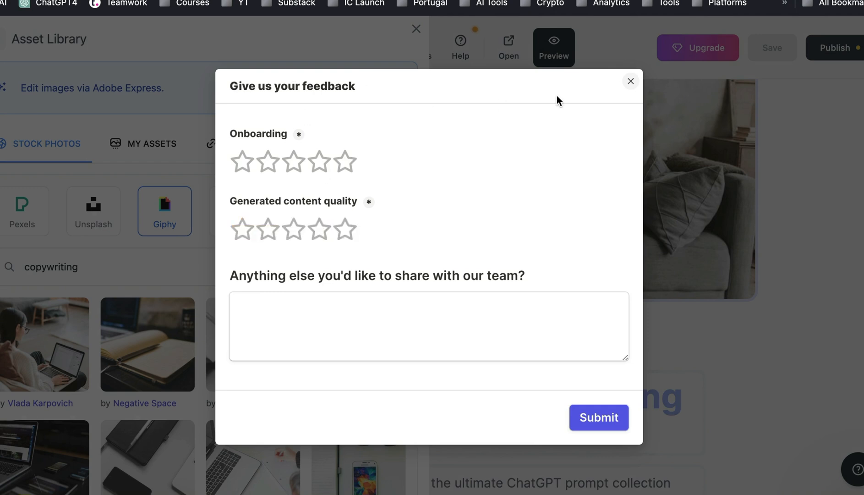
click(630, 81)
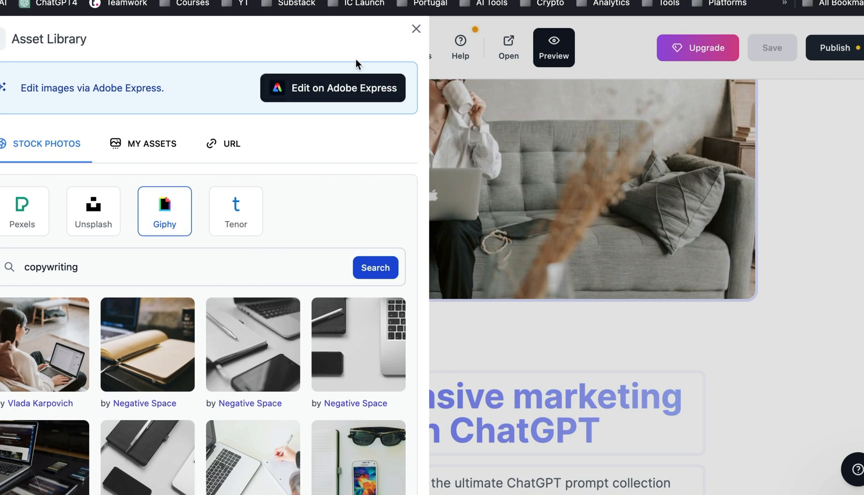
click(152, 144)
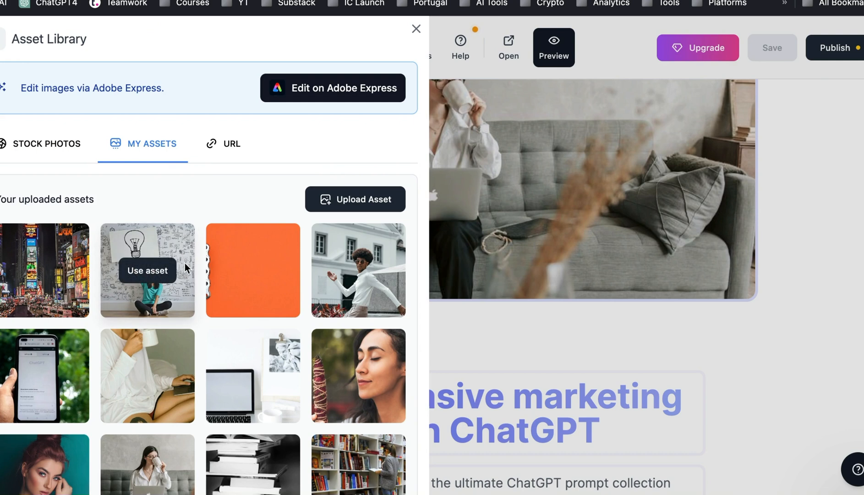
scroll(down, 3)
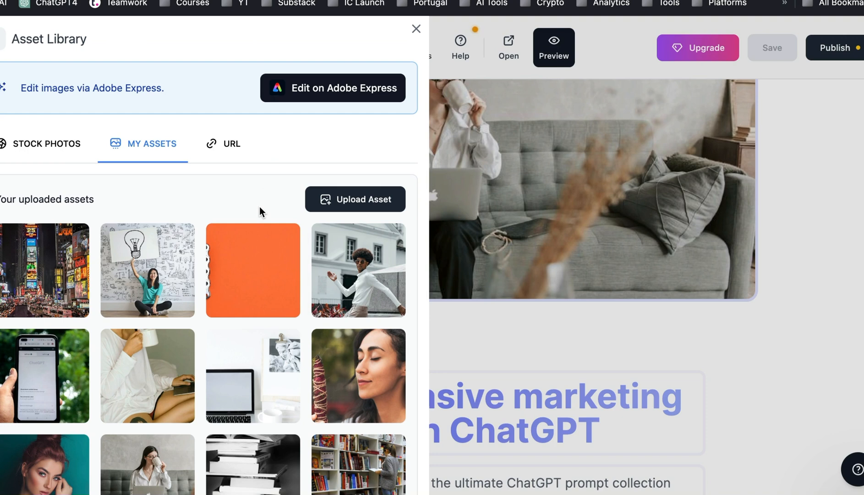
mouse_move(356, 199)
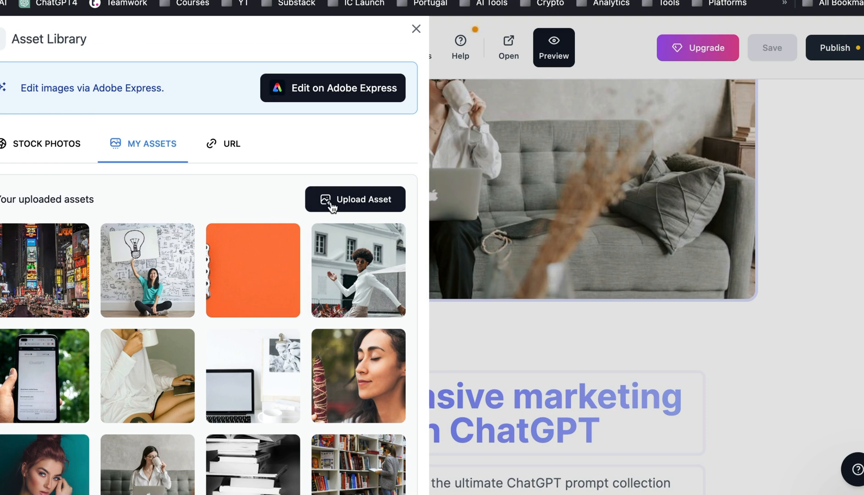
mouse_move(147, 270)
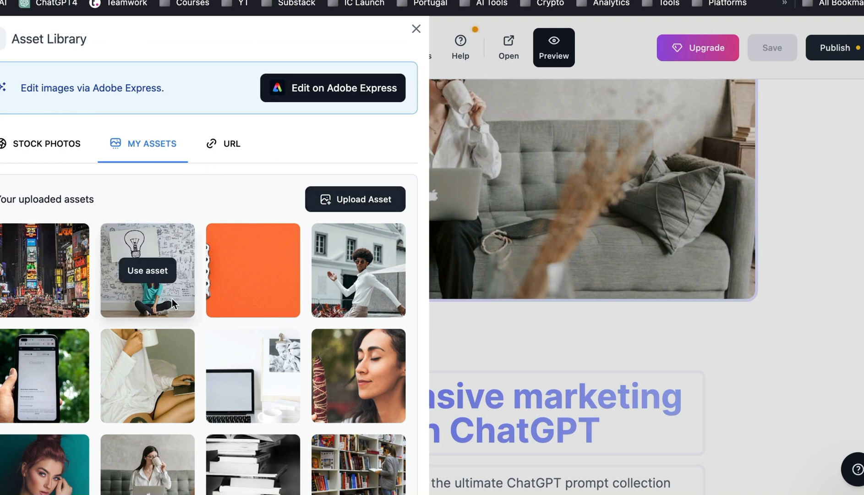
mouse_move(194, 300)
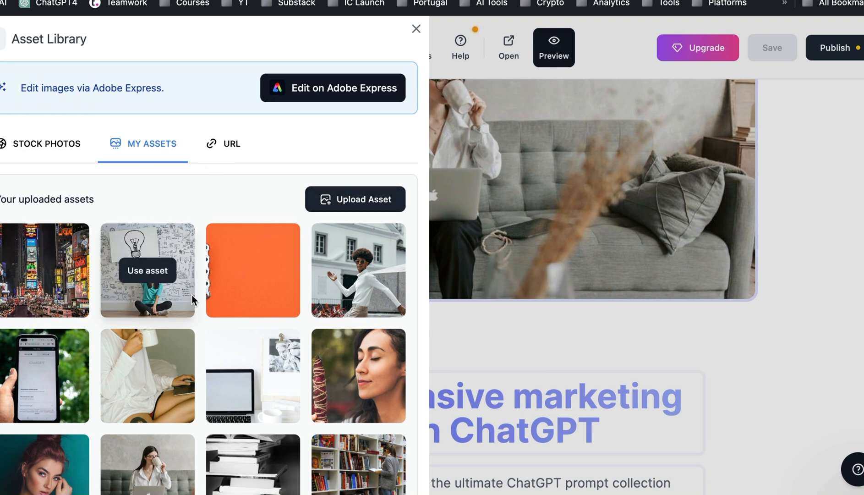
mouse_move(362, 206)
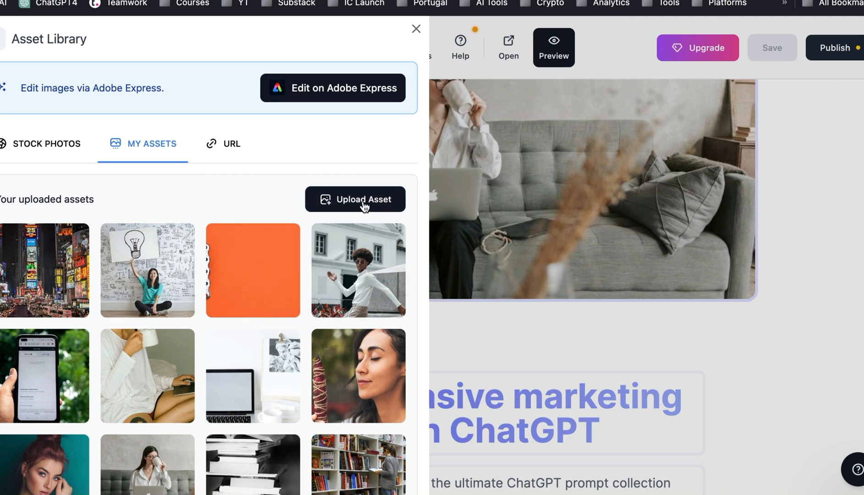
click(416, 28)
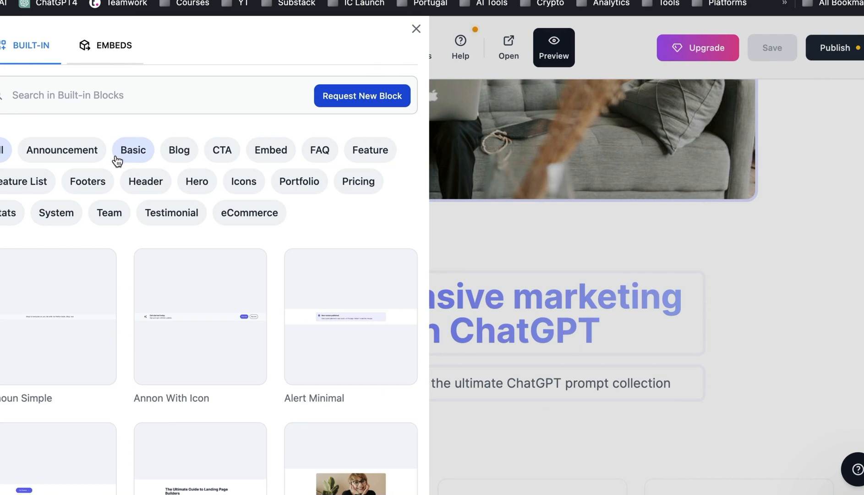
mouse_move(77, 320)
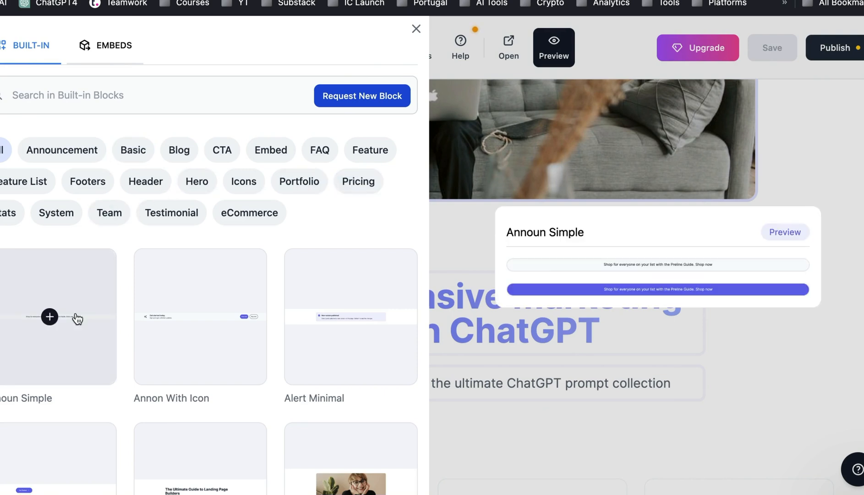
mouse_move(201, 317)
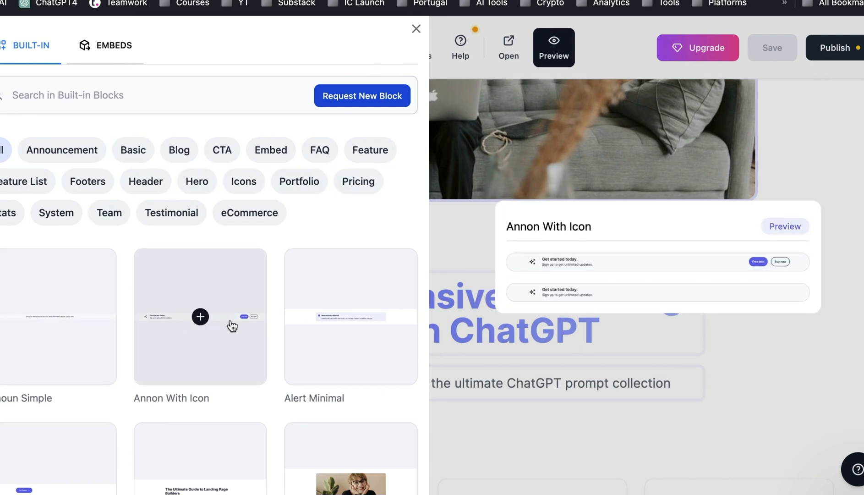
mouse_move(202, 316)
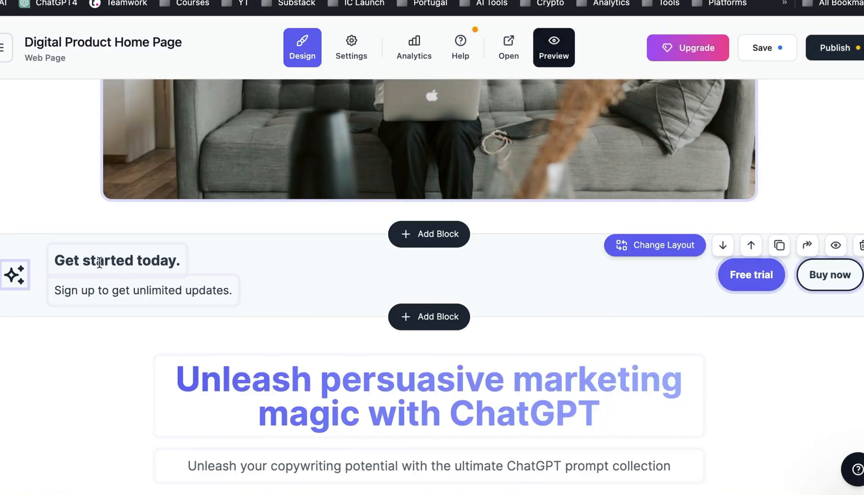
mouse_move(388, 277)
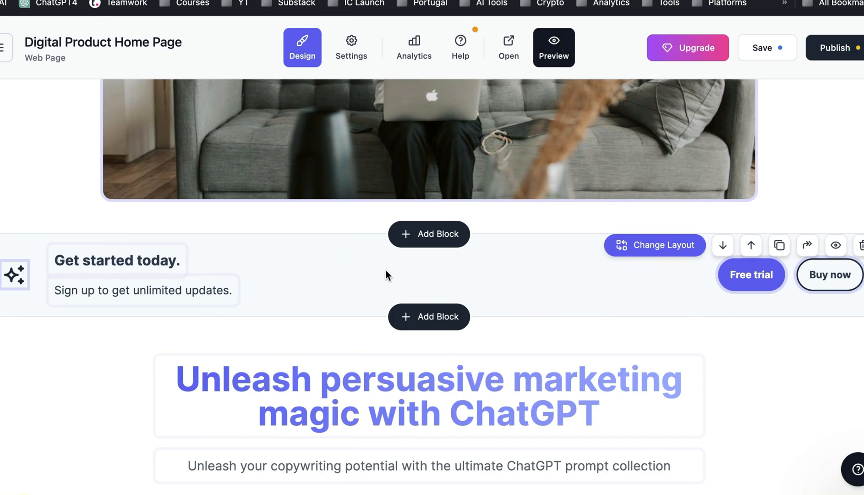
Switch the icon announcement block to its button-free Variation 2, then delete it.
click(654, 245)
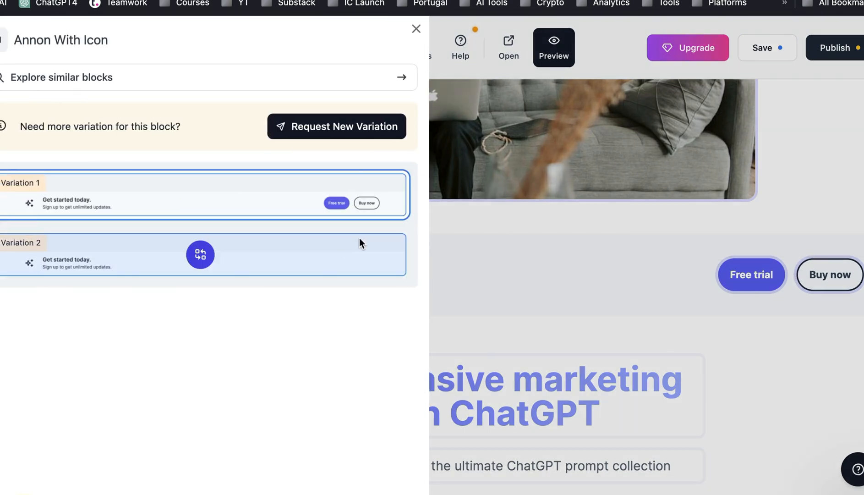
mouse_move(270, 258)
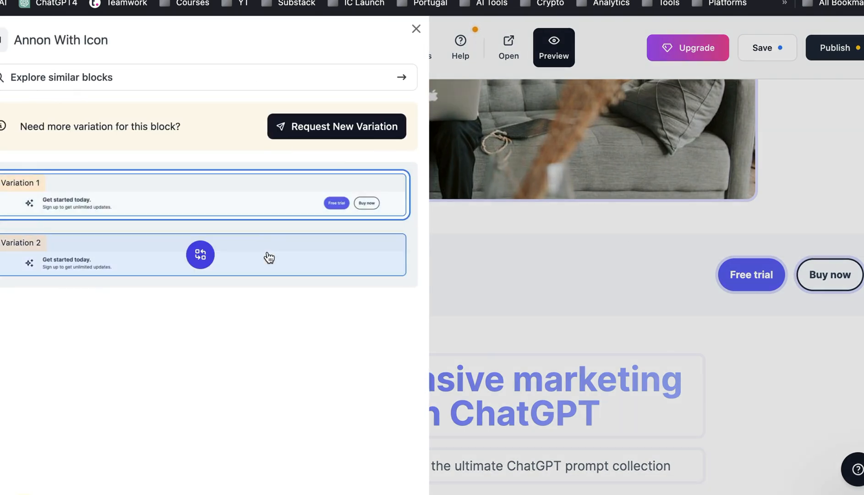
click(416, 28)
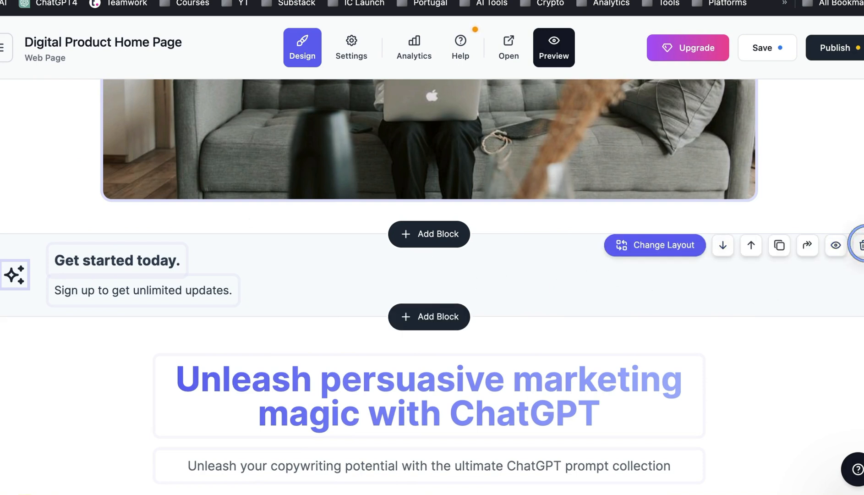
click(429, 234)
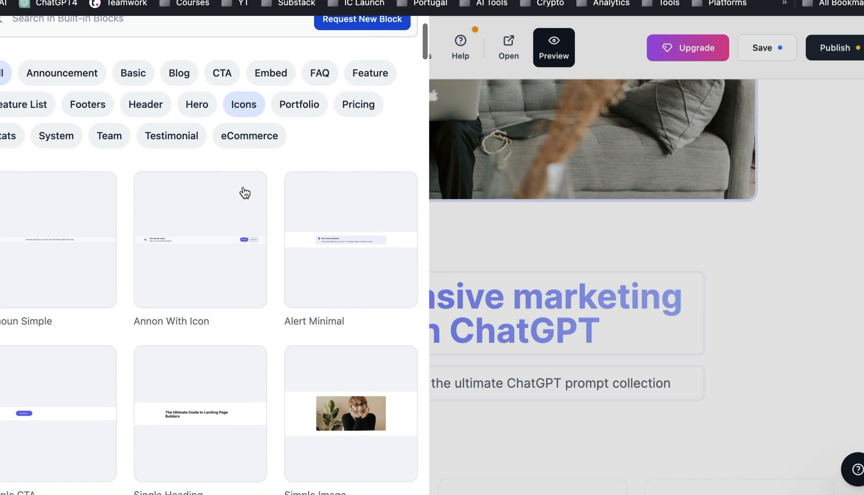
Add the ProductHunt Wall embed, close its settings, and return to the Built-in blocks list.
click(113, 46)
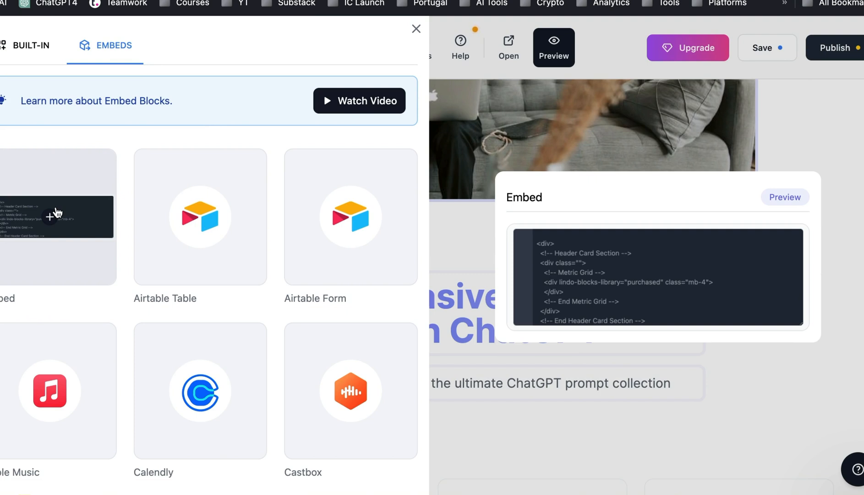
scroll(down, 3)
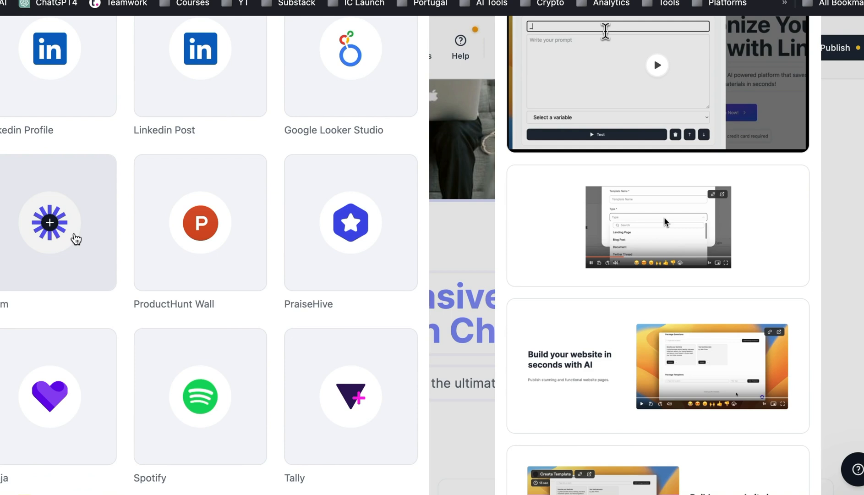
click(199, 223)
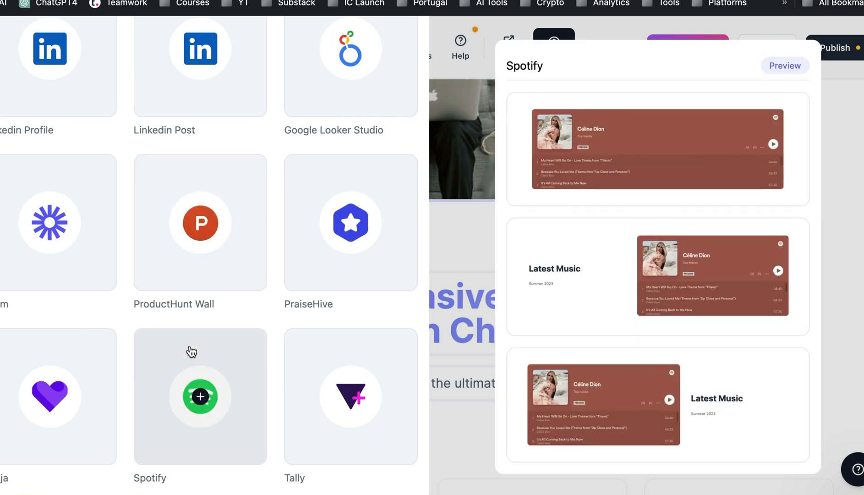
click(199, 223)
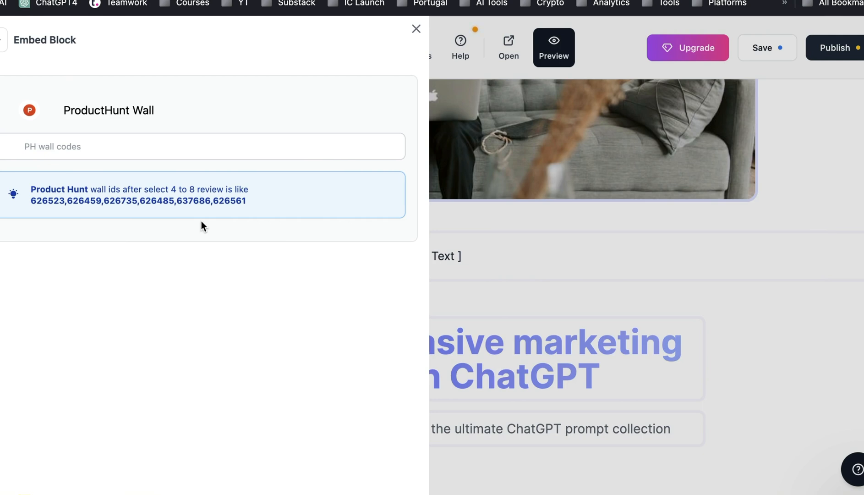
mouse_move(205, 182)
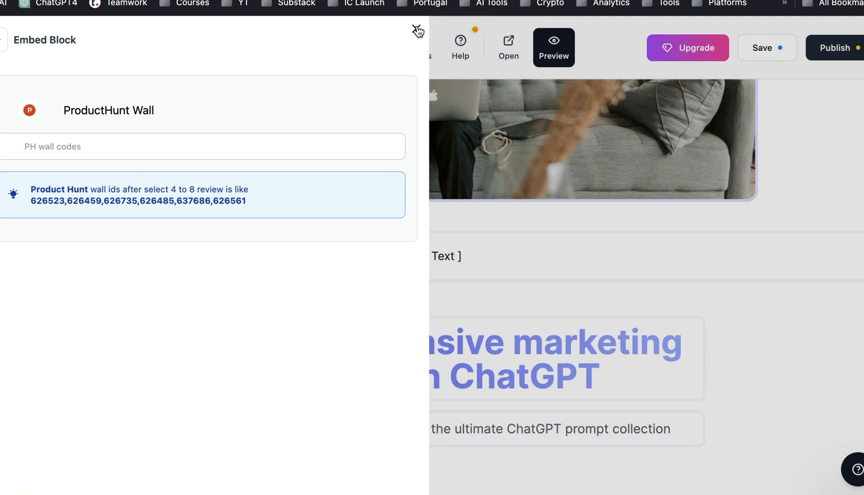
click(418, 32)
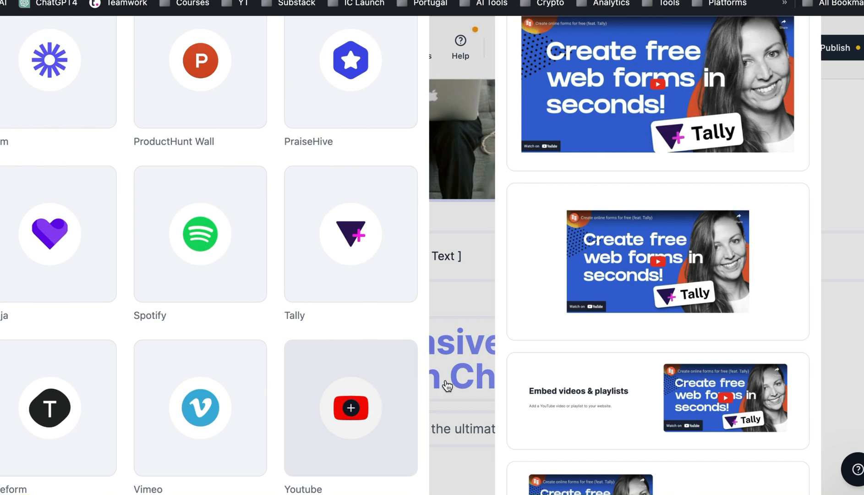
mouse_move(372, 427)
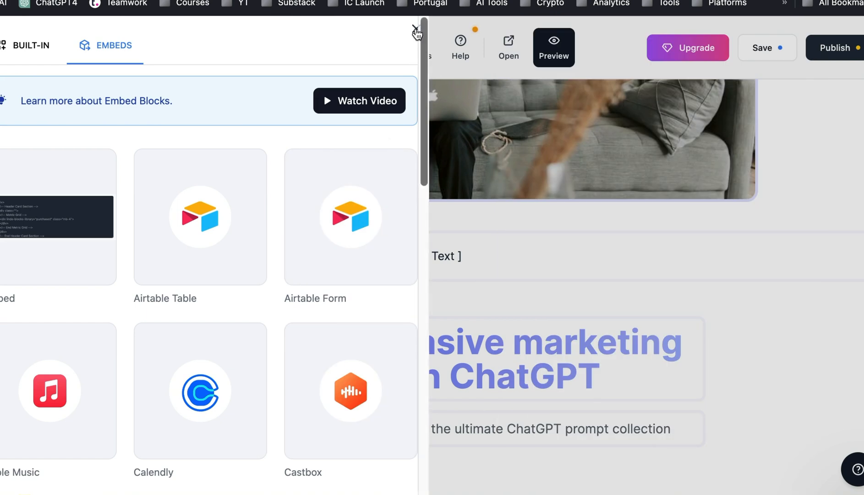
click(33, 44)
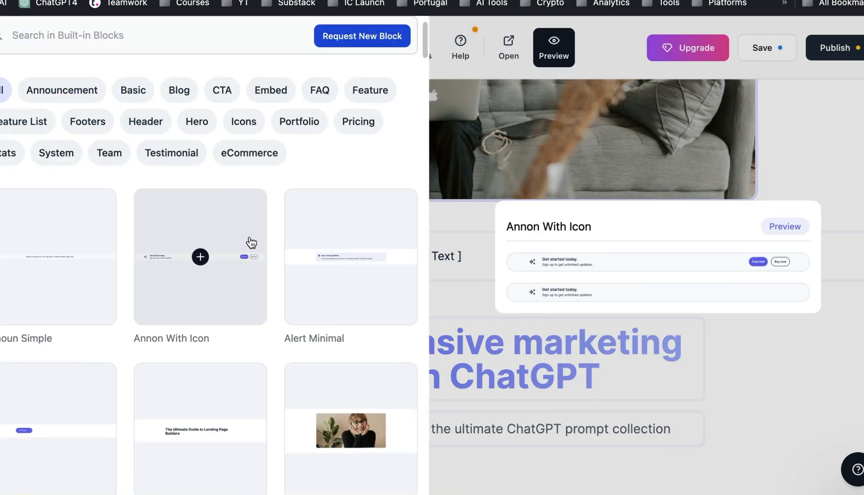
Add a Simple Image block with the framed Variation 2 layout showing the festival portrait.
scroll(down, 3)
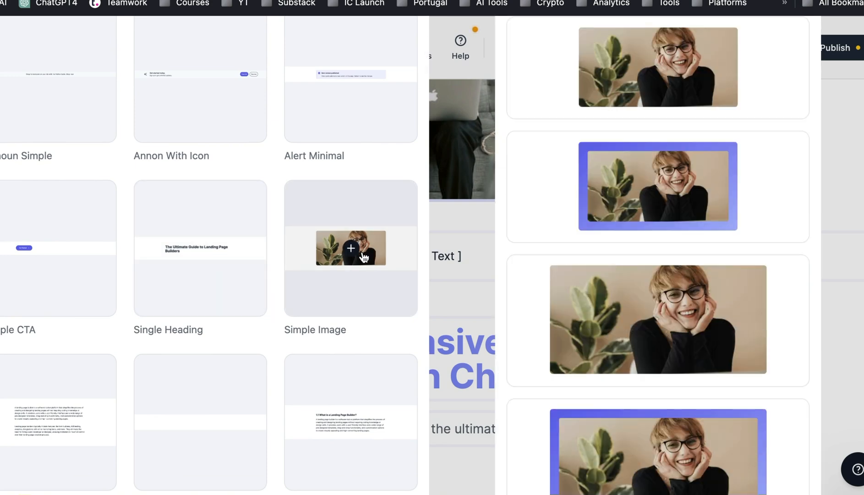
click(350, 250)
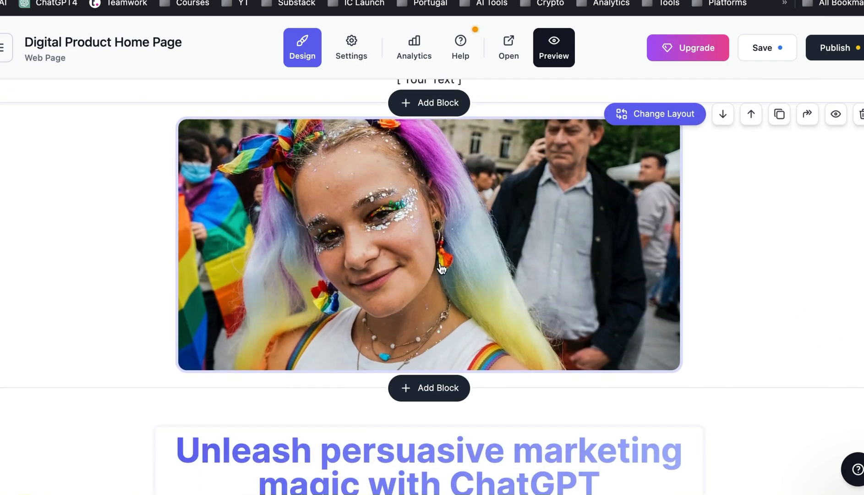
mouse_move(454, 248)
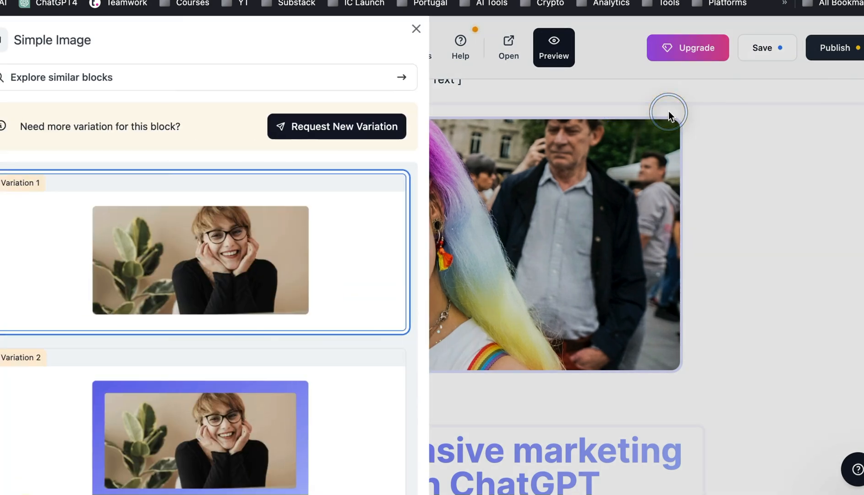
scroll(down, 3)
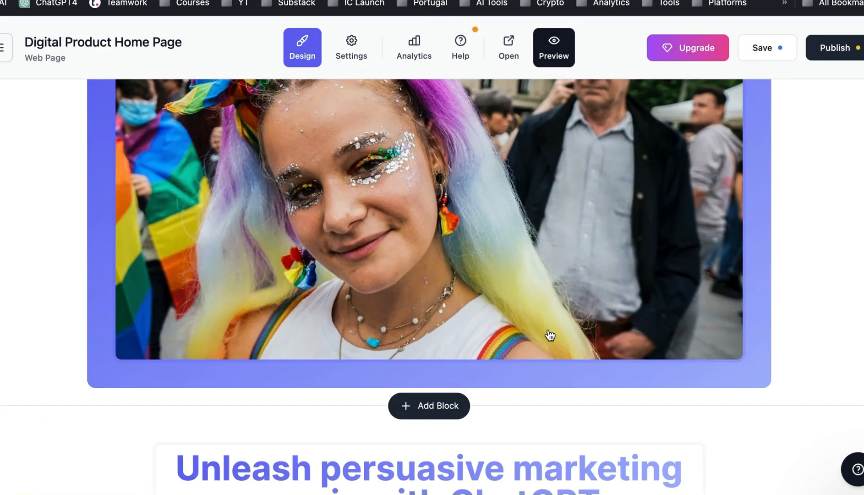
mouse_move(703, 177)
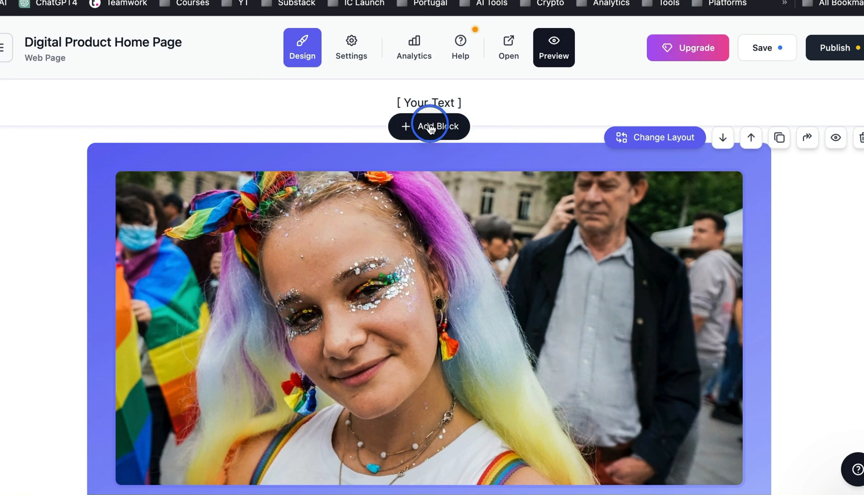
click(429, 126)
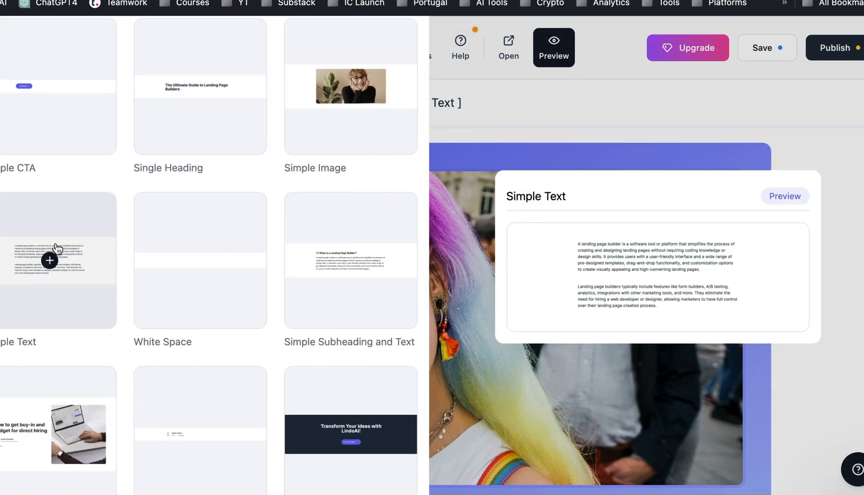
mouse_move(351, 261)
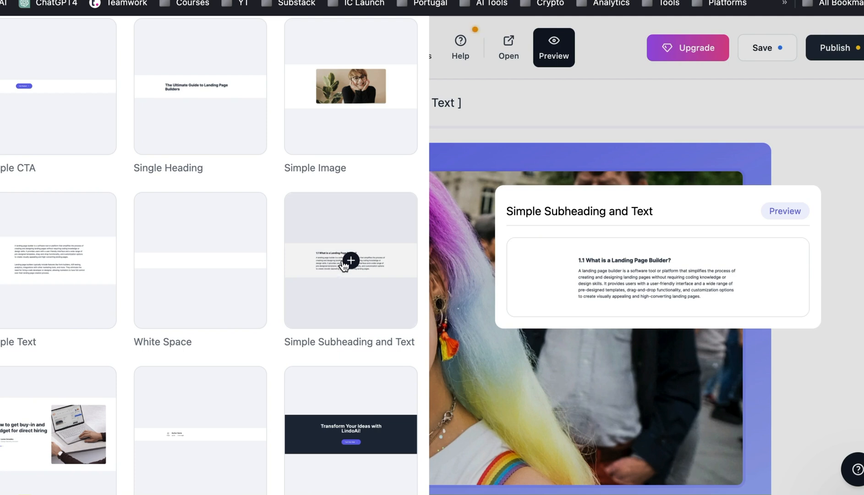
Insert the PH Banner block announcing Lindo's Product Hunt launch below the text block.
scroll(down, 3)
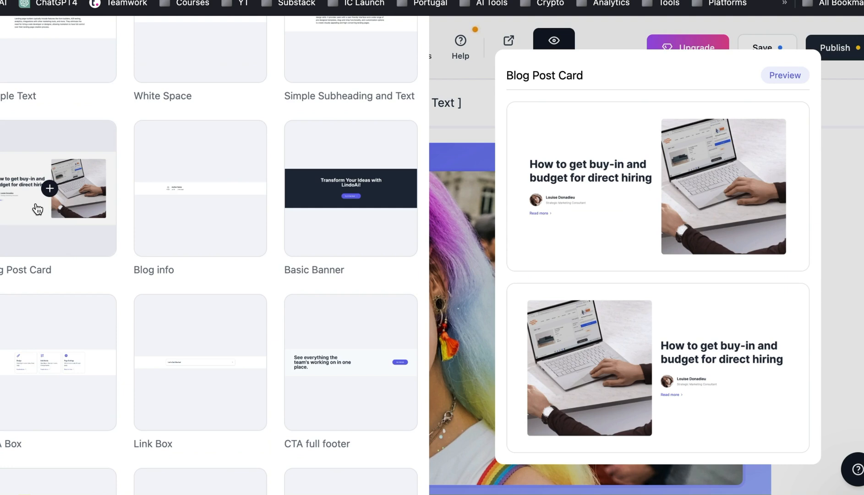
mouse_move(200, 188)
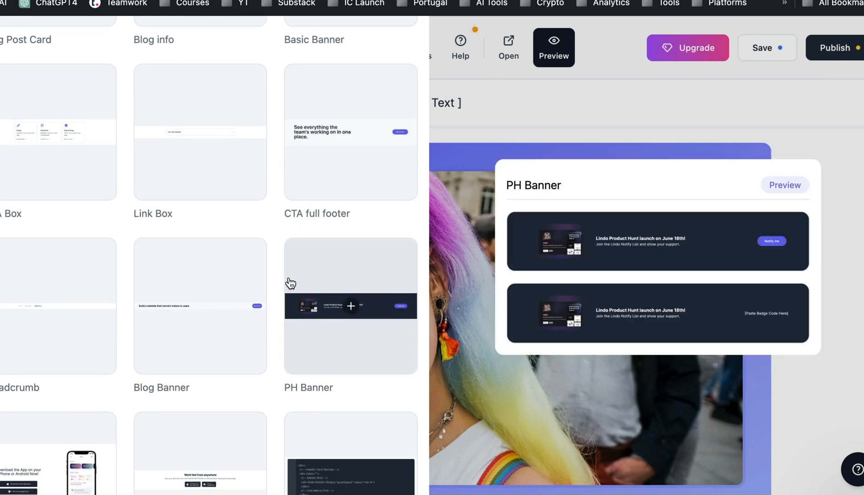
scroll(down, 3)
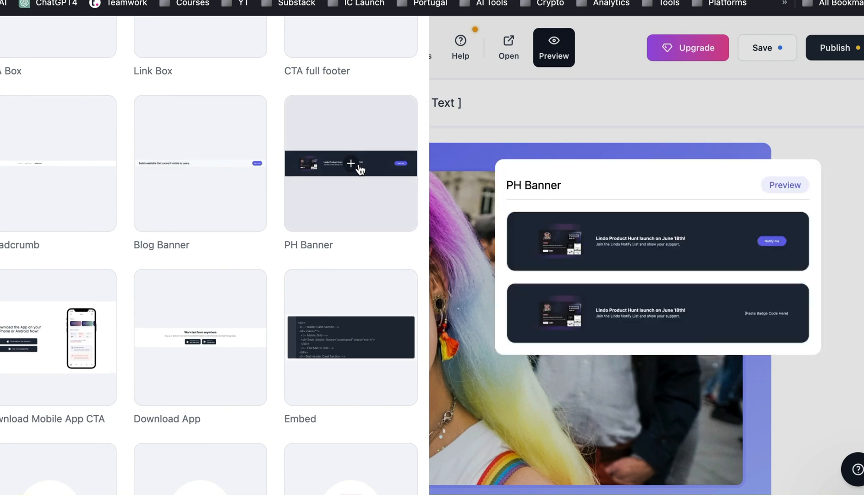
click(351, 164)
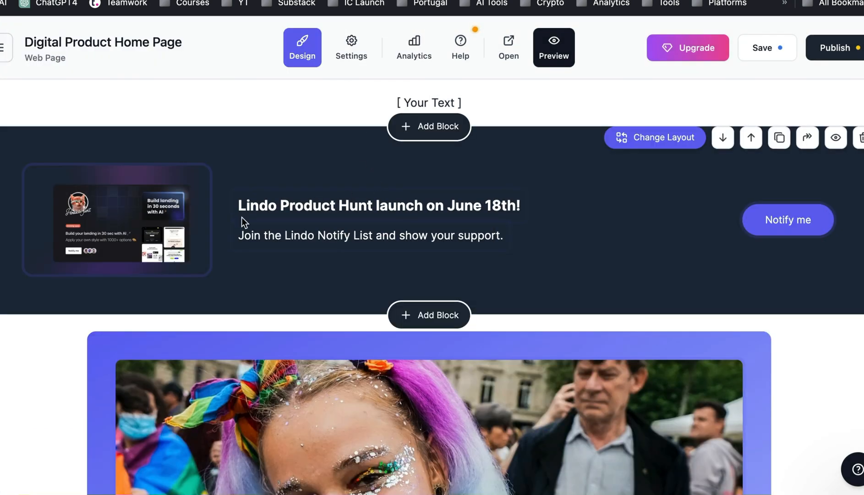
mouse_move(141, 231)
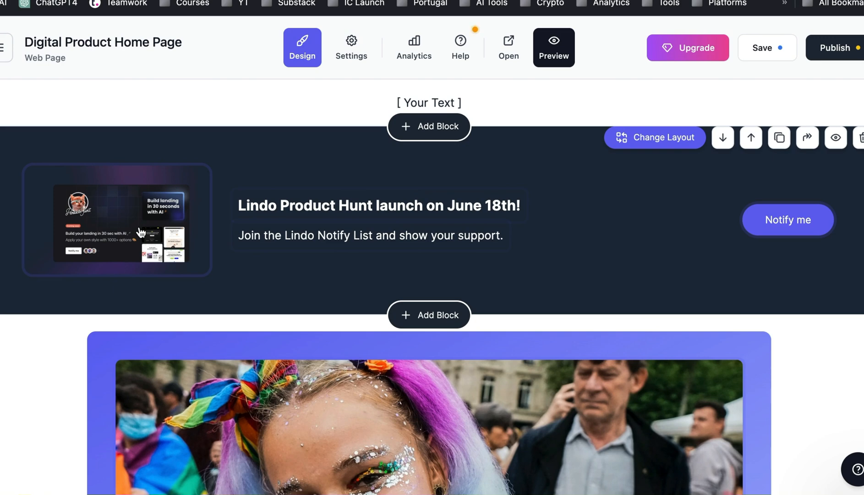
scroll(down, 3)
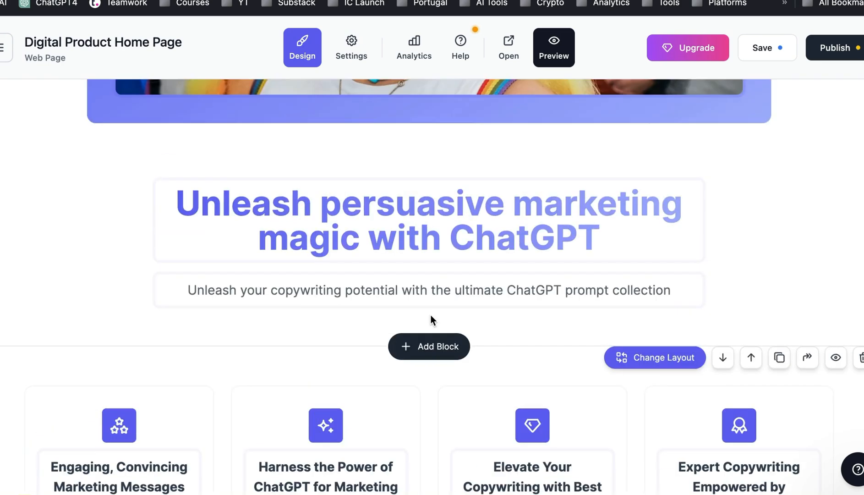
click(429, 346)
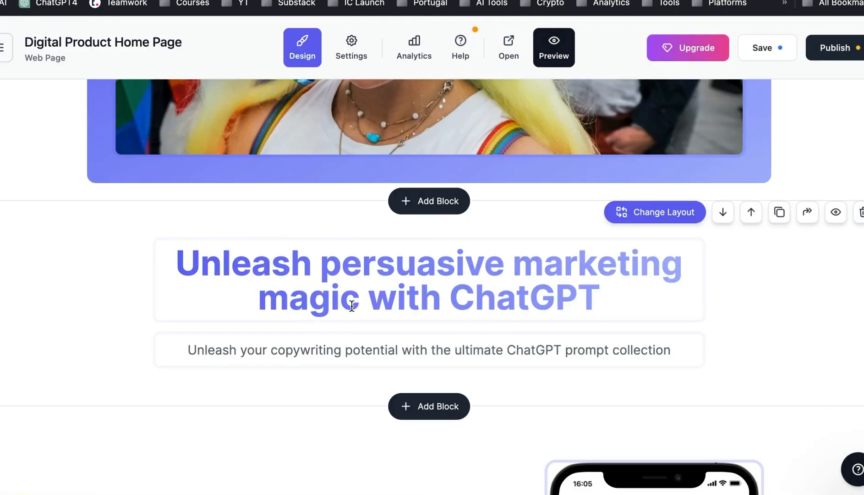
scroll(down, 3)
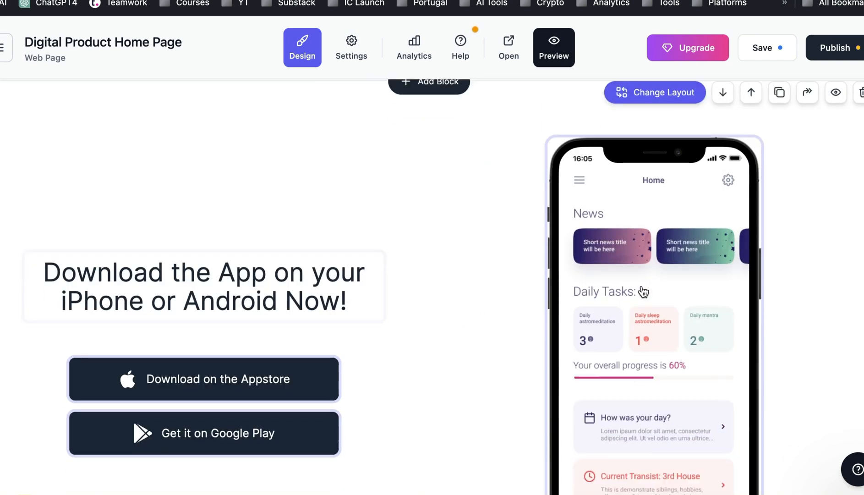
scroll(down, 3)
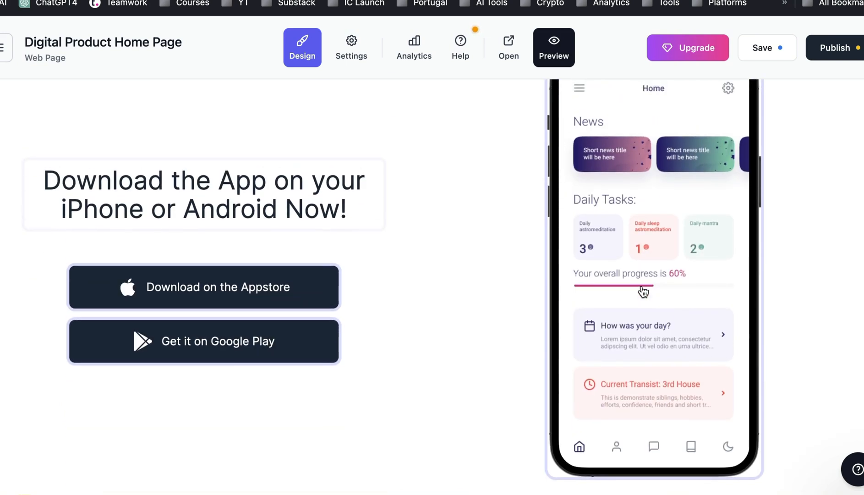
mouse_move(476, 307)
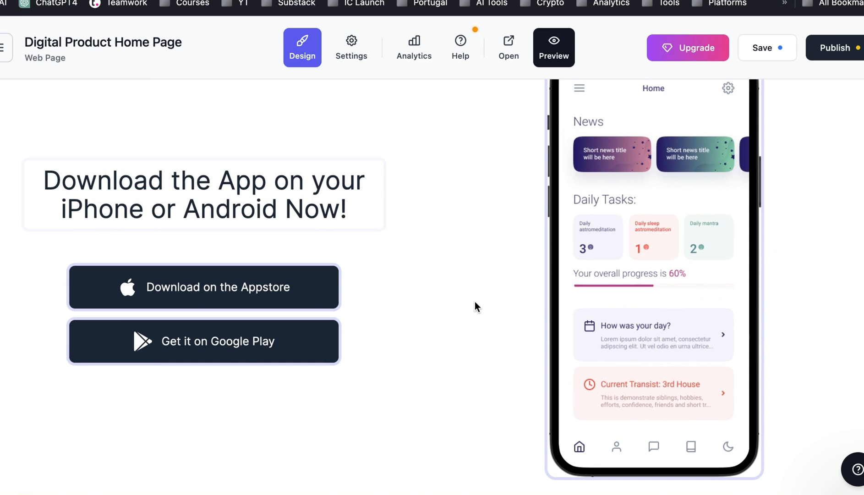
mouse_move(479, 297)
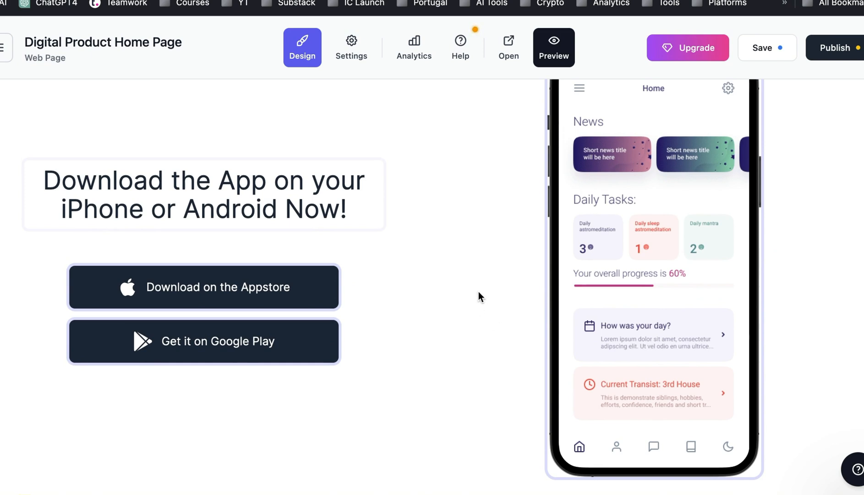
scroll(down, 3)
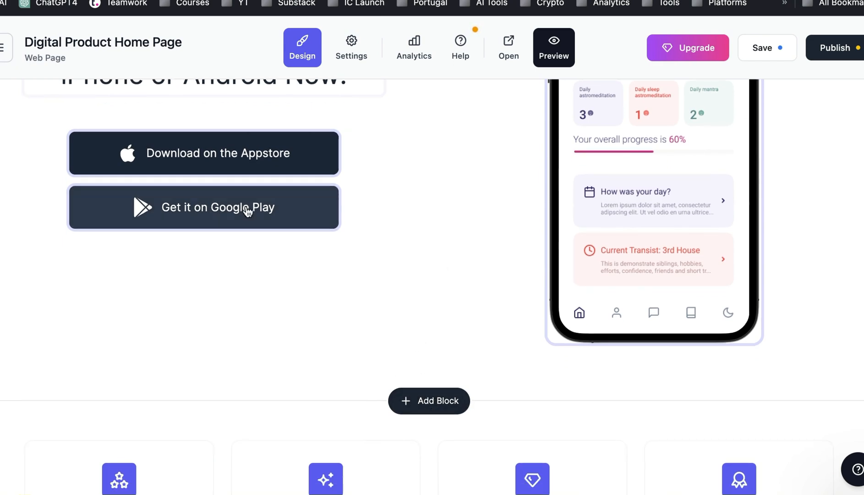
Scroll the block library past feature and hero designs to the Pricing 2 Col block.
click(428, 400)
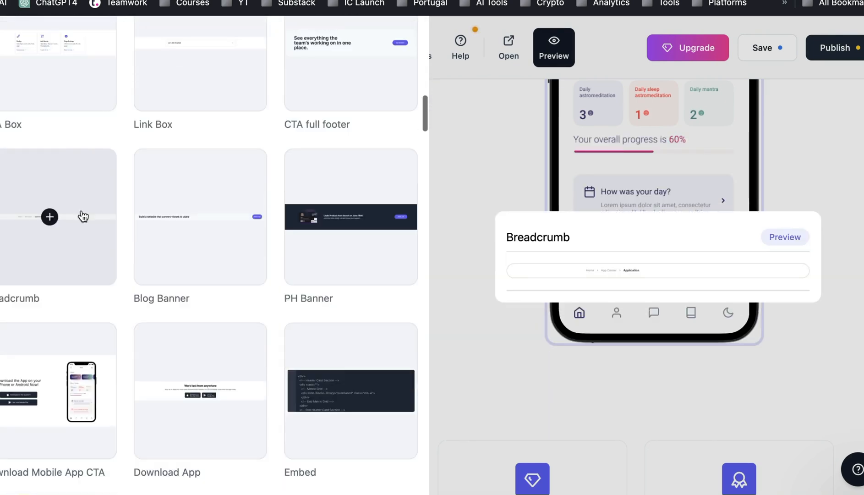
scroll(down, 3)
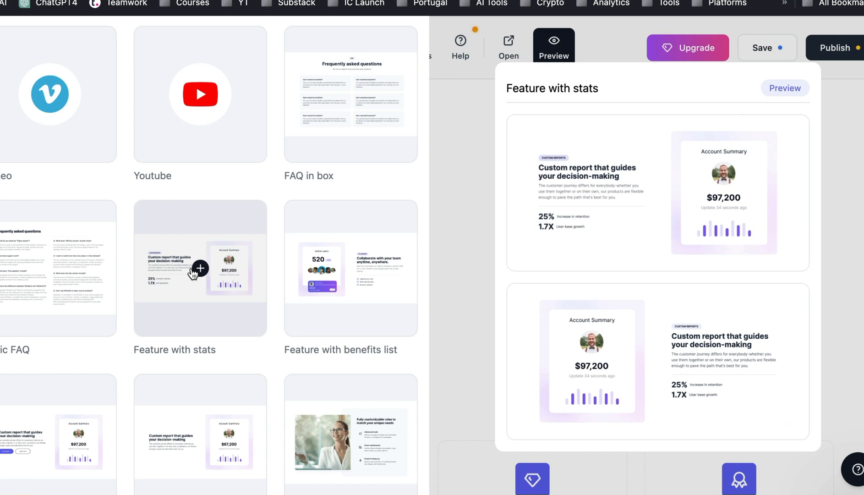
scroll(down, 3)
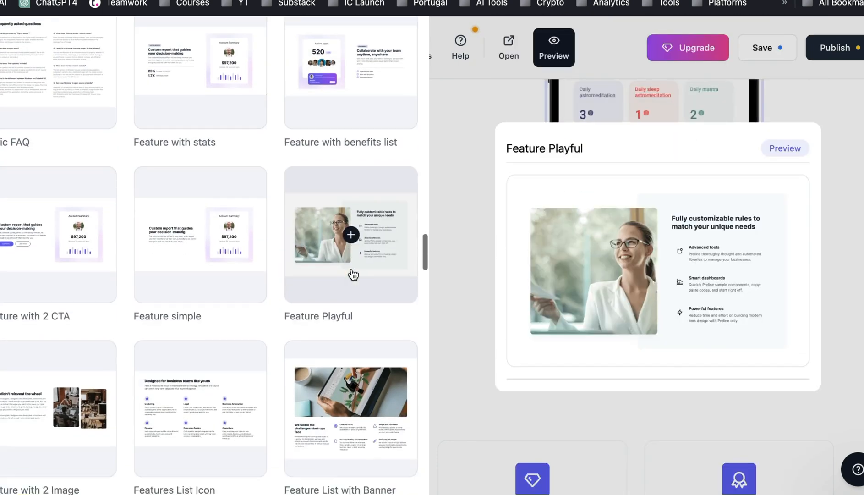
scroll(down, 3)
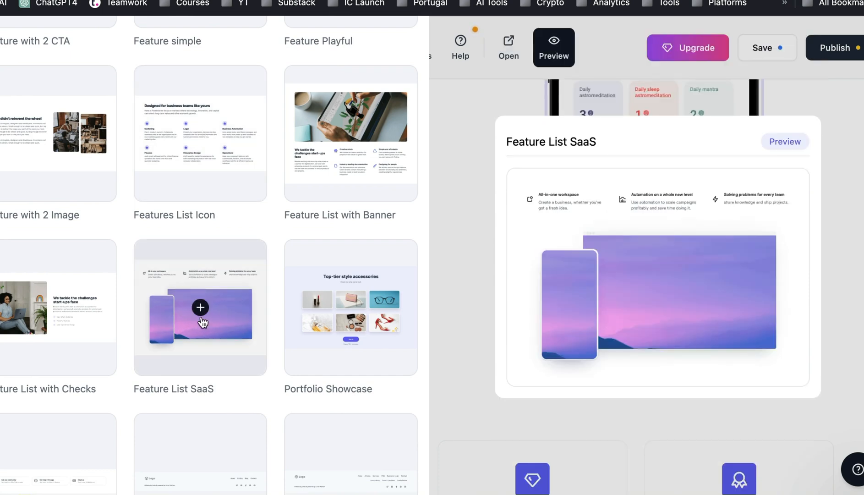
scroll(down, 3)
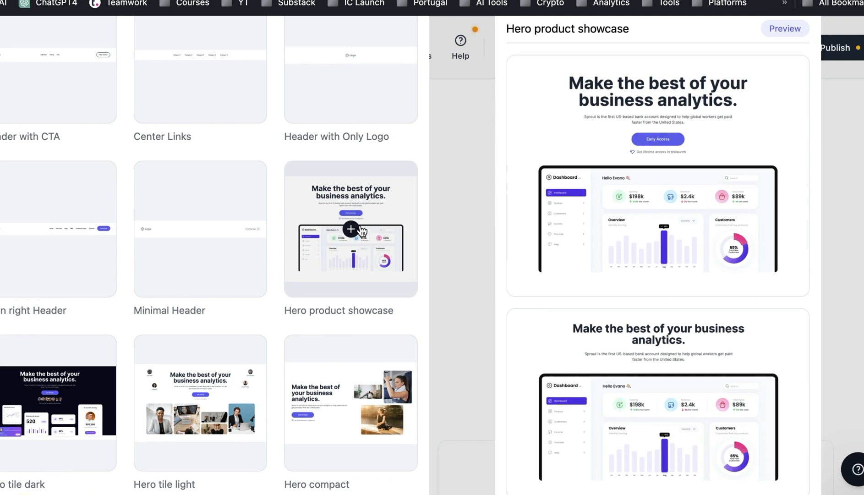
scroll(down, 3)
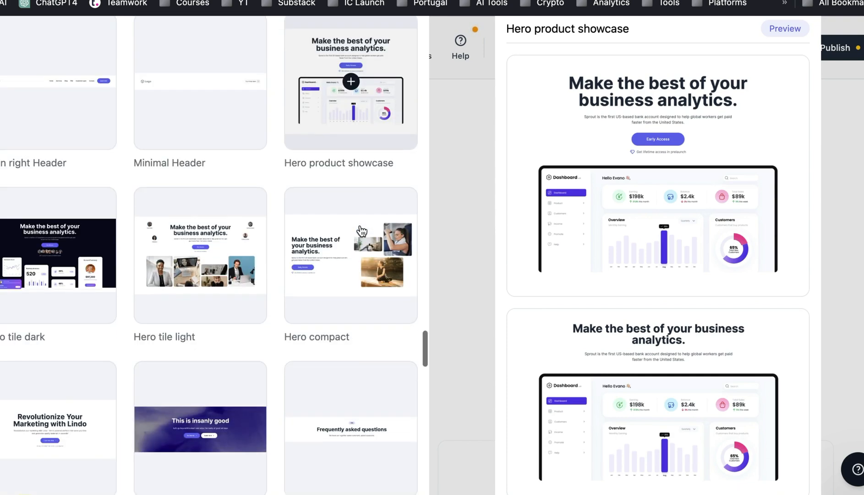
click(58, 256)
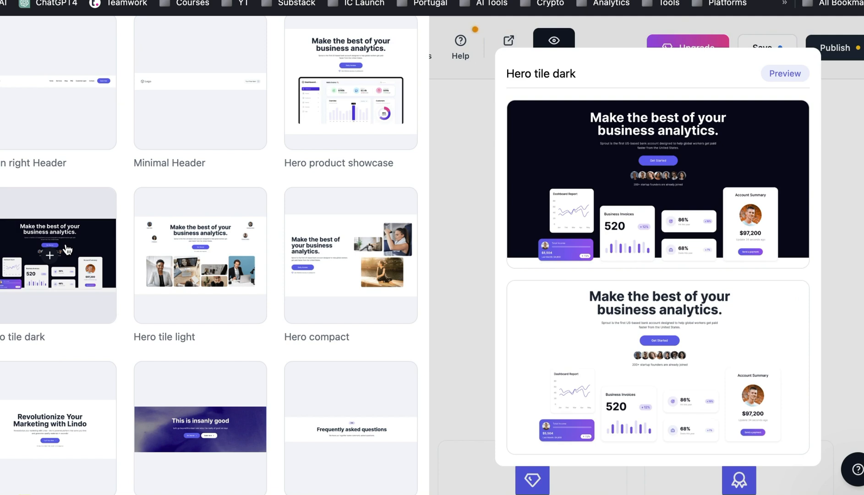
scroll(down, 3)
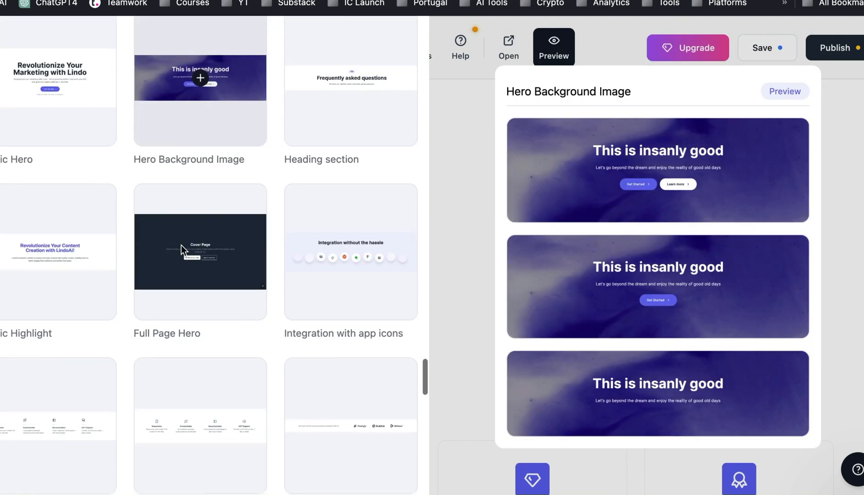
scroll(down, 3)
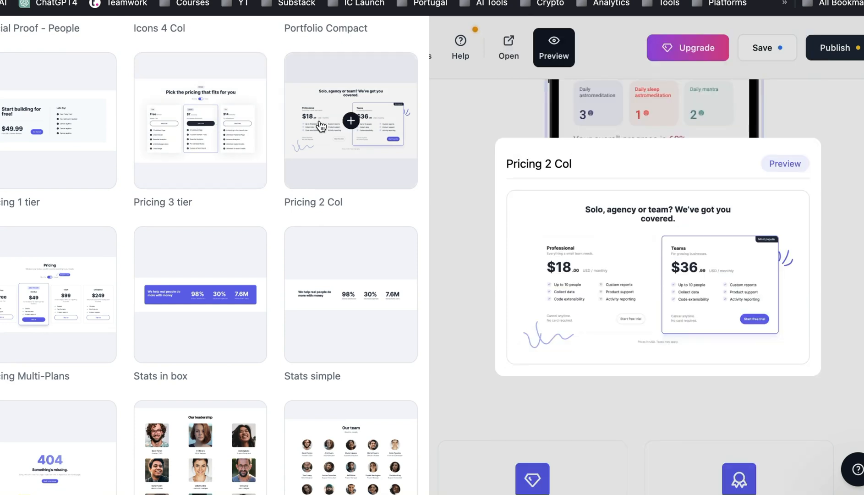
click(350, 121)
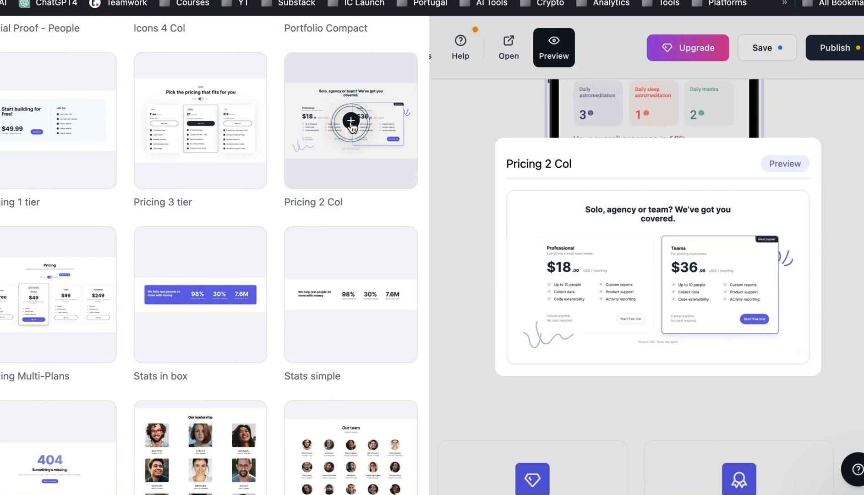
Insert the Professional and Teams Pricing 2 Col table, then browse the block library again.
click(351, 122)
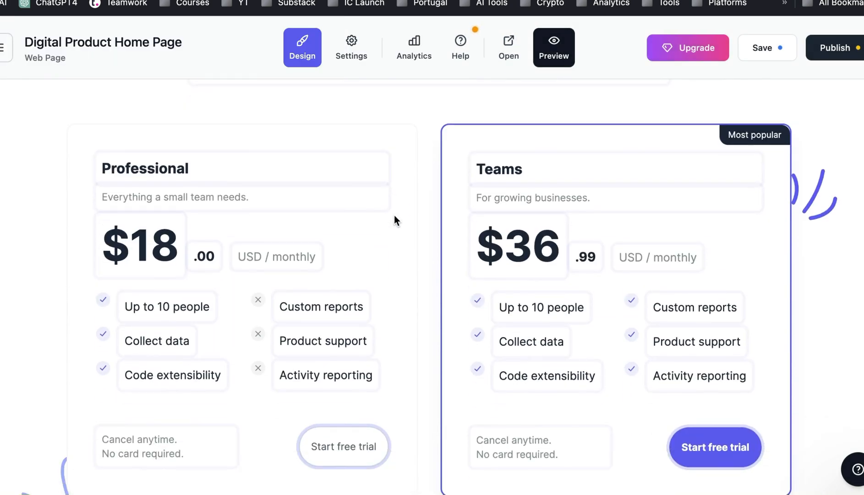
scroll(down, 3)
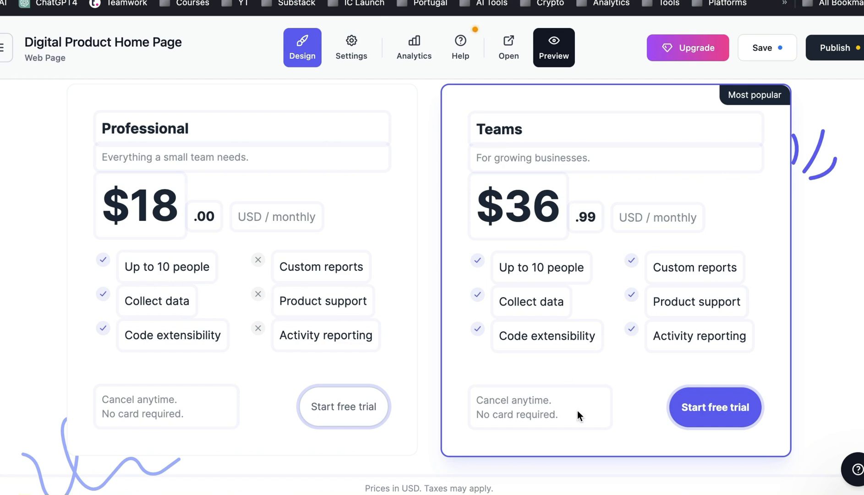
mouse_move(540, 102)
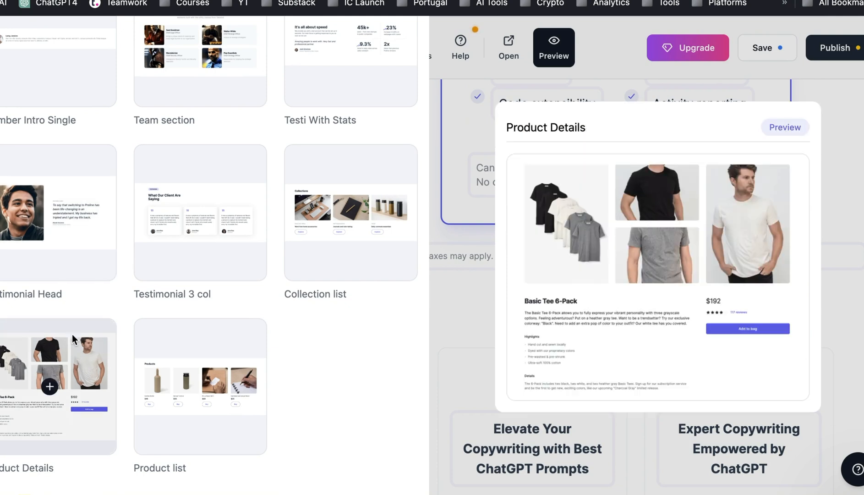
click(201, 386)
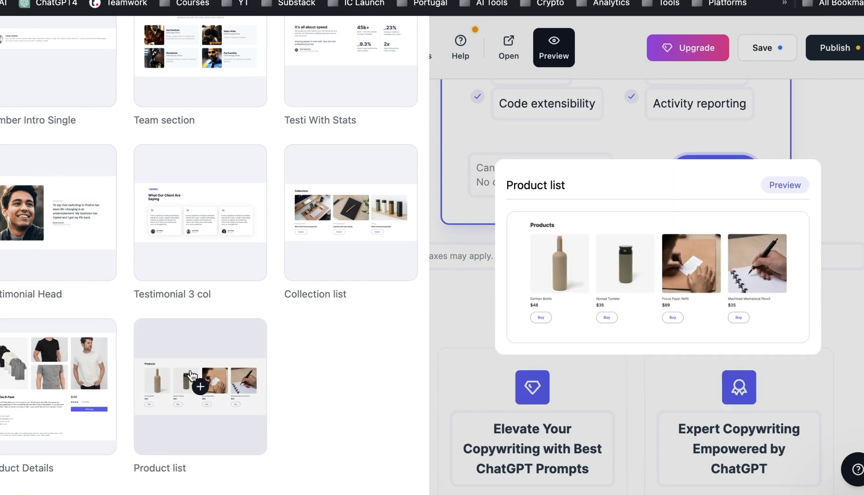
mouse_move(226, 329)
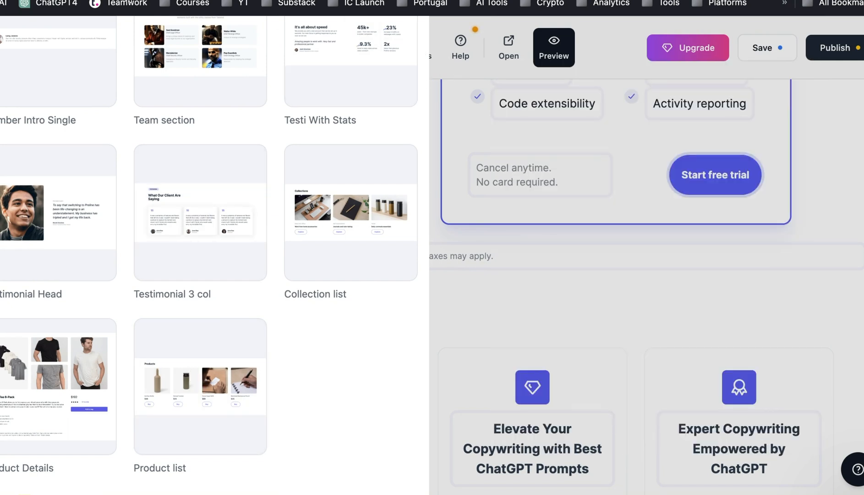
Open the Lindo website's Pricing page and scroll through the Pro plan details.
click(553, 47)
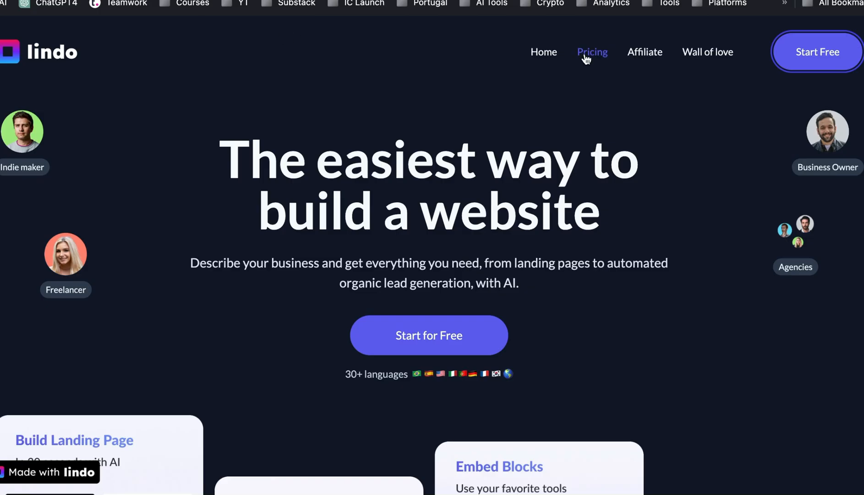
click(592, 52)
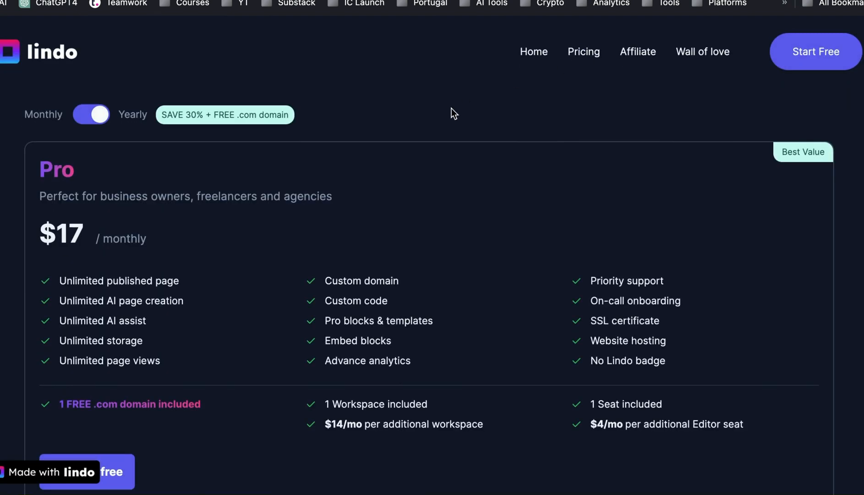
scroll(down, 3)
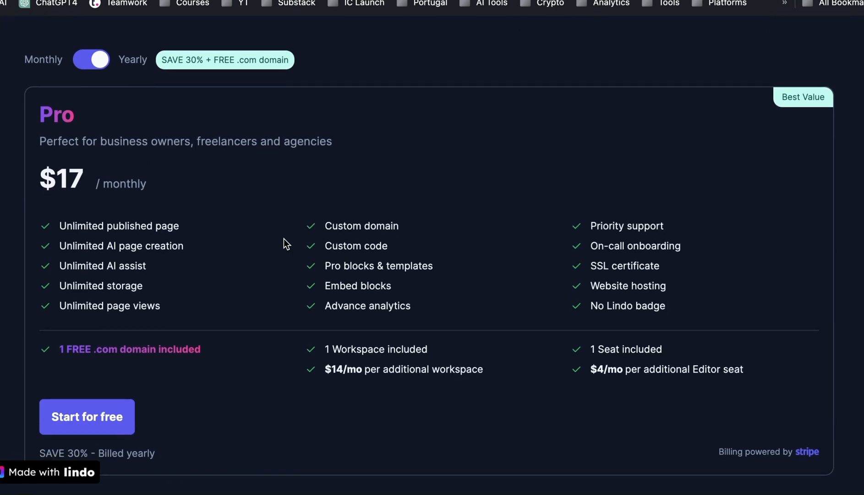
scroll(down, 3)
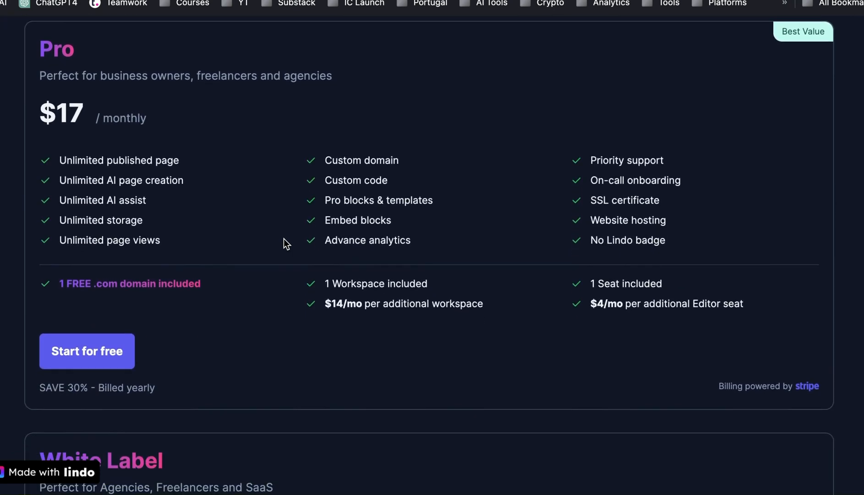
scroll(up, 3)
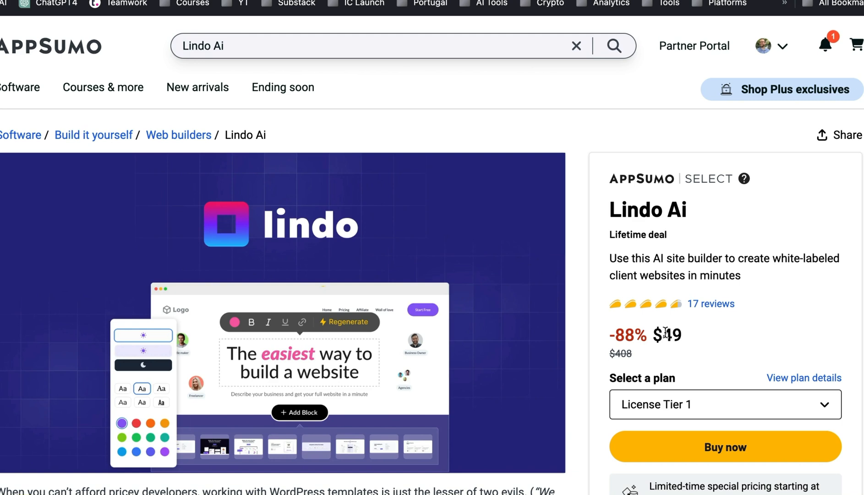
mouse_move(707, 300)
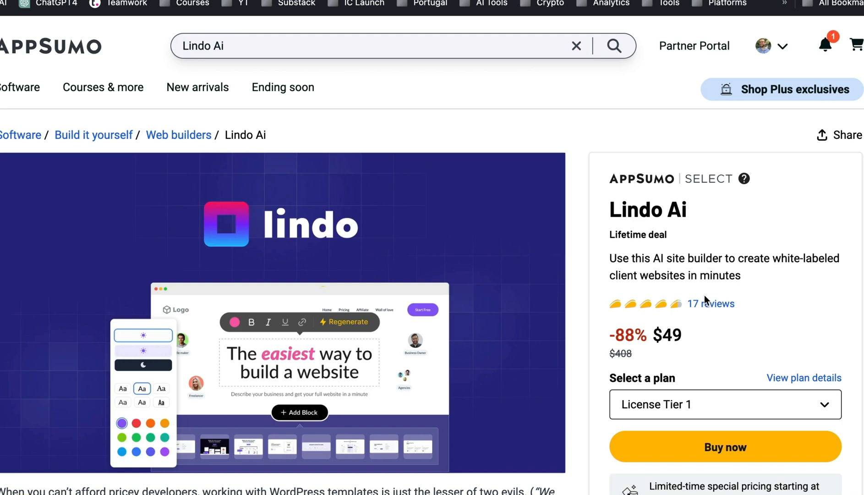
Scroll the AppSumo deal to terms showing lifetime access and a 60-day money-back guarantee.
scroll(down, 3)
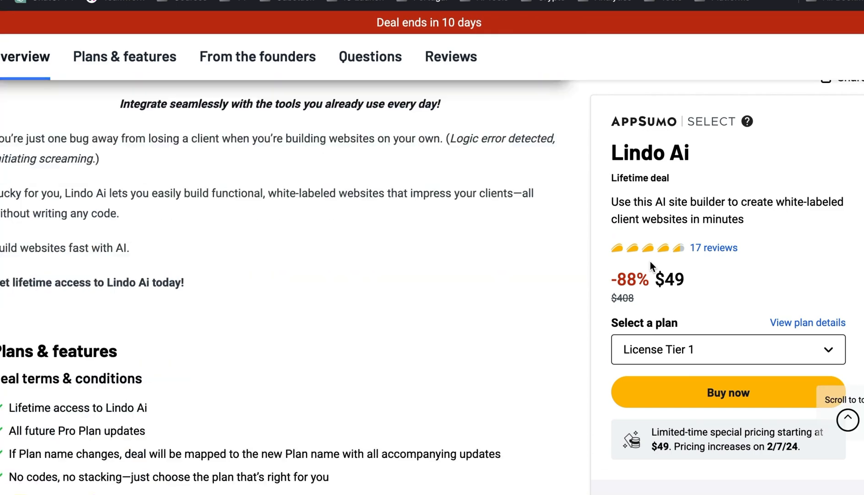
scroll(down, 3)
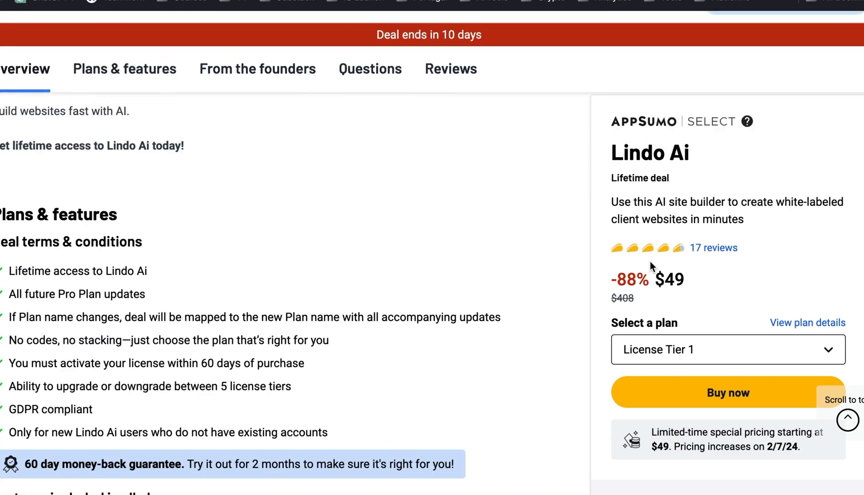
Jump to Plans & features and review the $49, $149 and $299 license tiers.
click(124, 68)
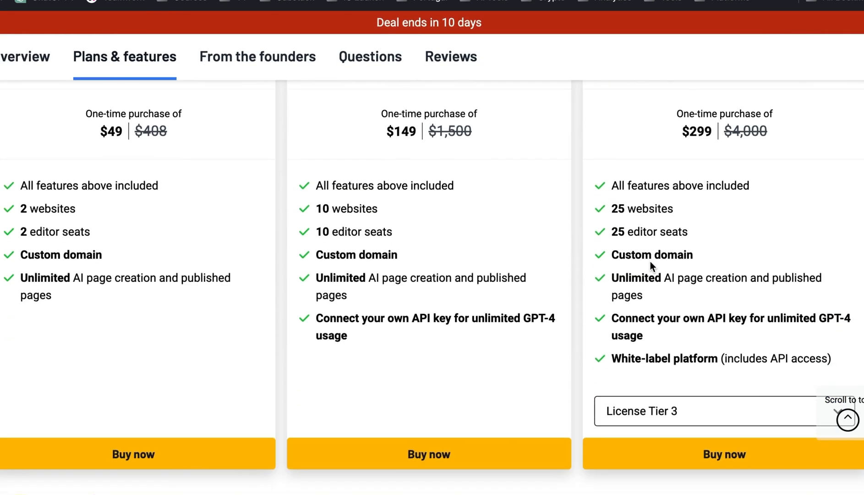
mouse_move(81, 218)
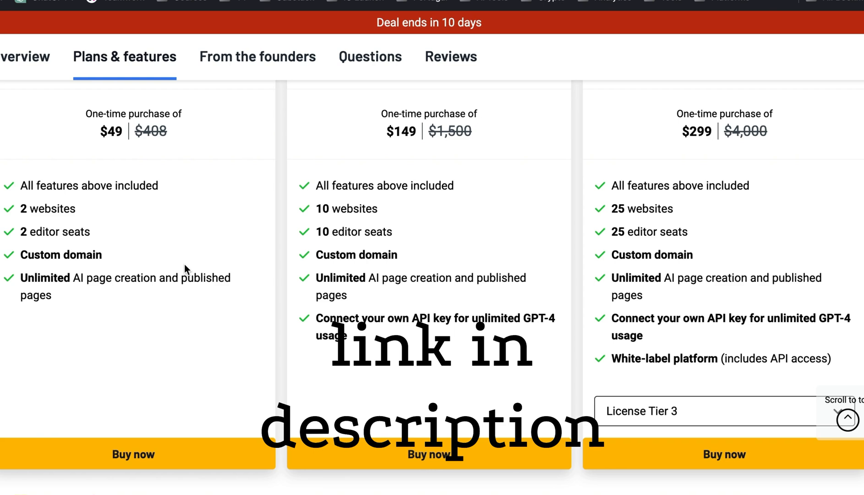
mouse_move(214, 232)
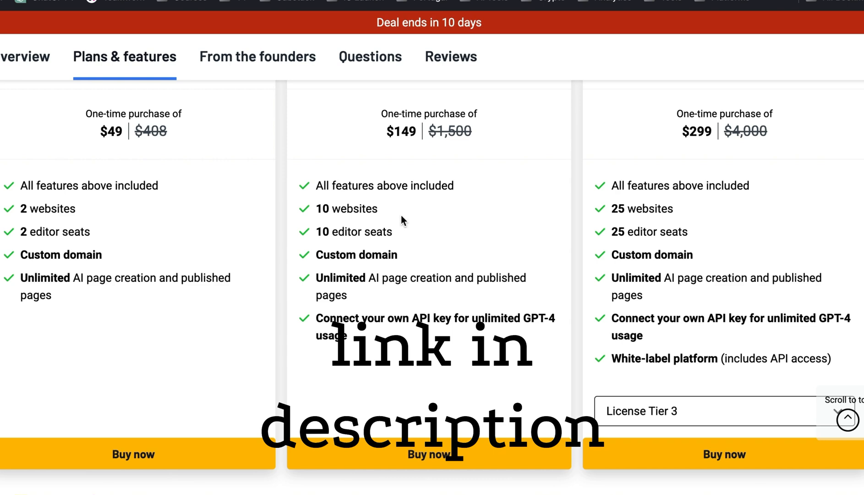
mouse_move(400, 225)
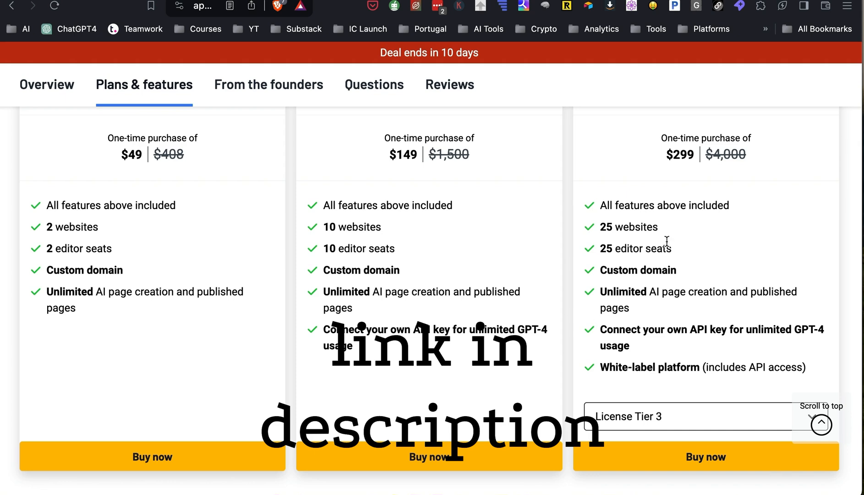
scroll(down, 3)
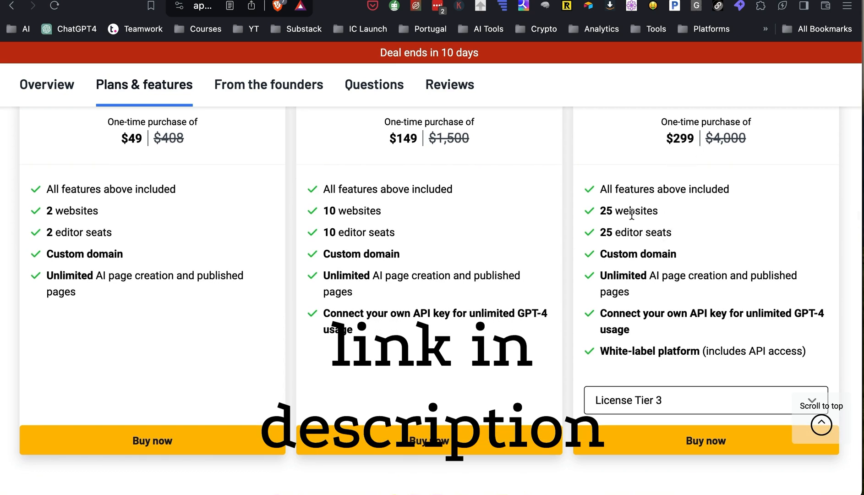
mouse_move(633, 221)
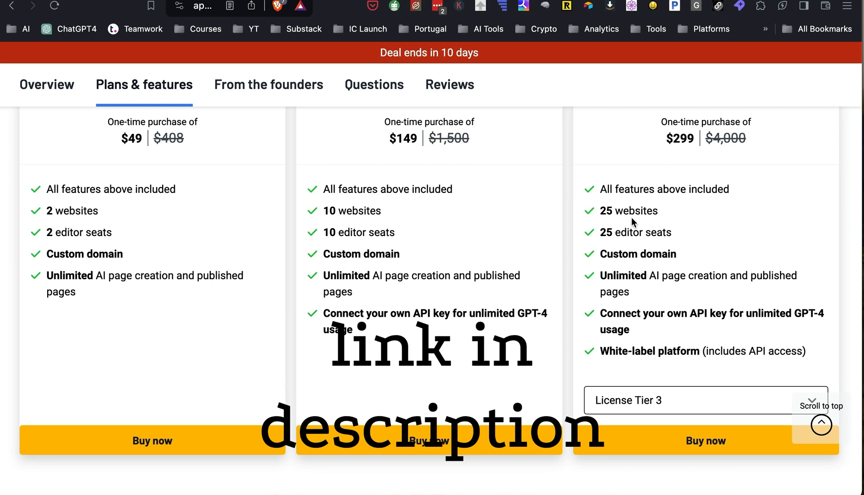
mouse_move(637, 274)
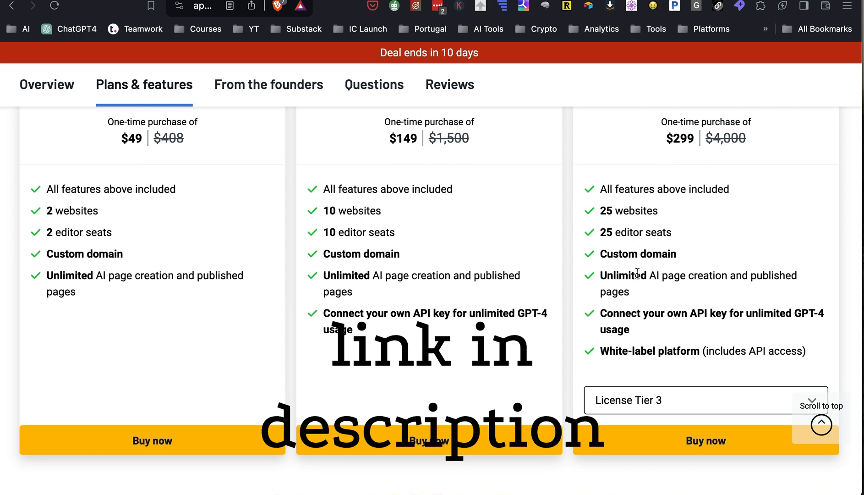
mouse_move(640, 315)
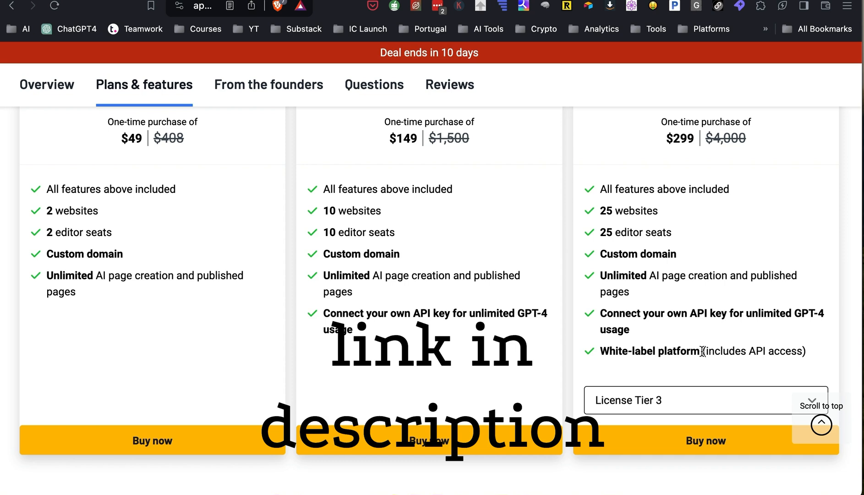
scroll(down, 3)
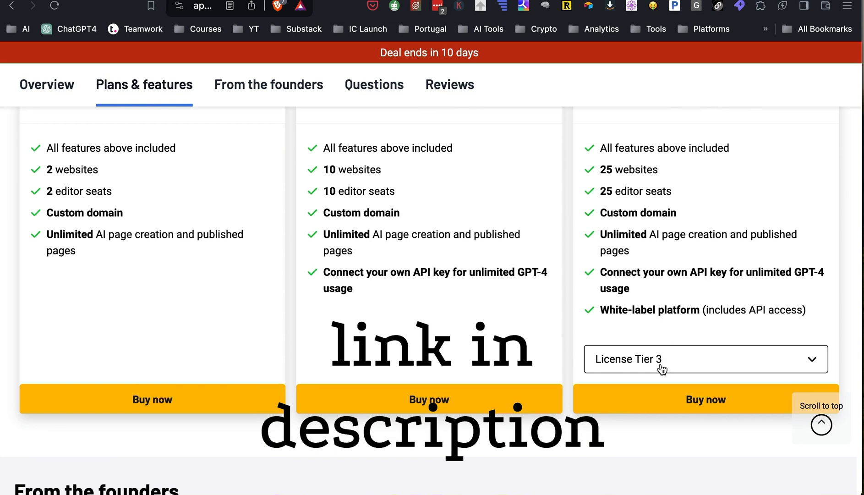
Switch the third AppSumo card to License Tier 5 ($499, 150 websites) and review the tiers.
click(706, 358)
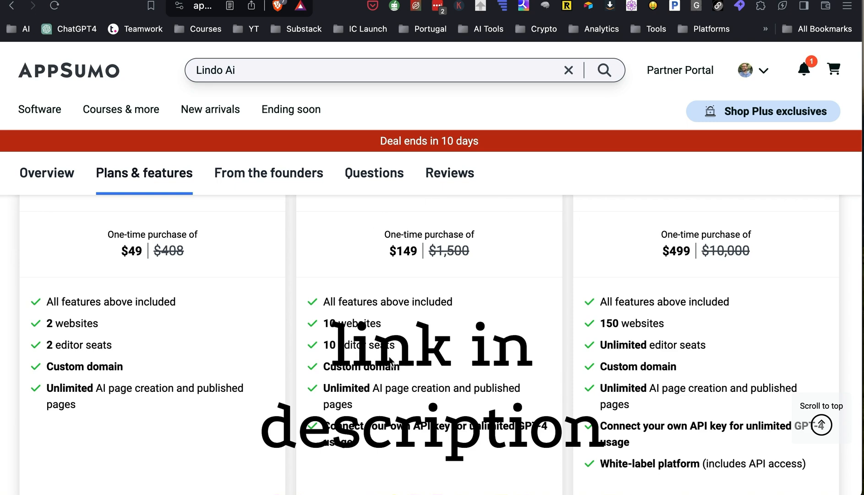
scroll(down, 3)
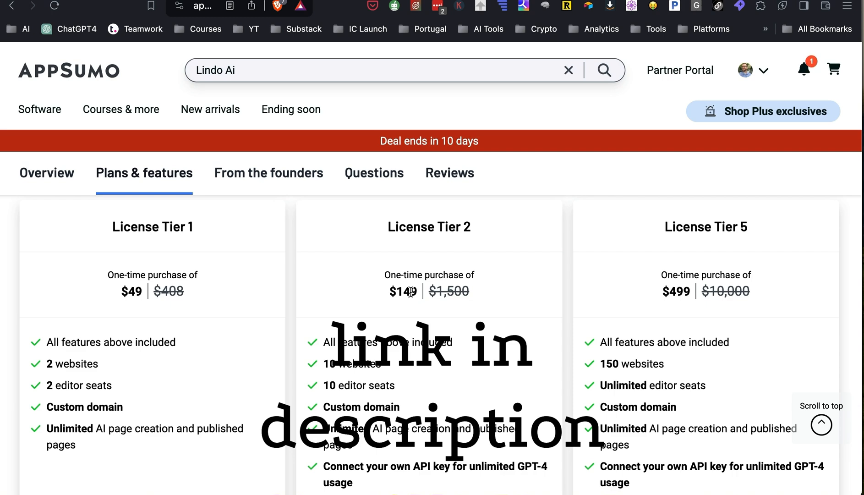
scroll(down, 3)
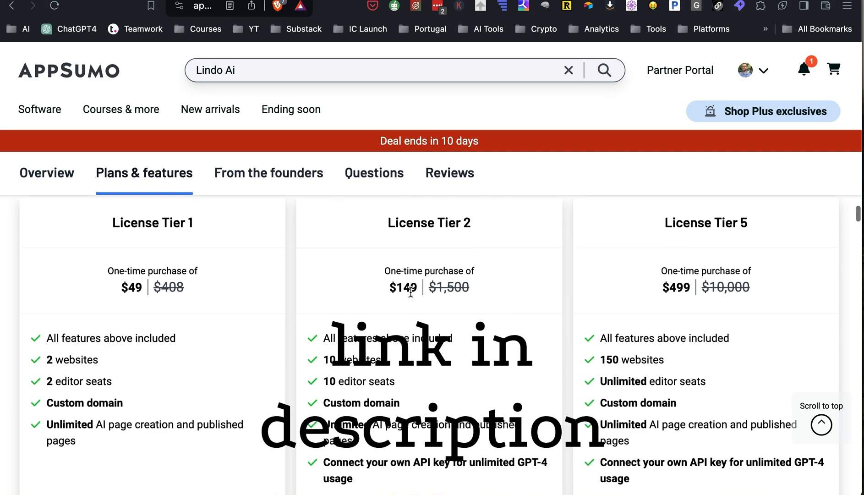
scroll(down, 3)
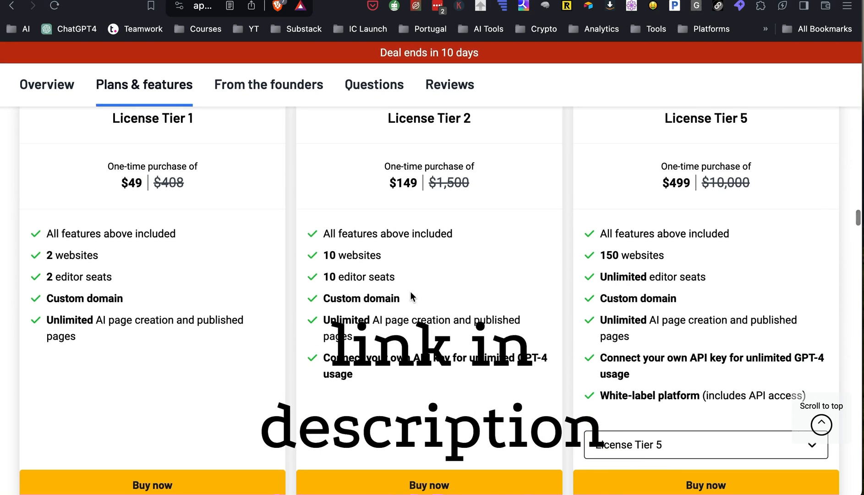
mouse_move(481, 181)
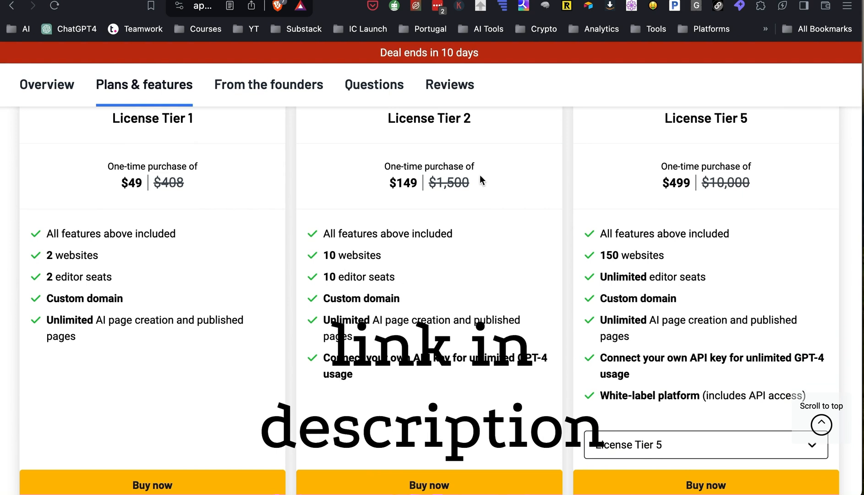
mouse_move(420, 189)
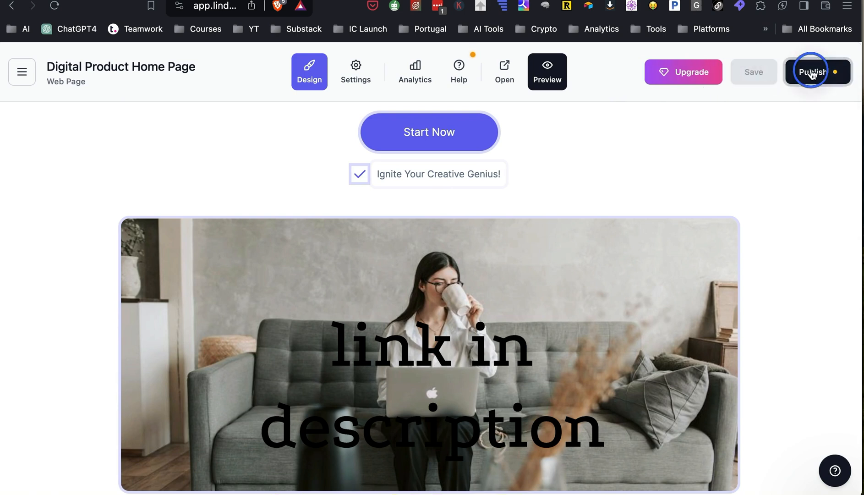
Open the Publish panel and visit the live page at chatgptprompts.lindoai.com.
click(814, 71)
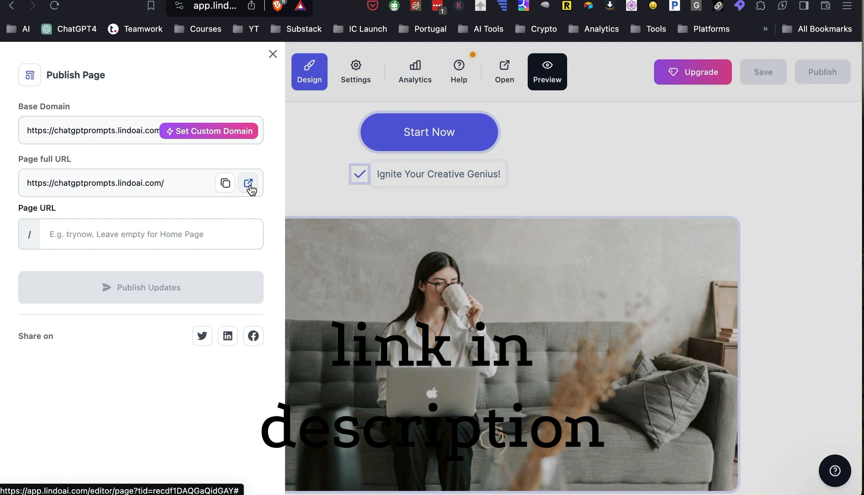
click(248, 183)
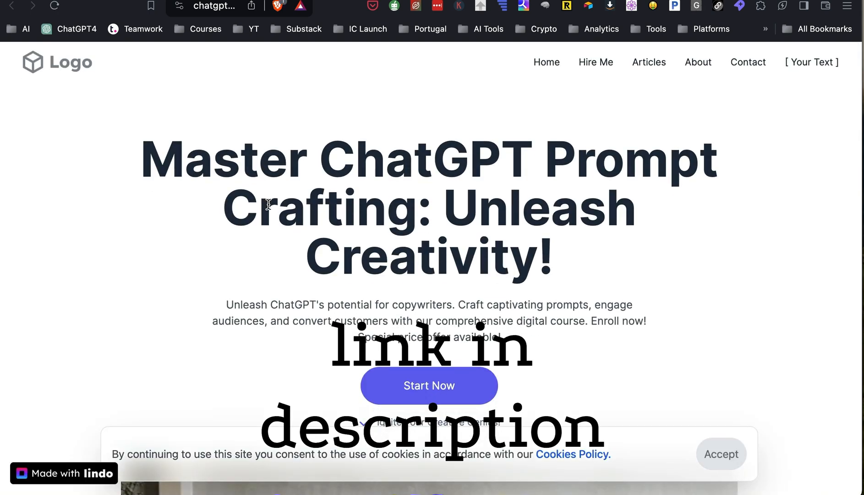
Scroll the live page past the pricing plans and $49.99 offer to the client testimonial.
scroll(down, 3)
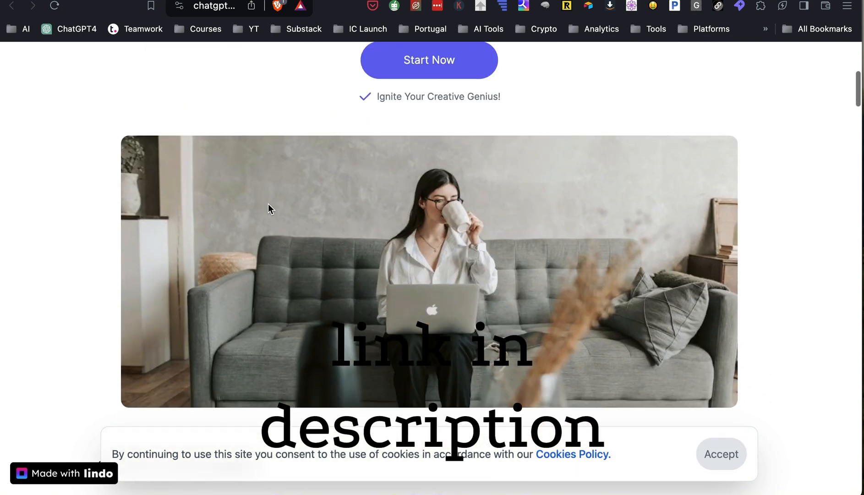
scroll(down, 3)
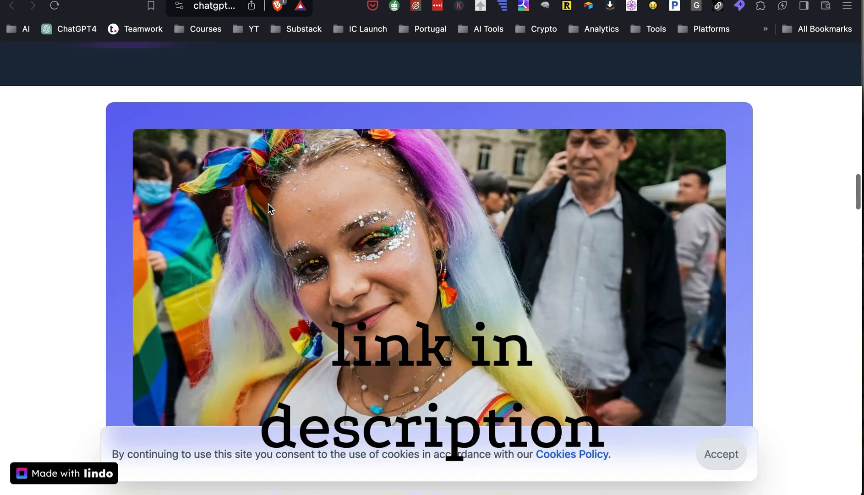
scroll(down, 3)
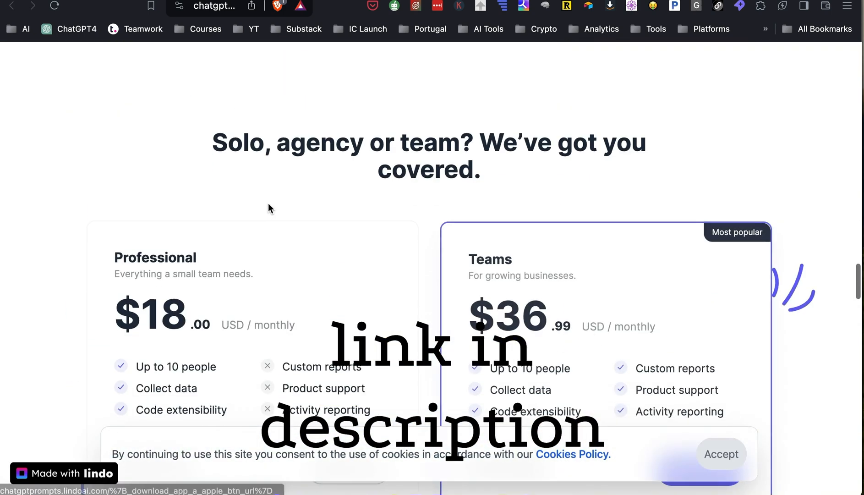
scroll(down, 3)
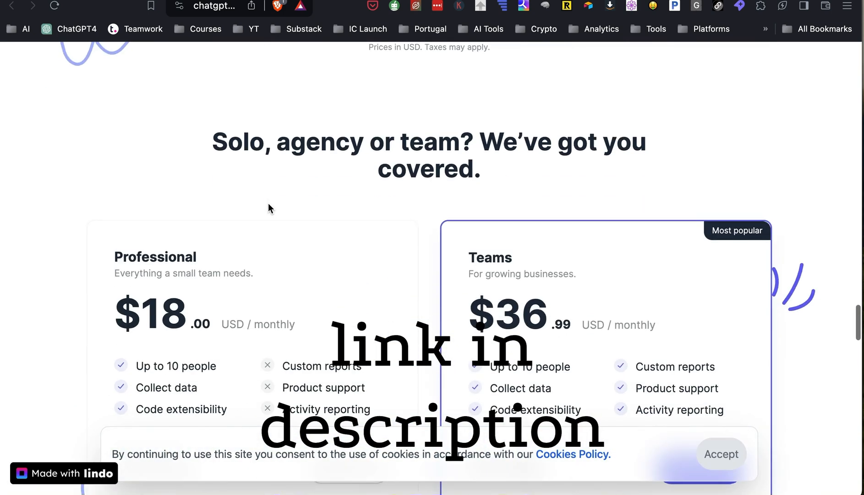
scroll(down, 3)
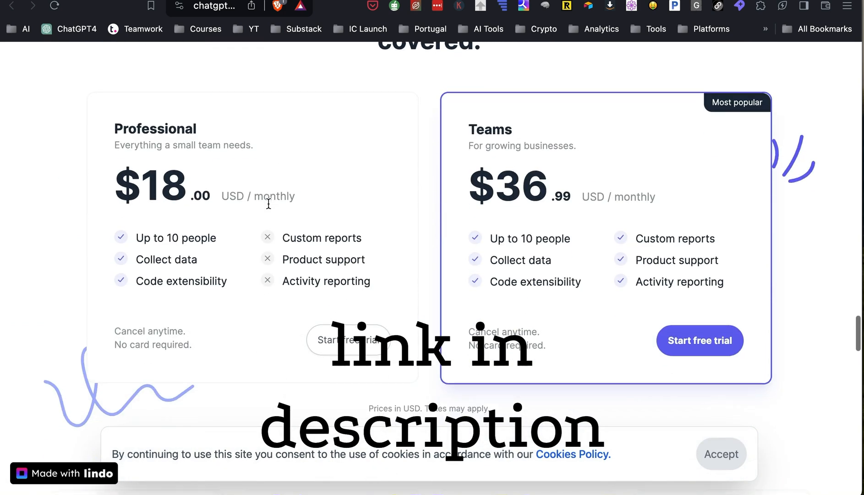
scroll(down, 3)
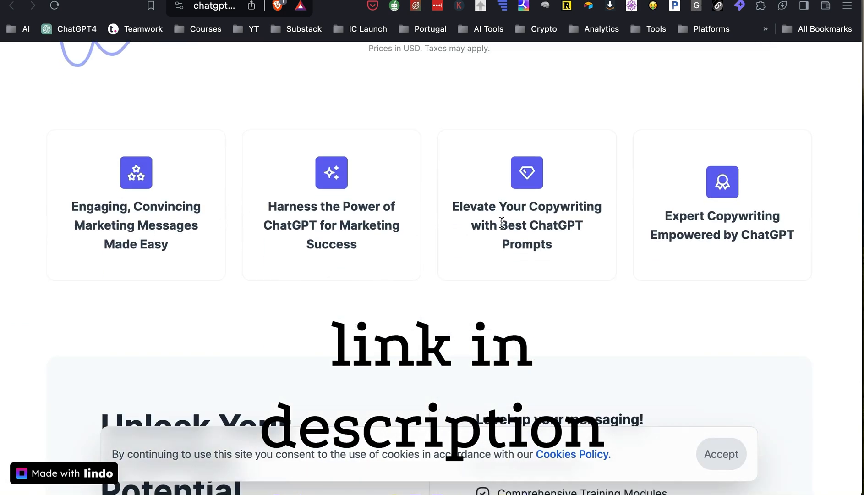
scroll(down, 3)
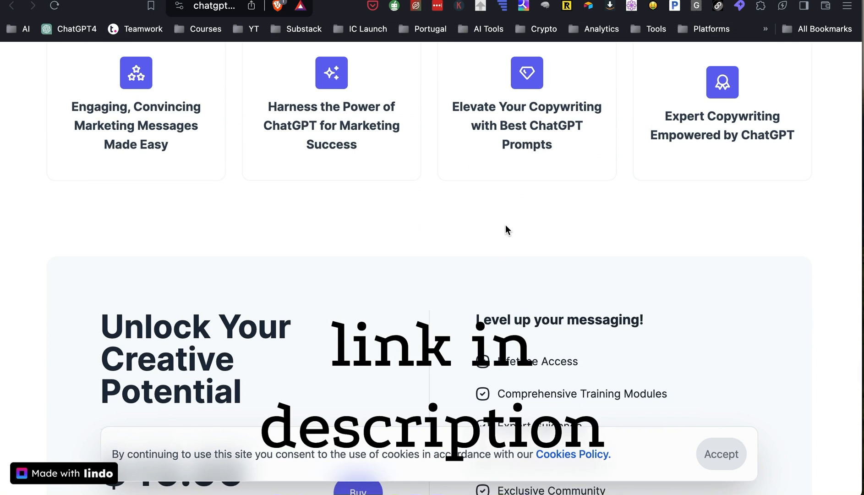
scroll(down, 3)
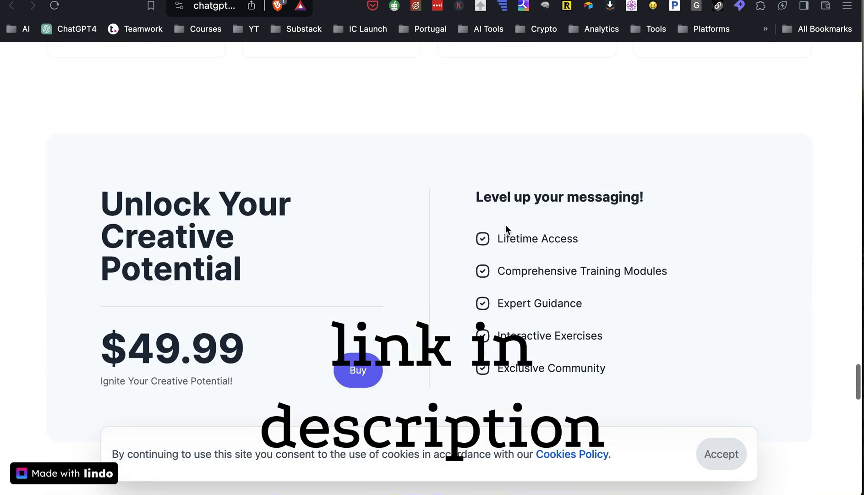
scroll(down, 3)
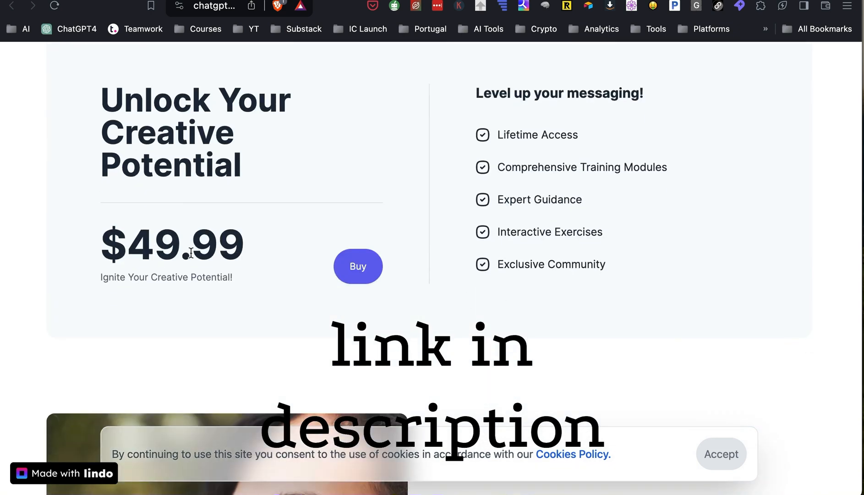
scroll(down, 3)
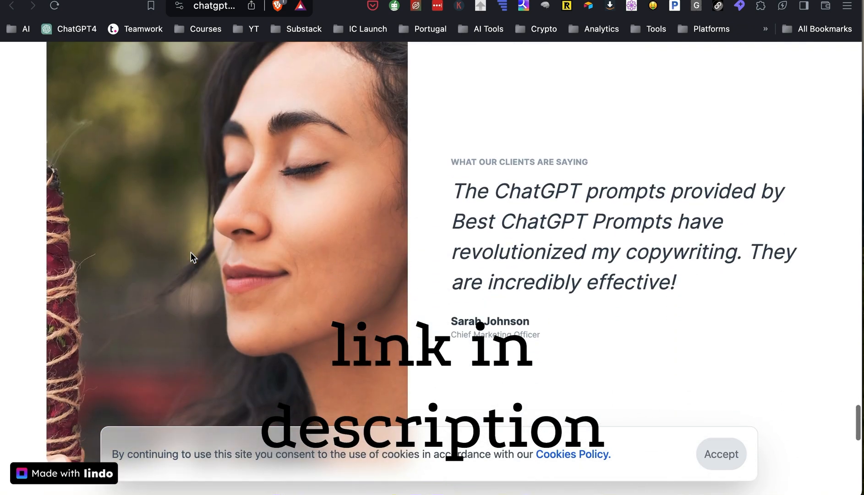
mouse_move(210, 248)
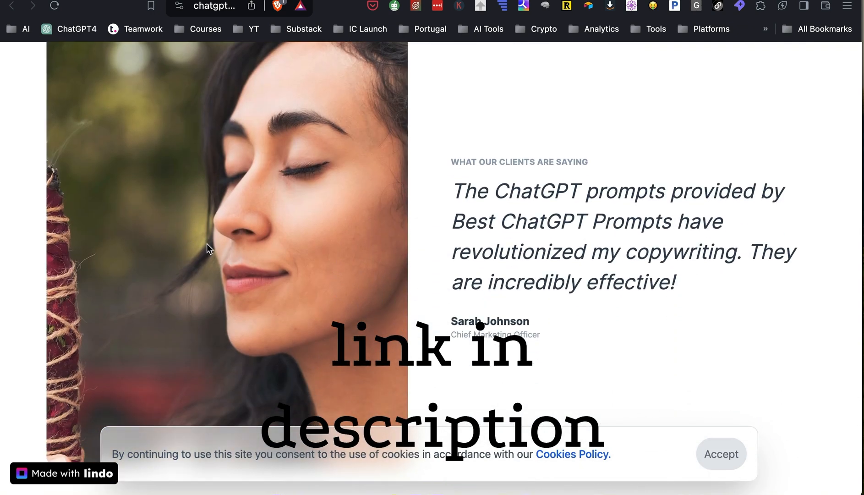